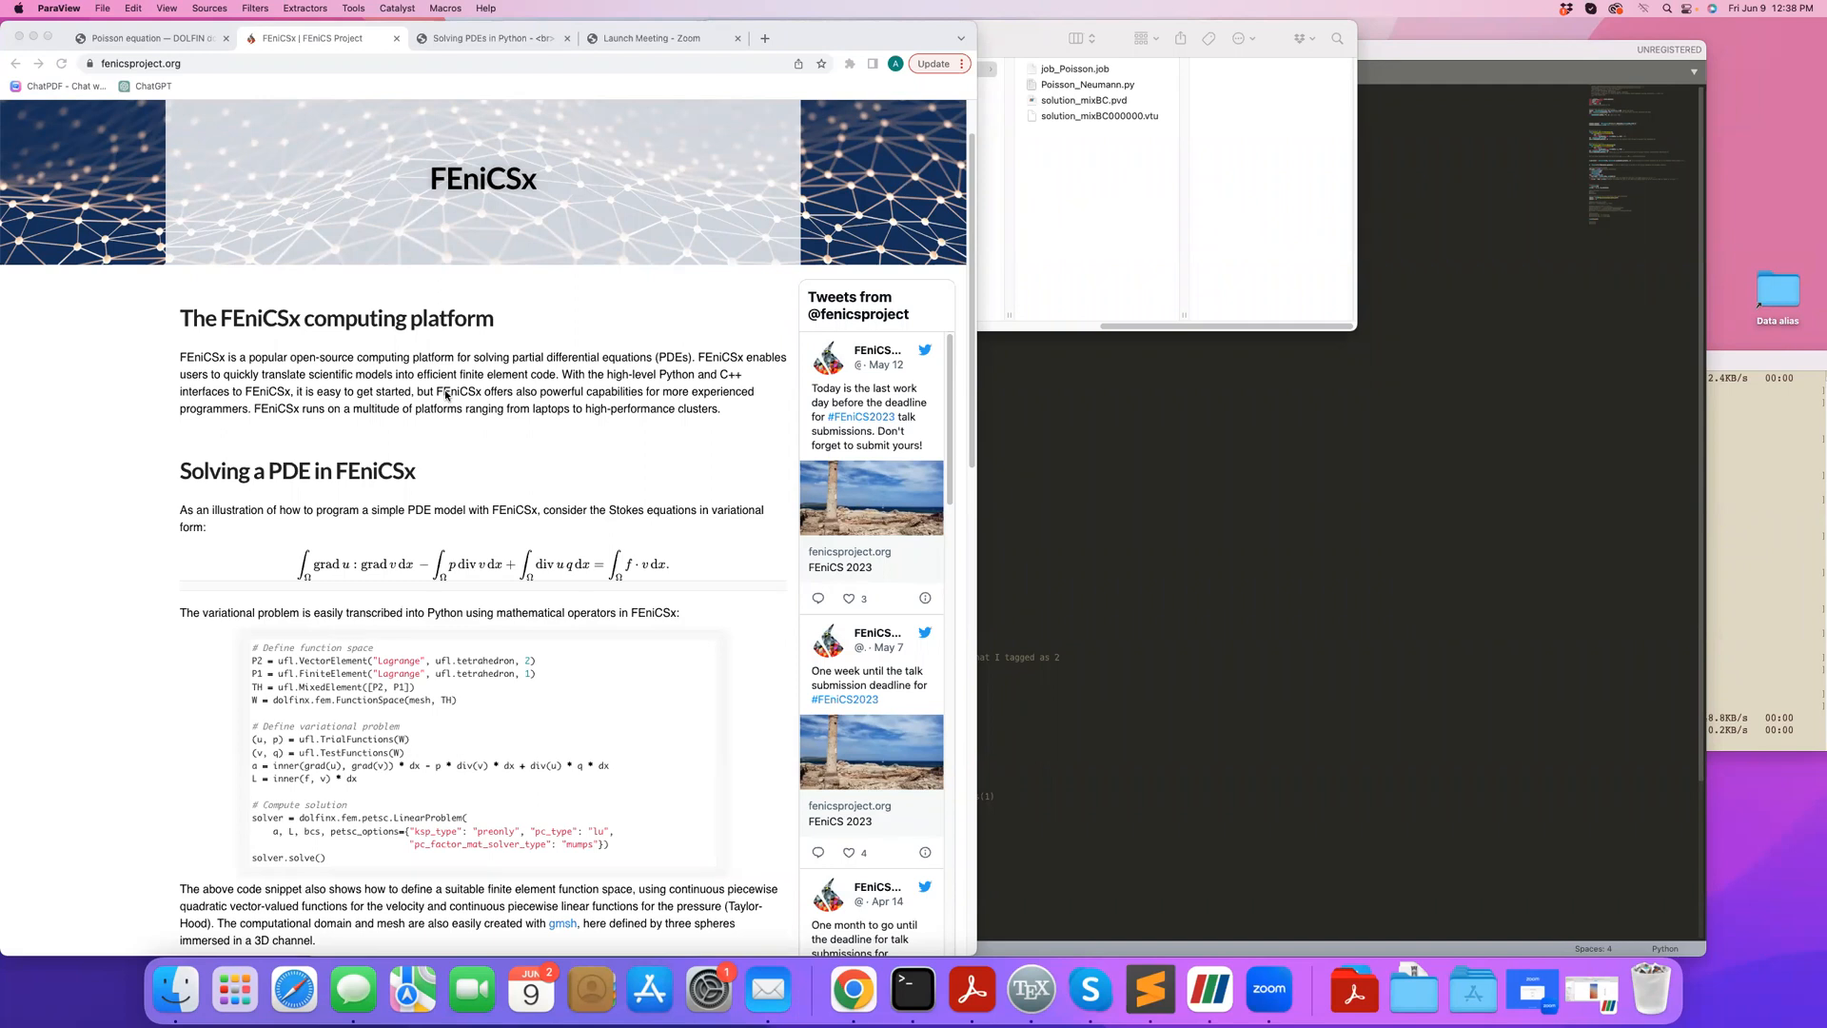
{"action": "mouse_move", "coordinate": [474, 491]}
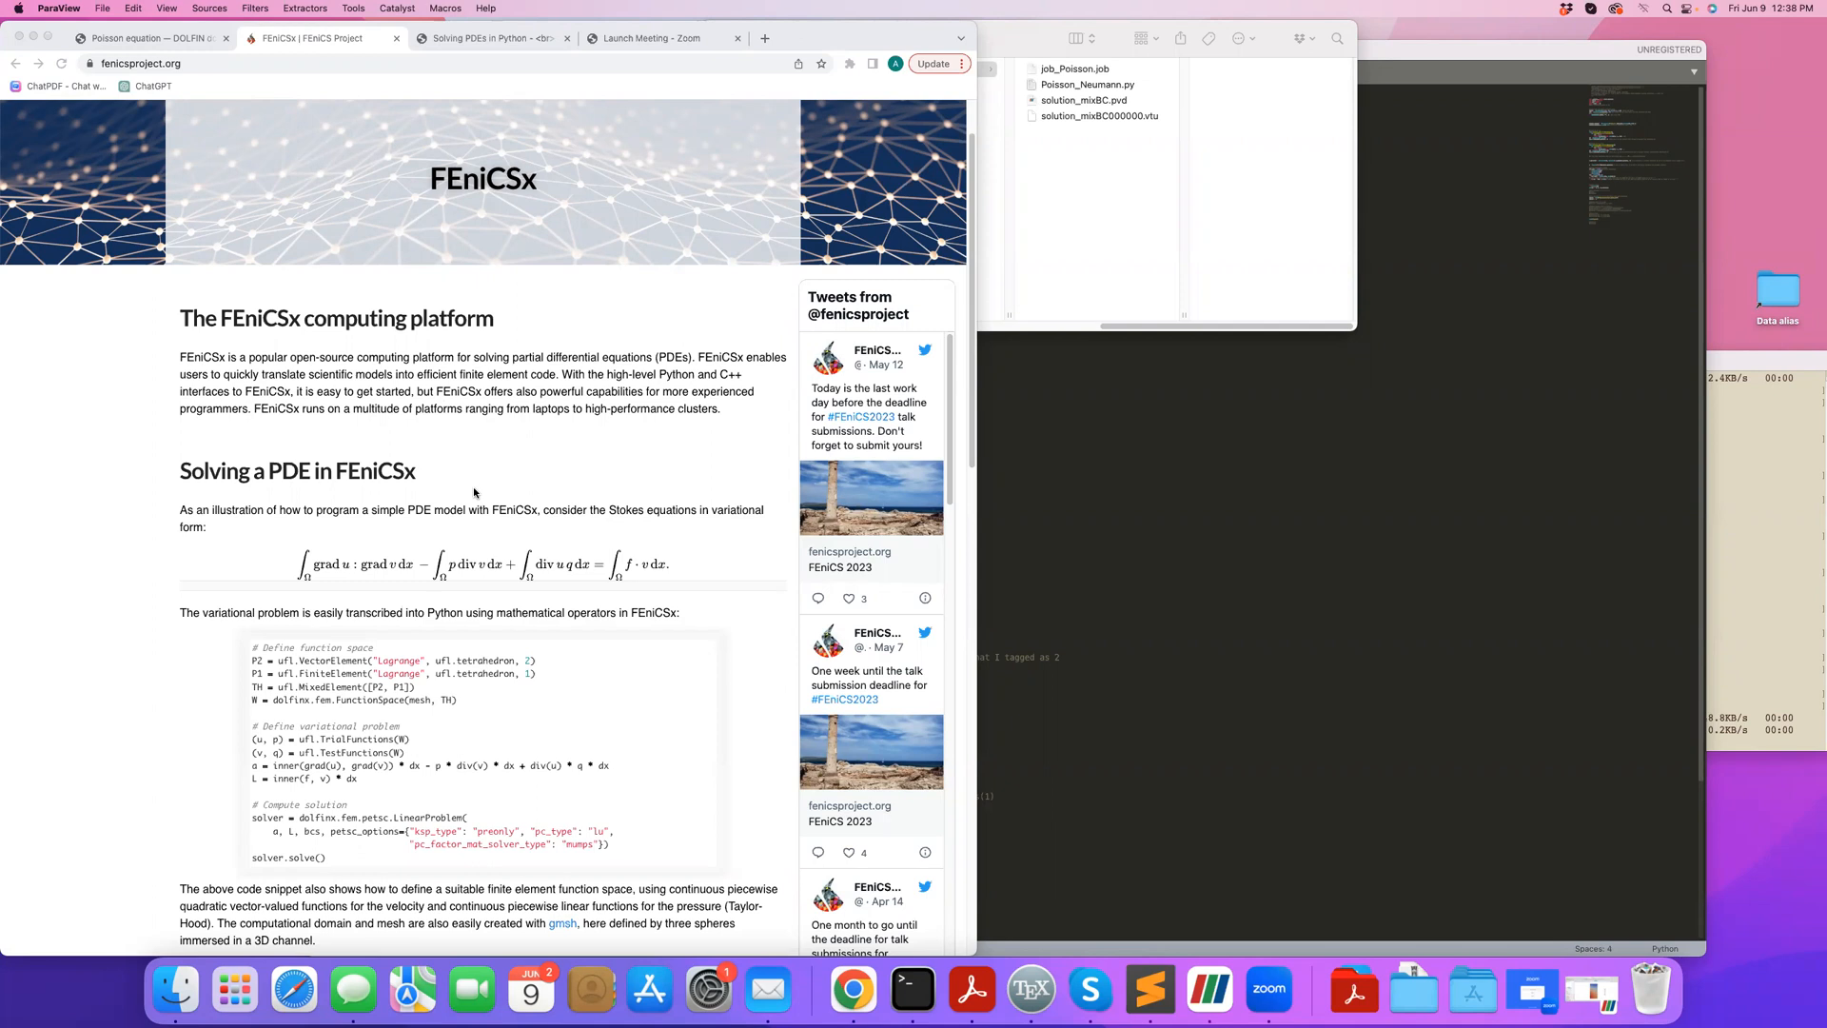
{"action": "mouse_move", "coordinate": [346, 127]}
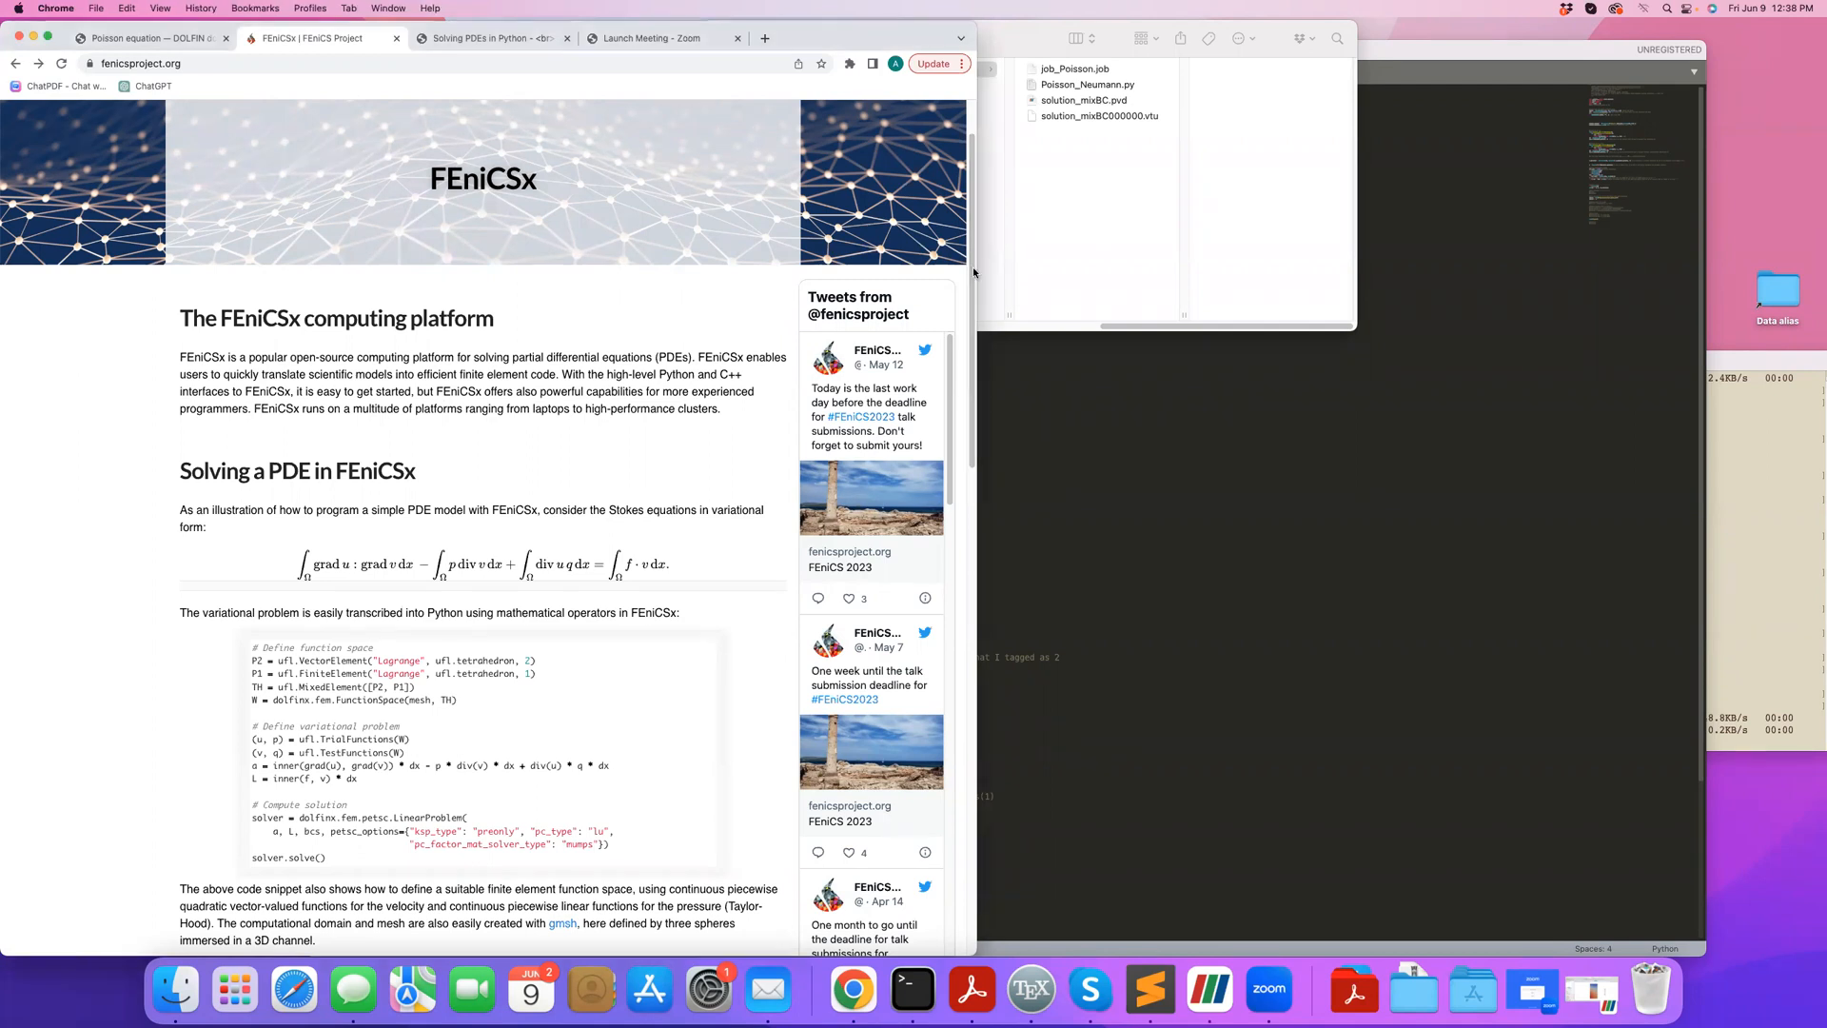
Browse the documentation list, glance at the 'Solving PDEs in Python' tutorial, and return to the docs.
{"action": "scroll", "scroll_direction": "down", "scroll_amount": 3}
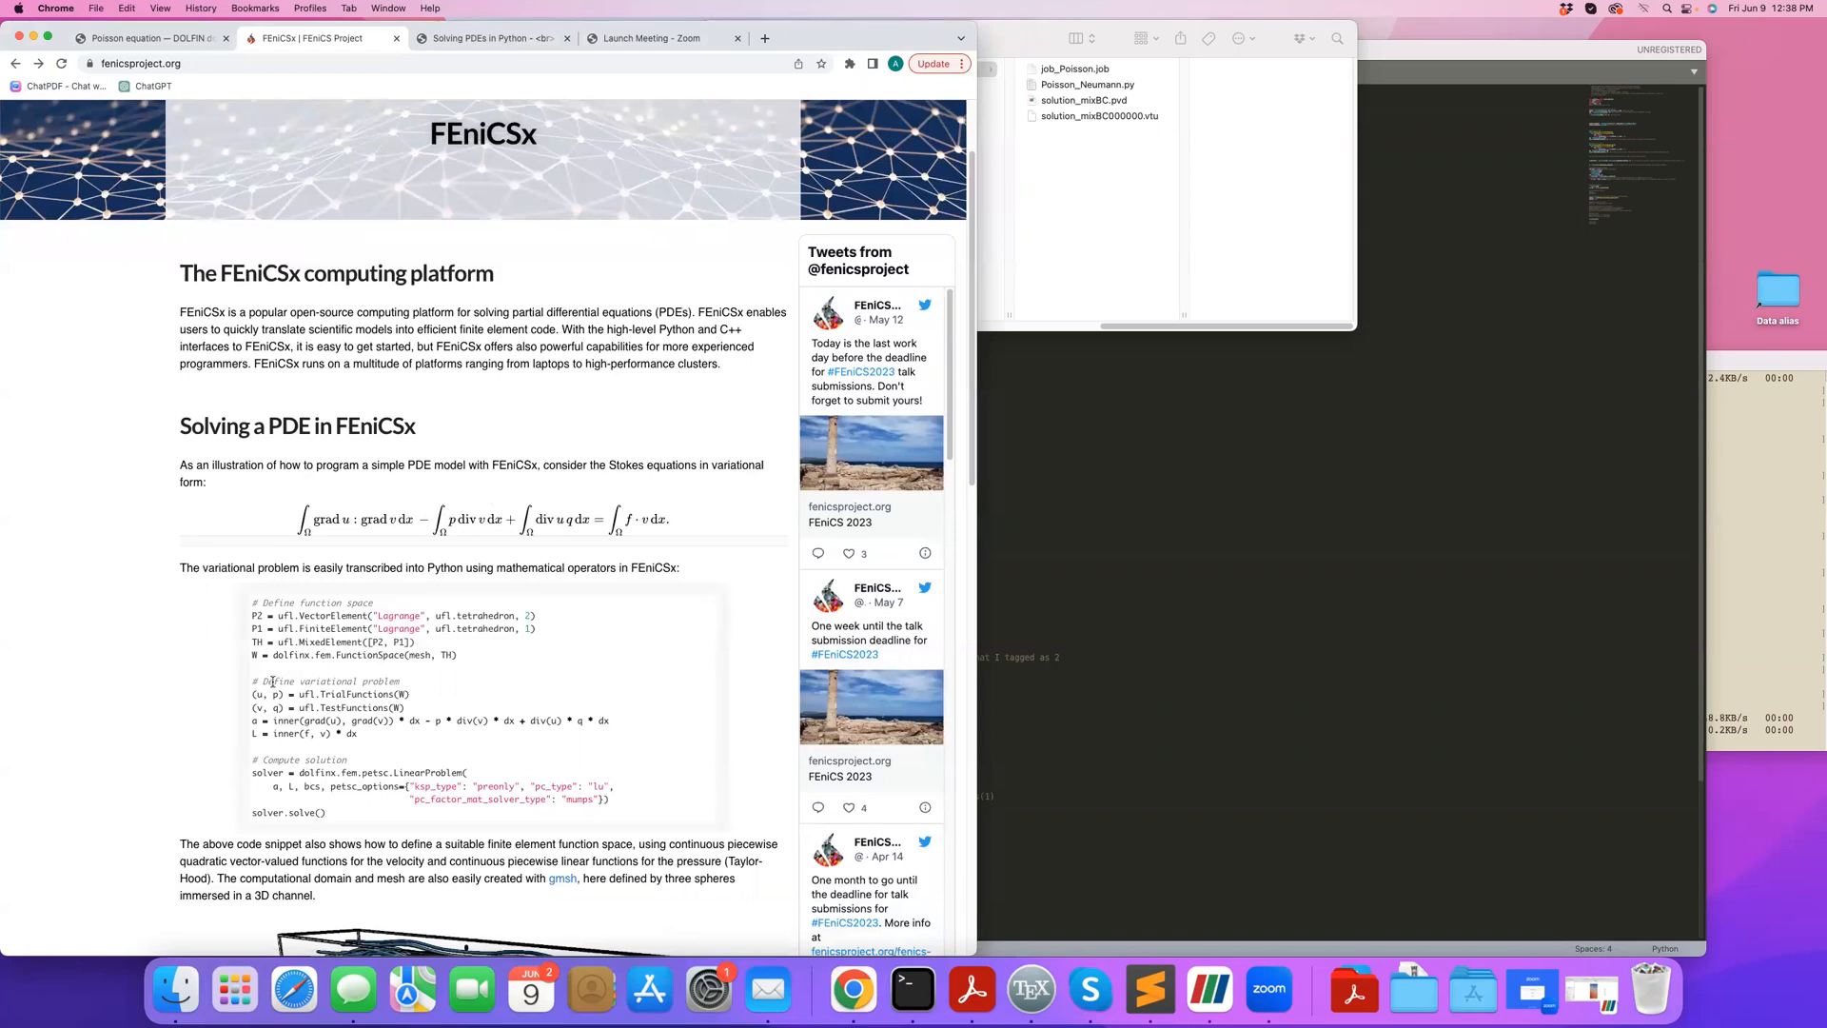
{"action": "mouse_move", "coordinate": [179, 653]}
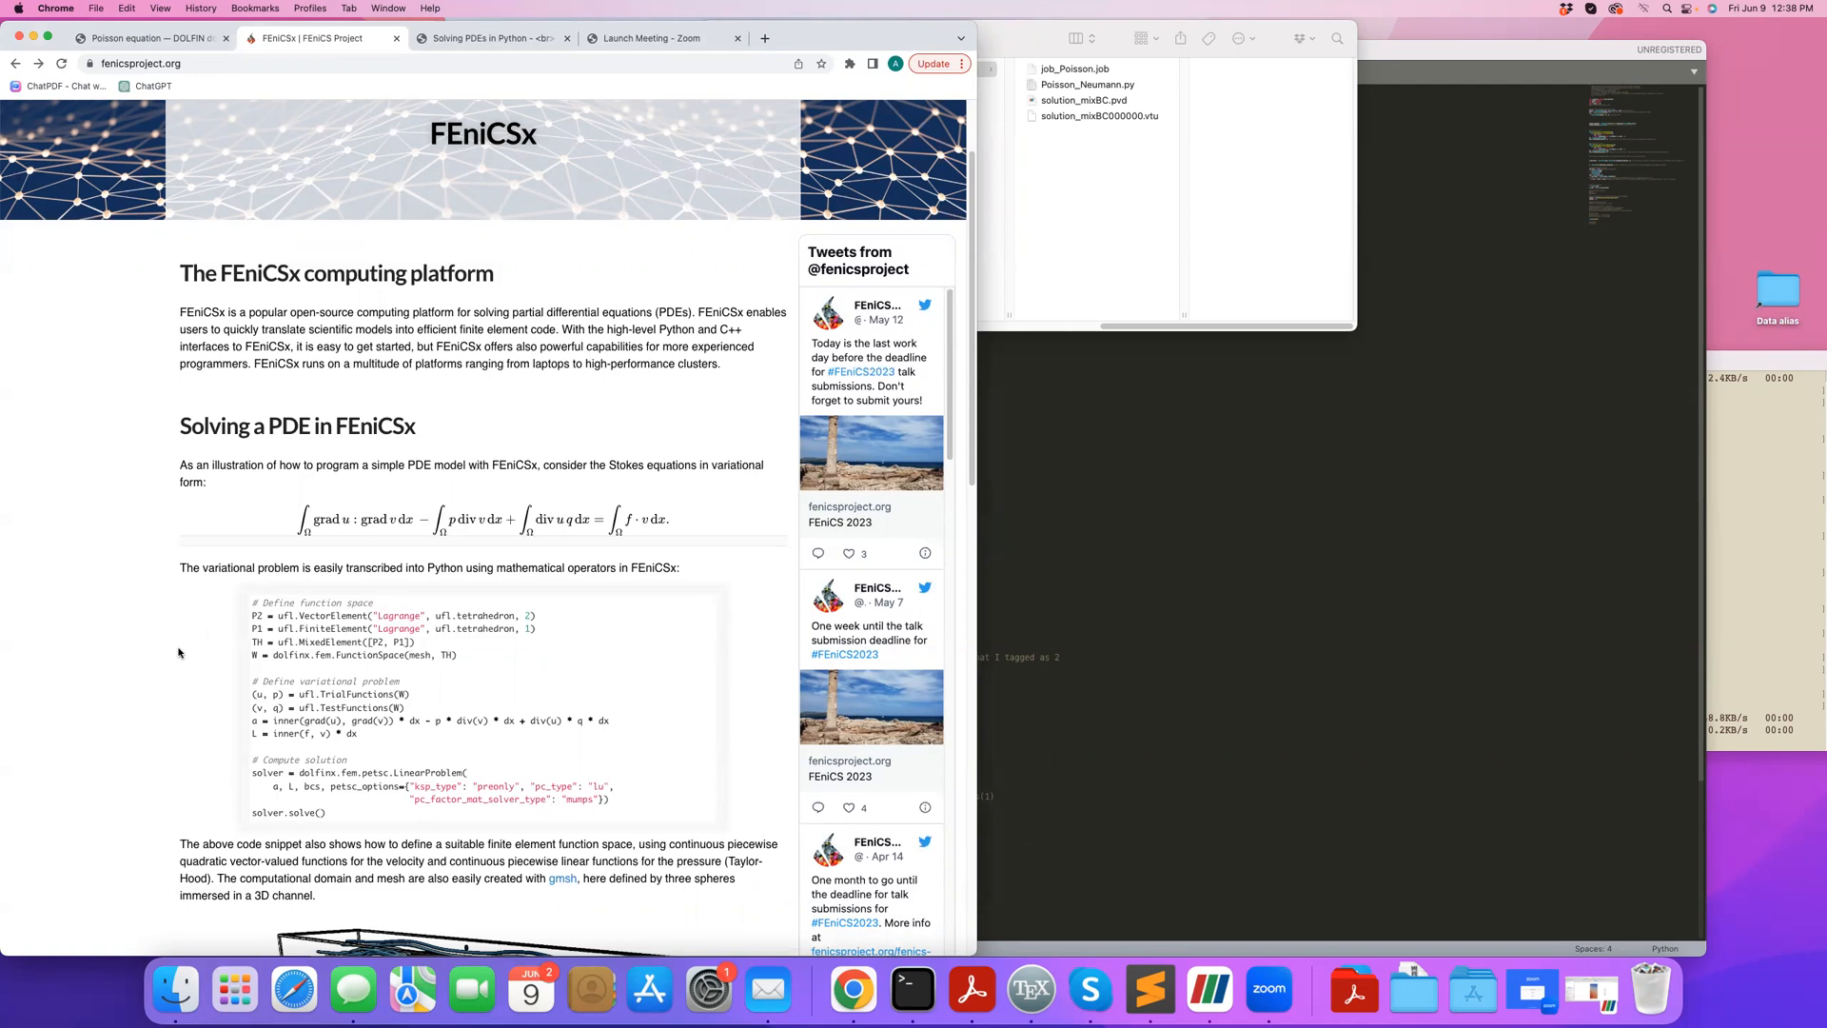
{"action": "mouse_move", "coordinate": [215, 649]}
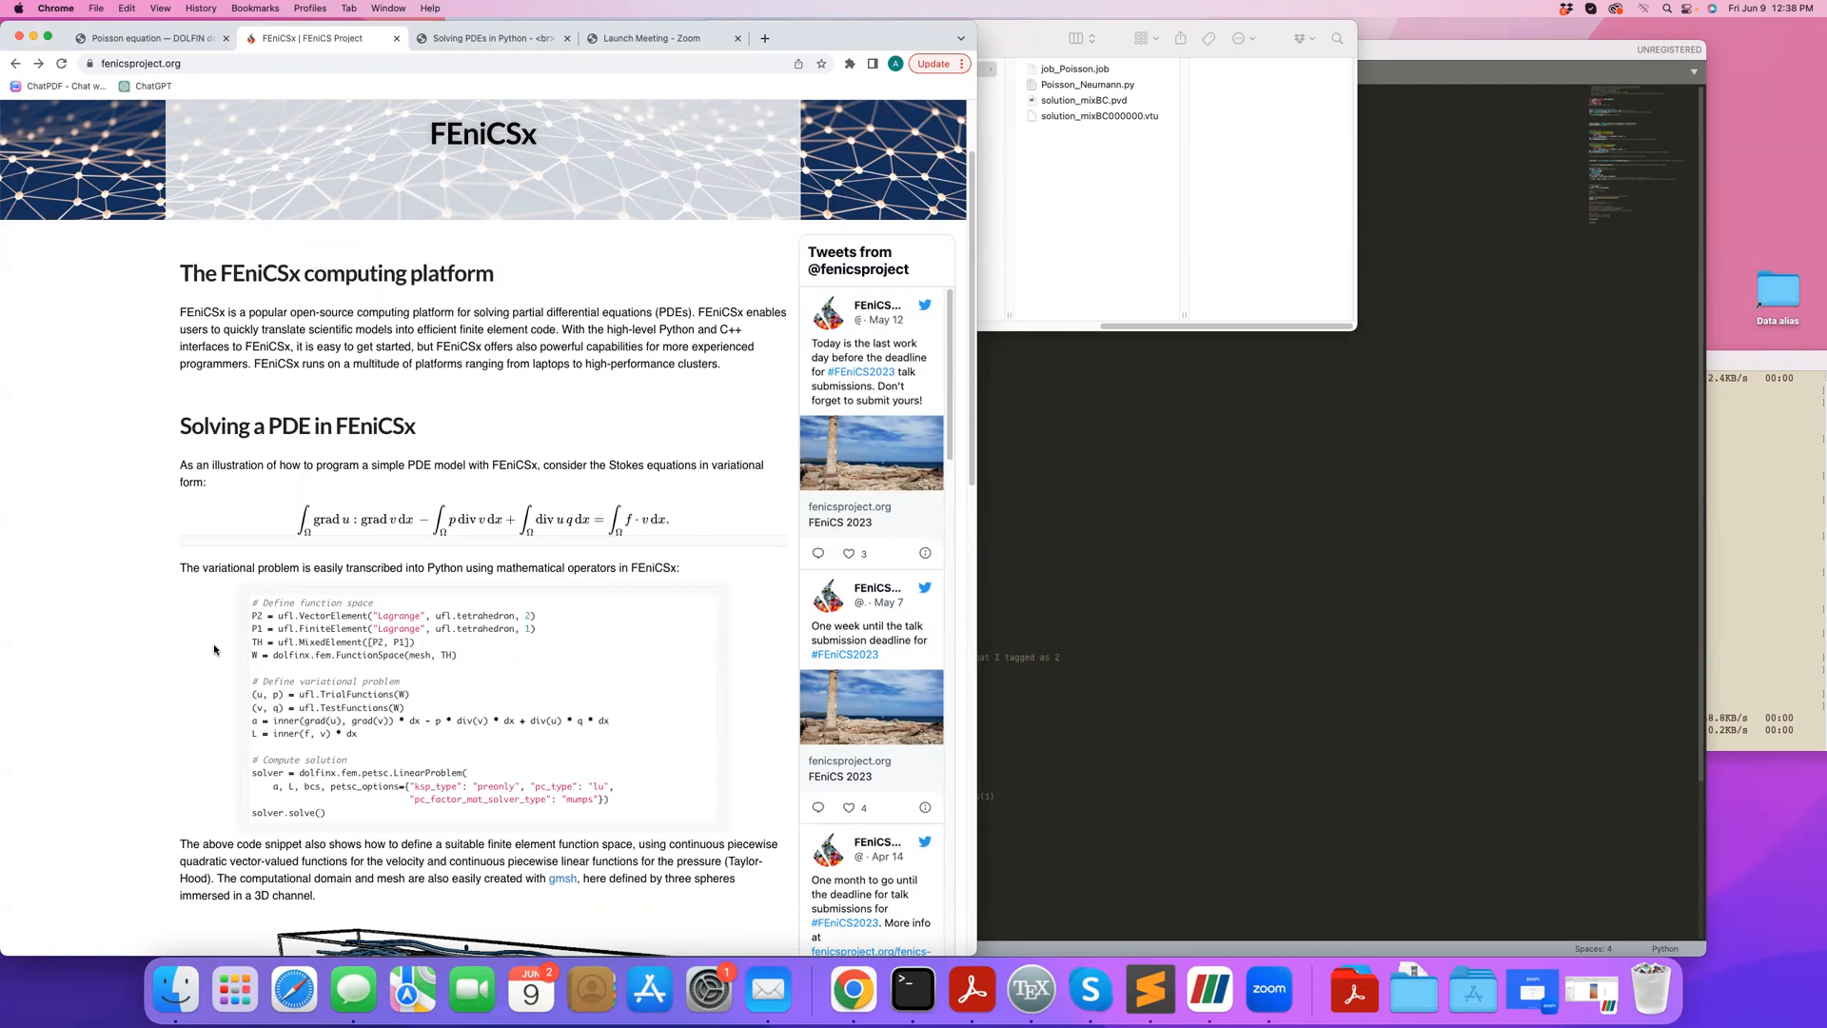
{"action": "scroll", "scroll_direction": "down", "scroll_amount": 3}
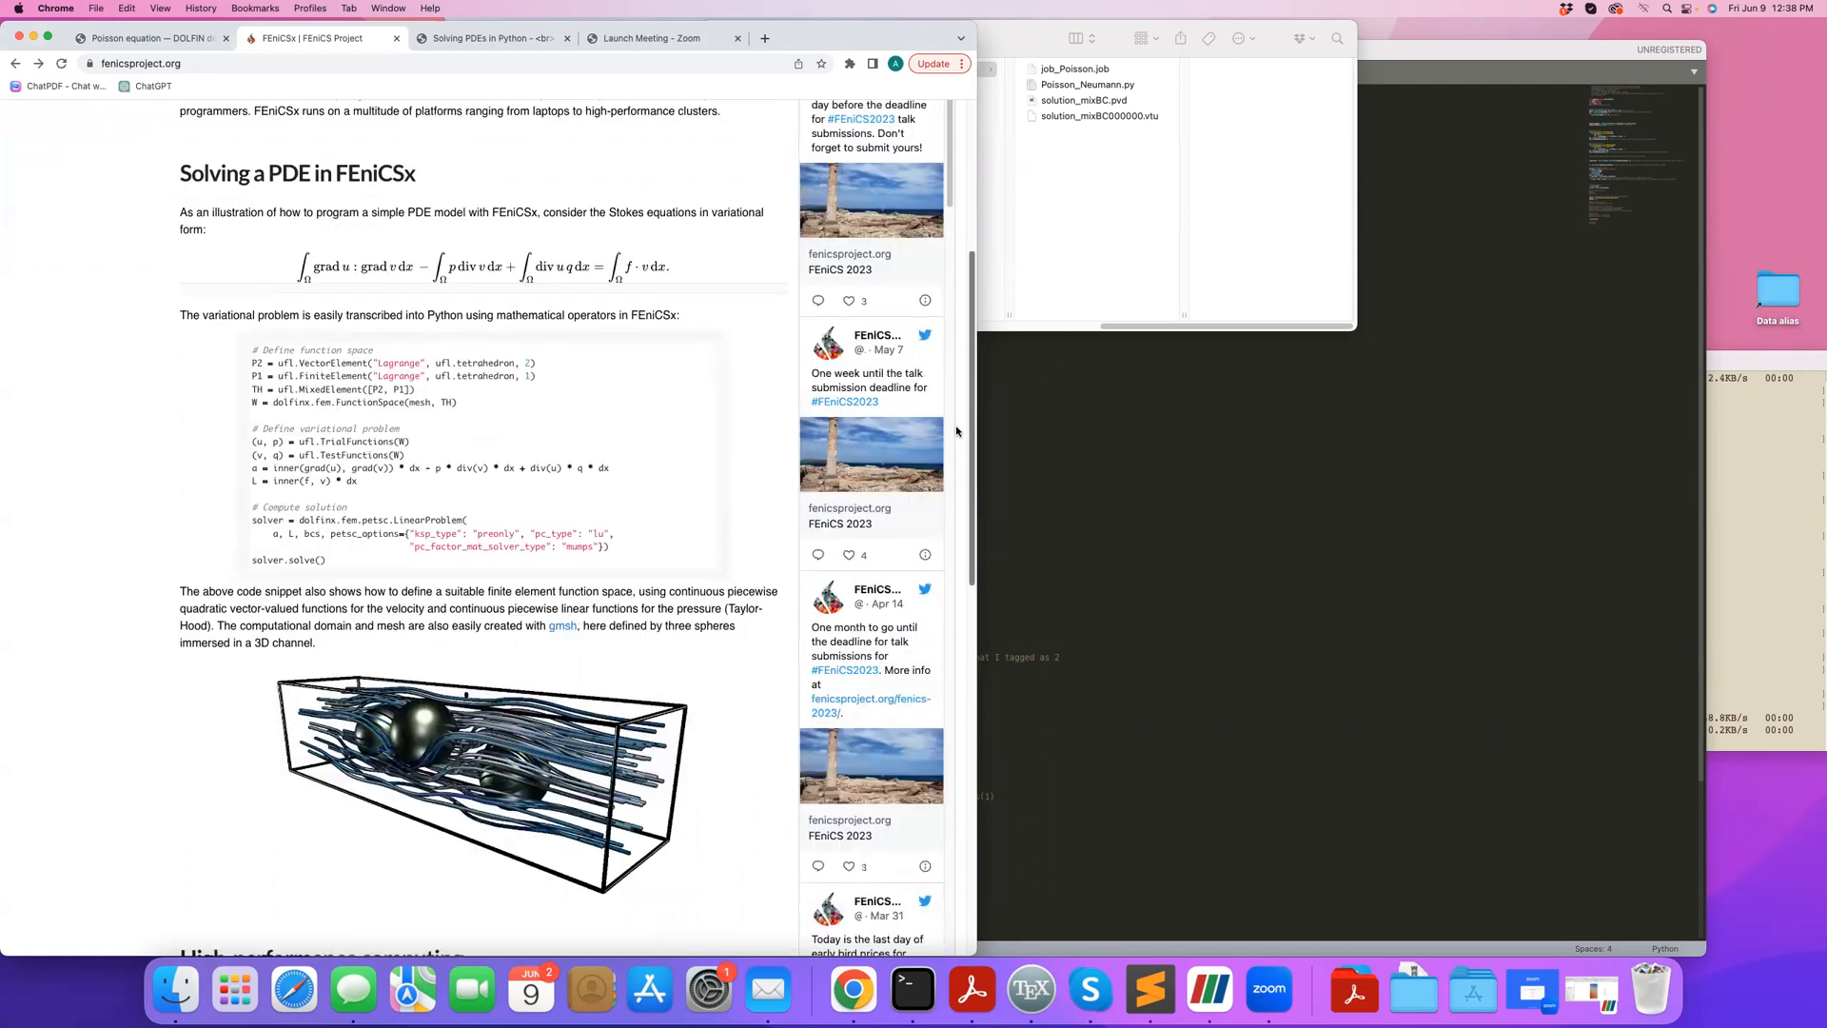
{"action": "scroll", "scroll_direction": "down", "scroll_amount": 3}
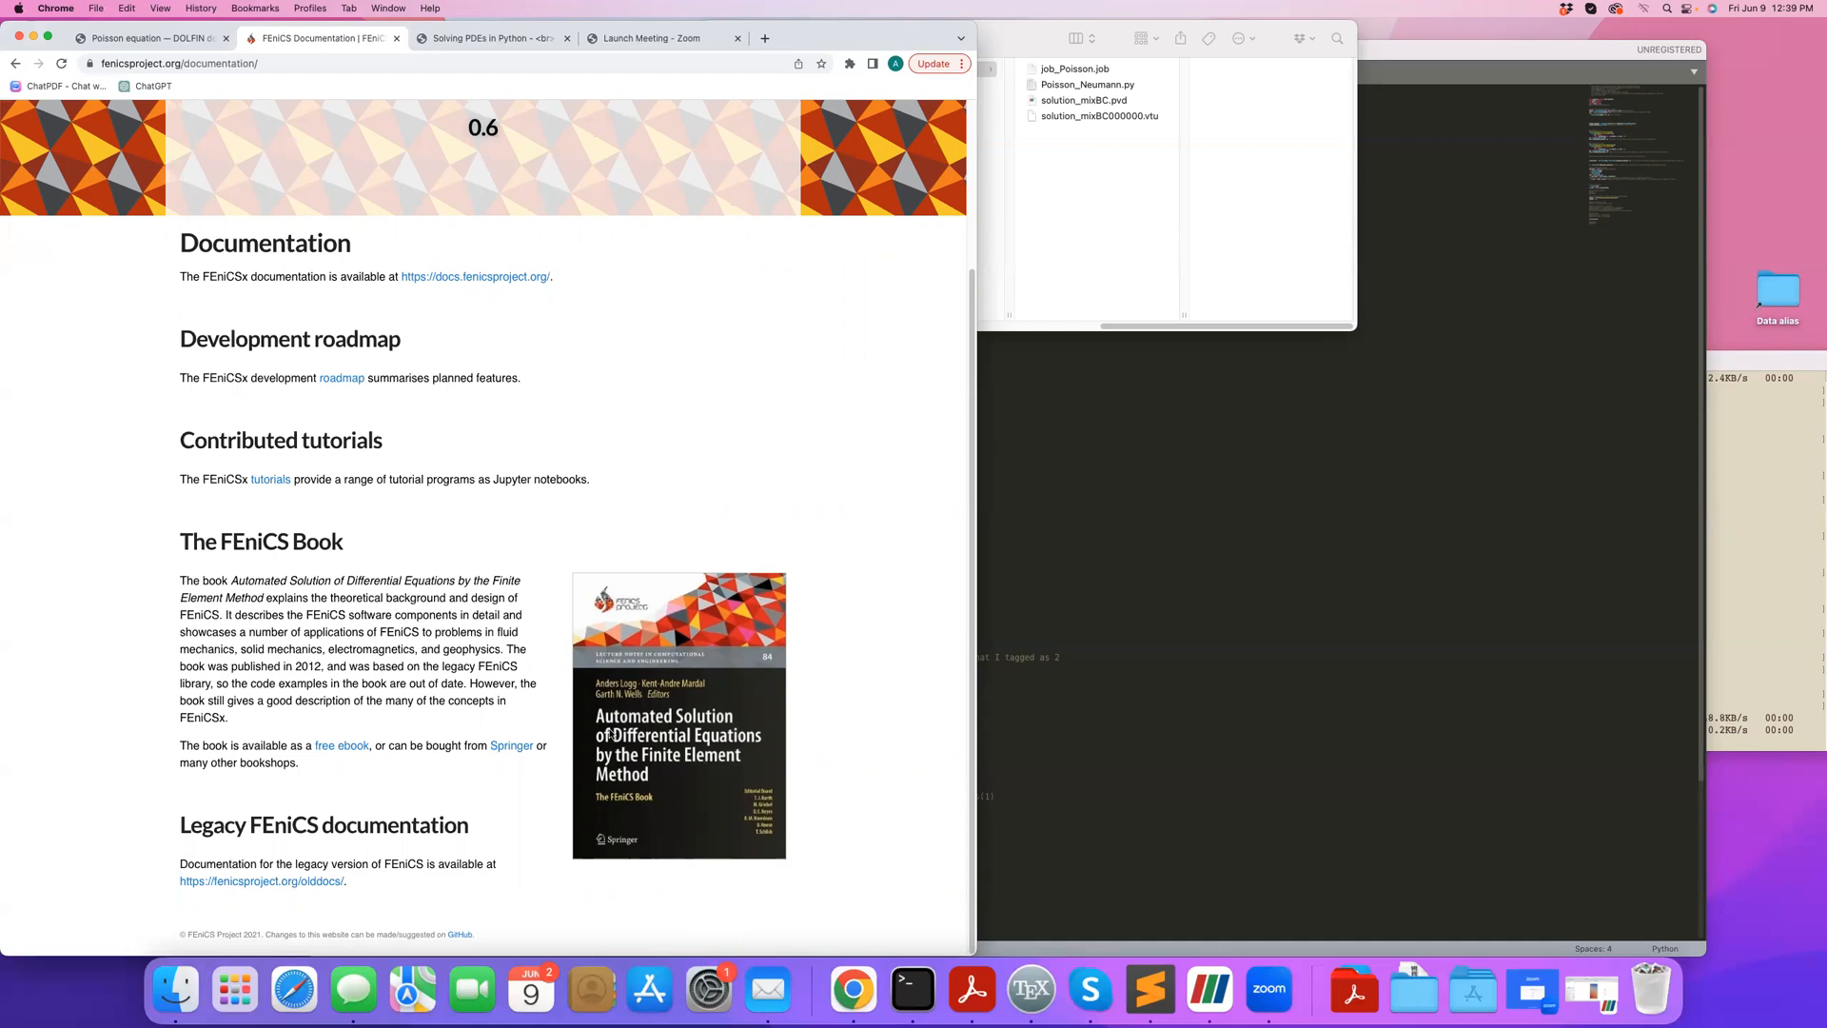
{"action": "mouse_move", "coordinate": [565, 676]}
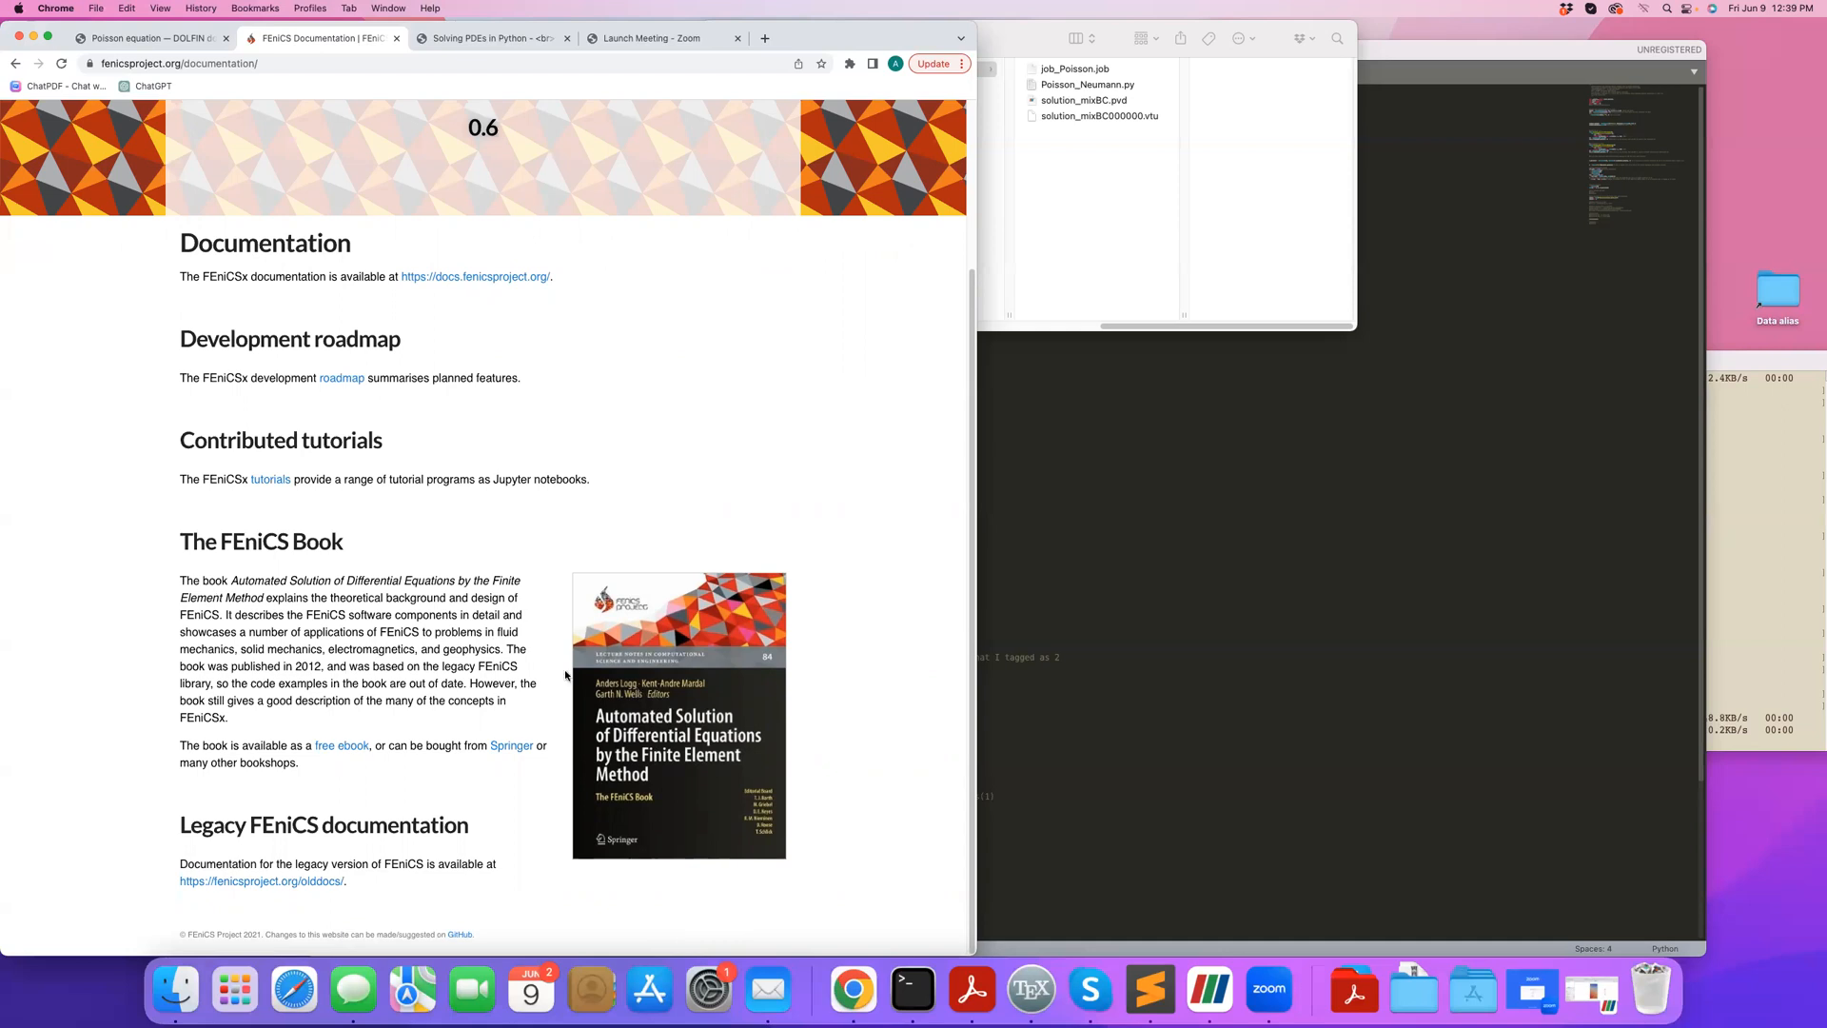
{"action": "left_click", "coordinate": [489, 38]}
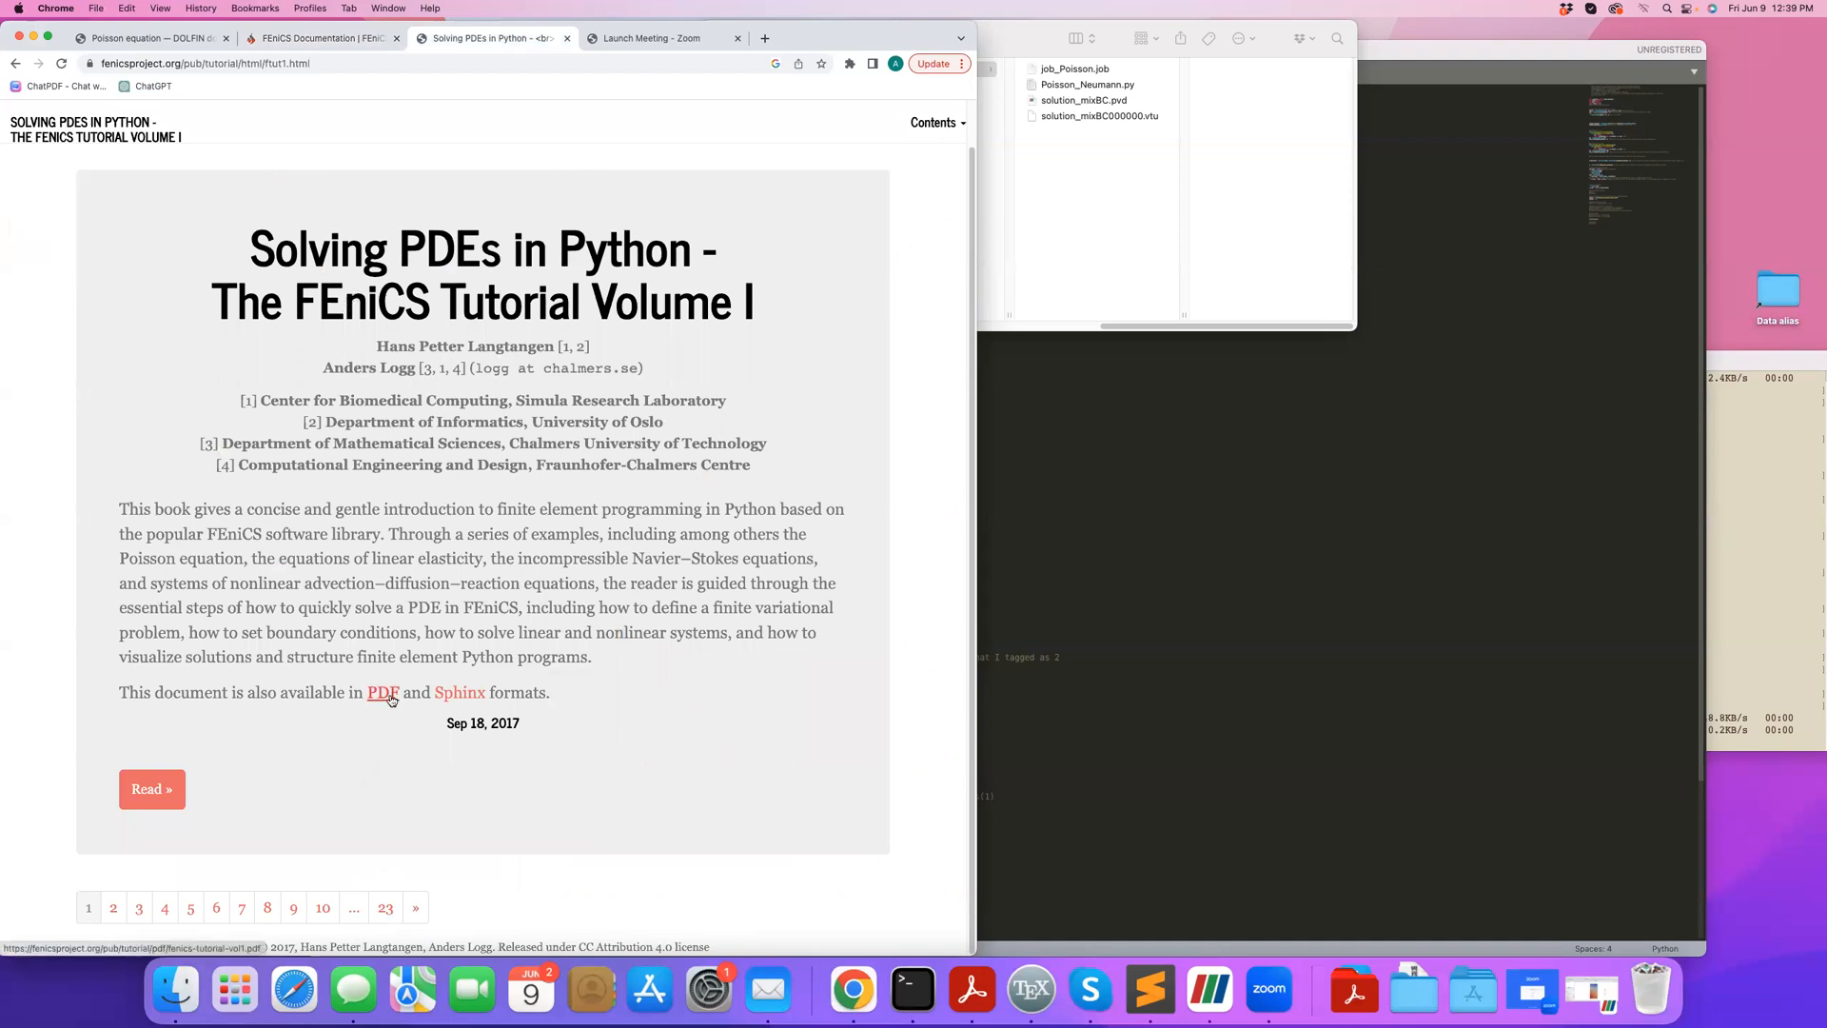
{"action": "mouse_move", "coordinate": [240, 184]}
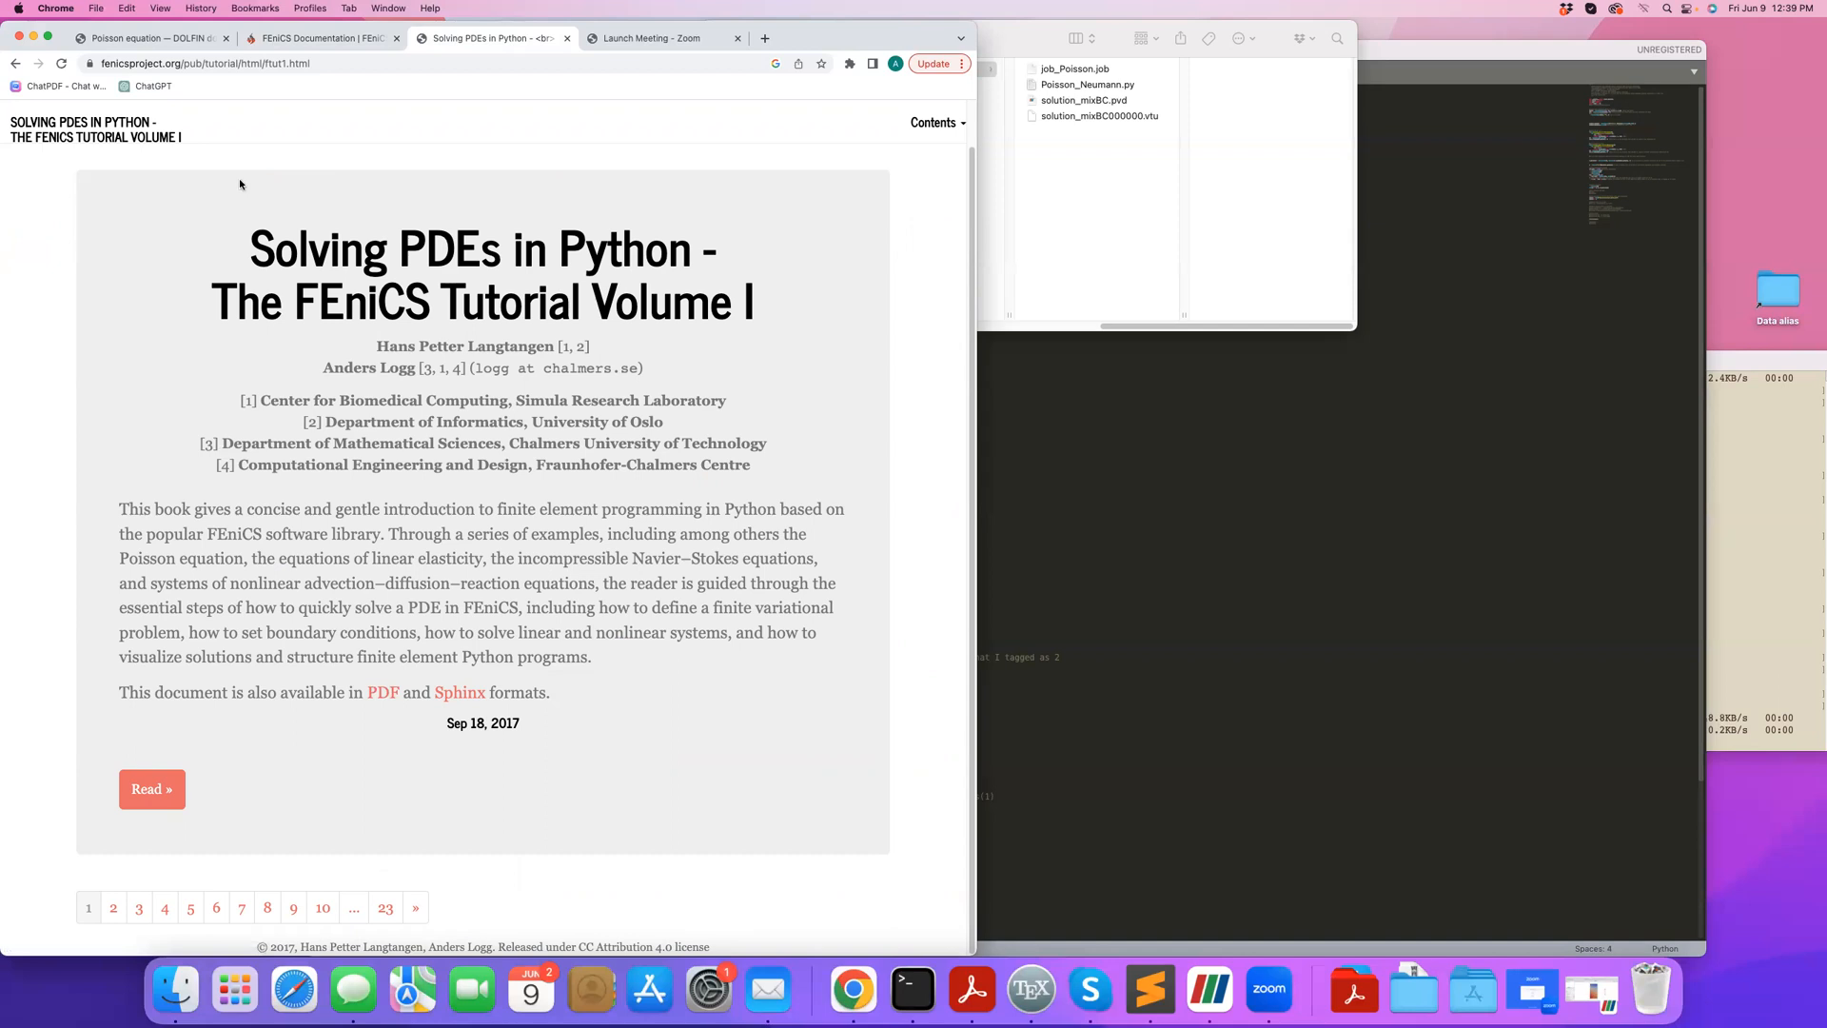
{"action": "left_click", "coordinate": [324, 38]}
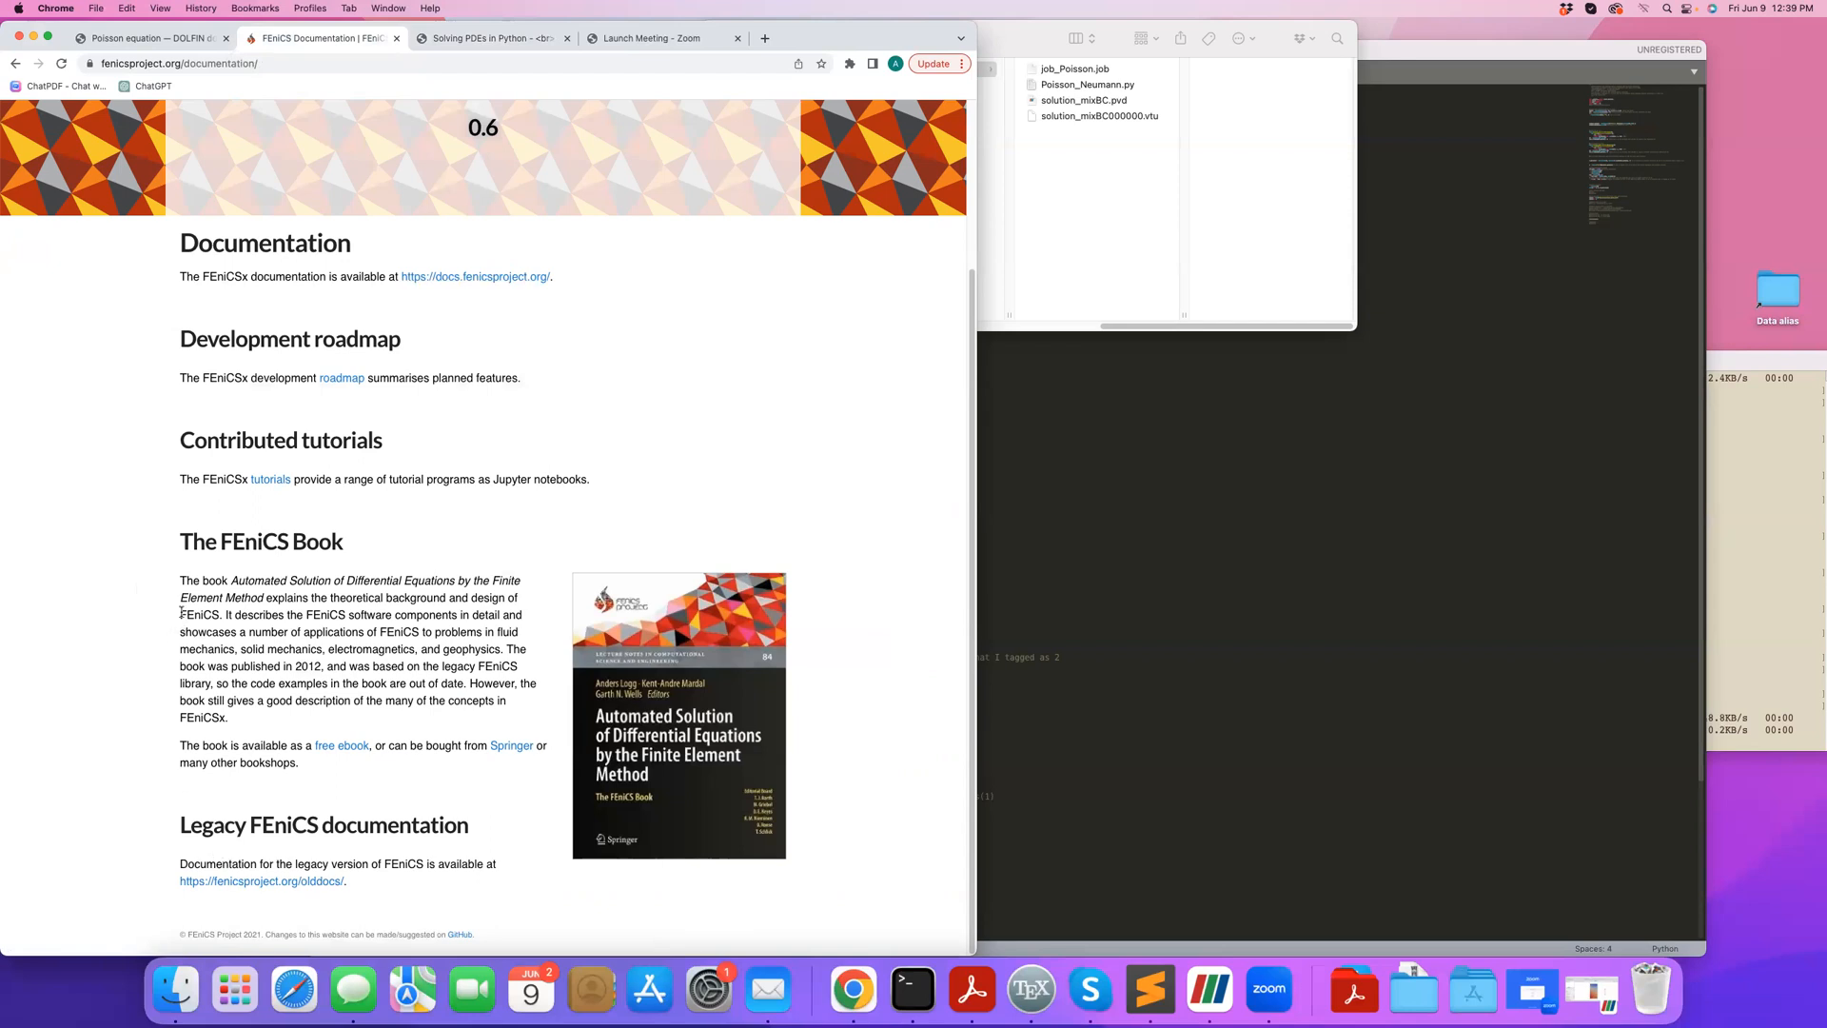
{"action": "mouse_move", "coordinate": [164, 676]}
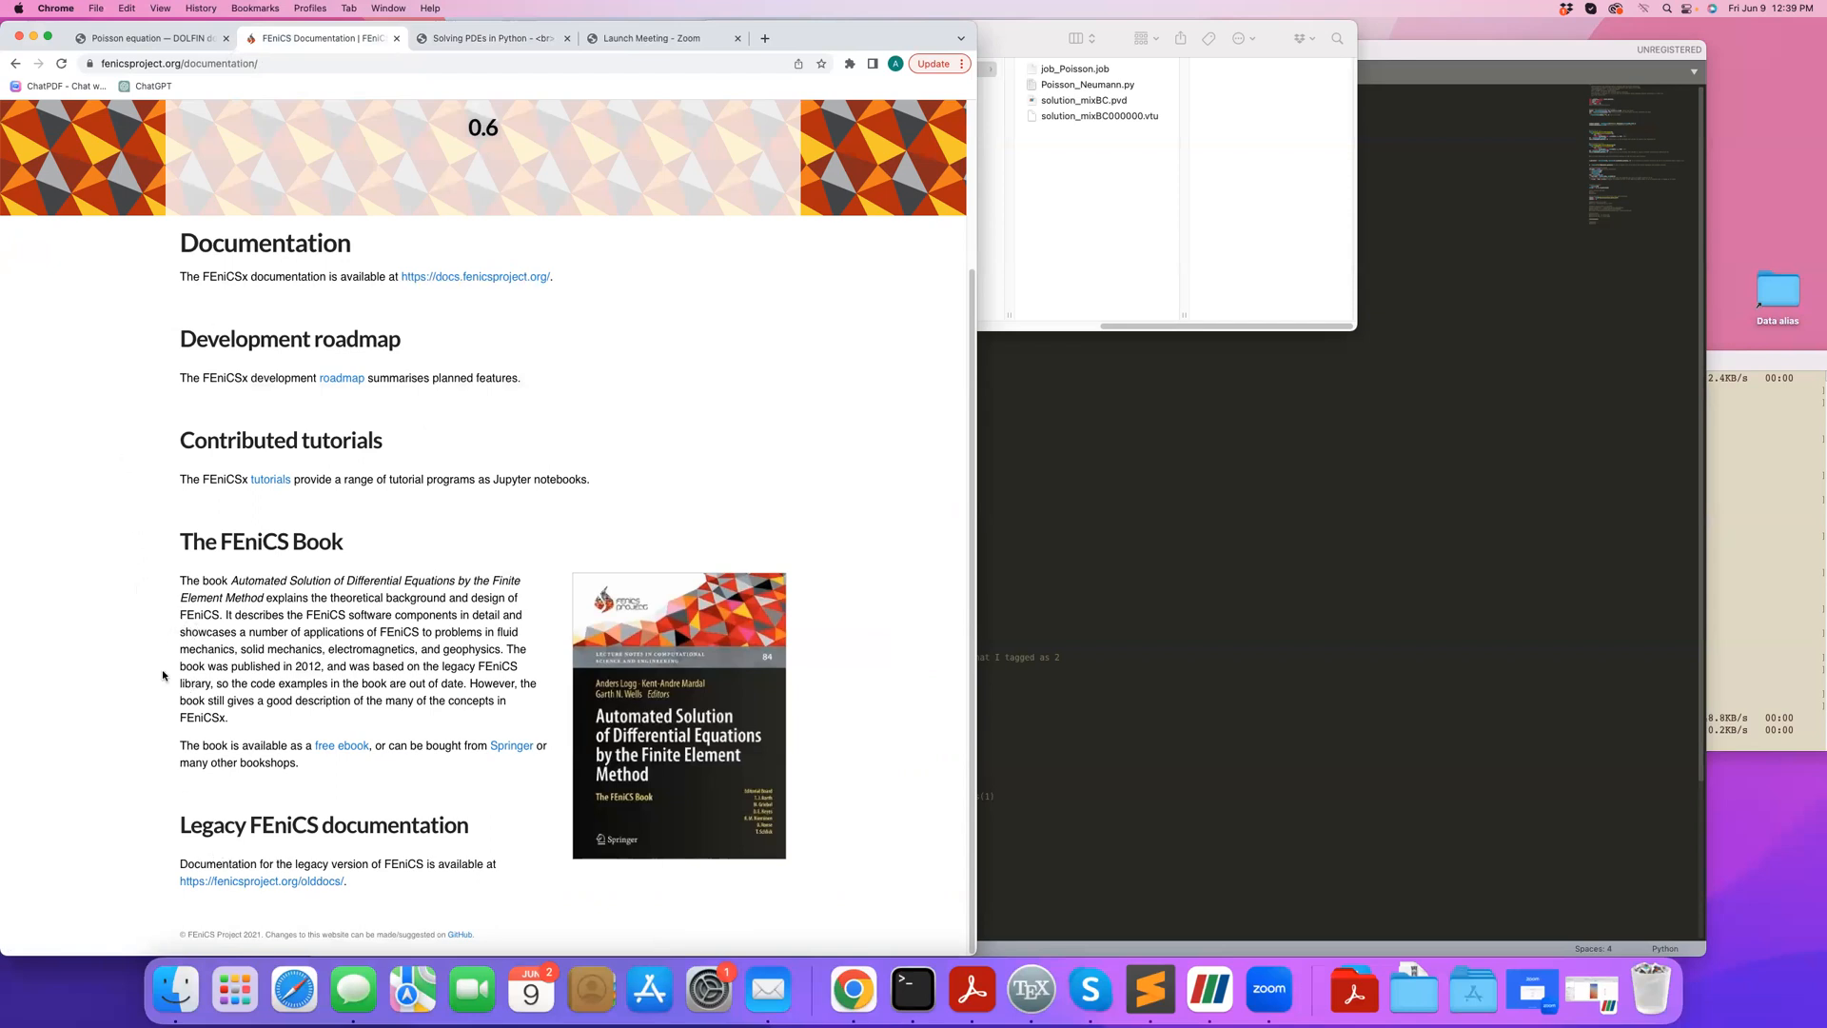
{"action": "mouse_move", "coordinate": [230, 276]}
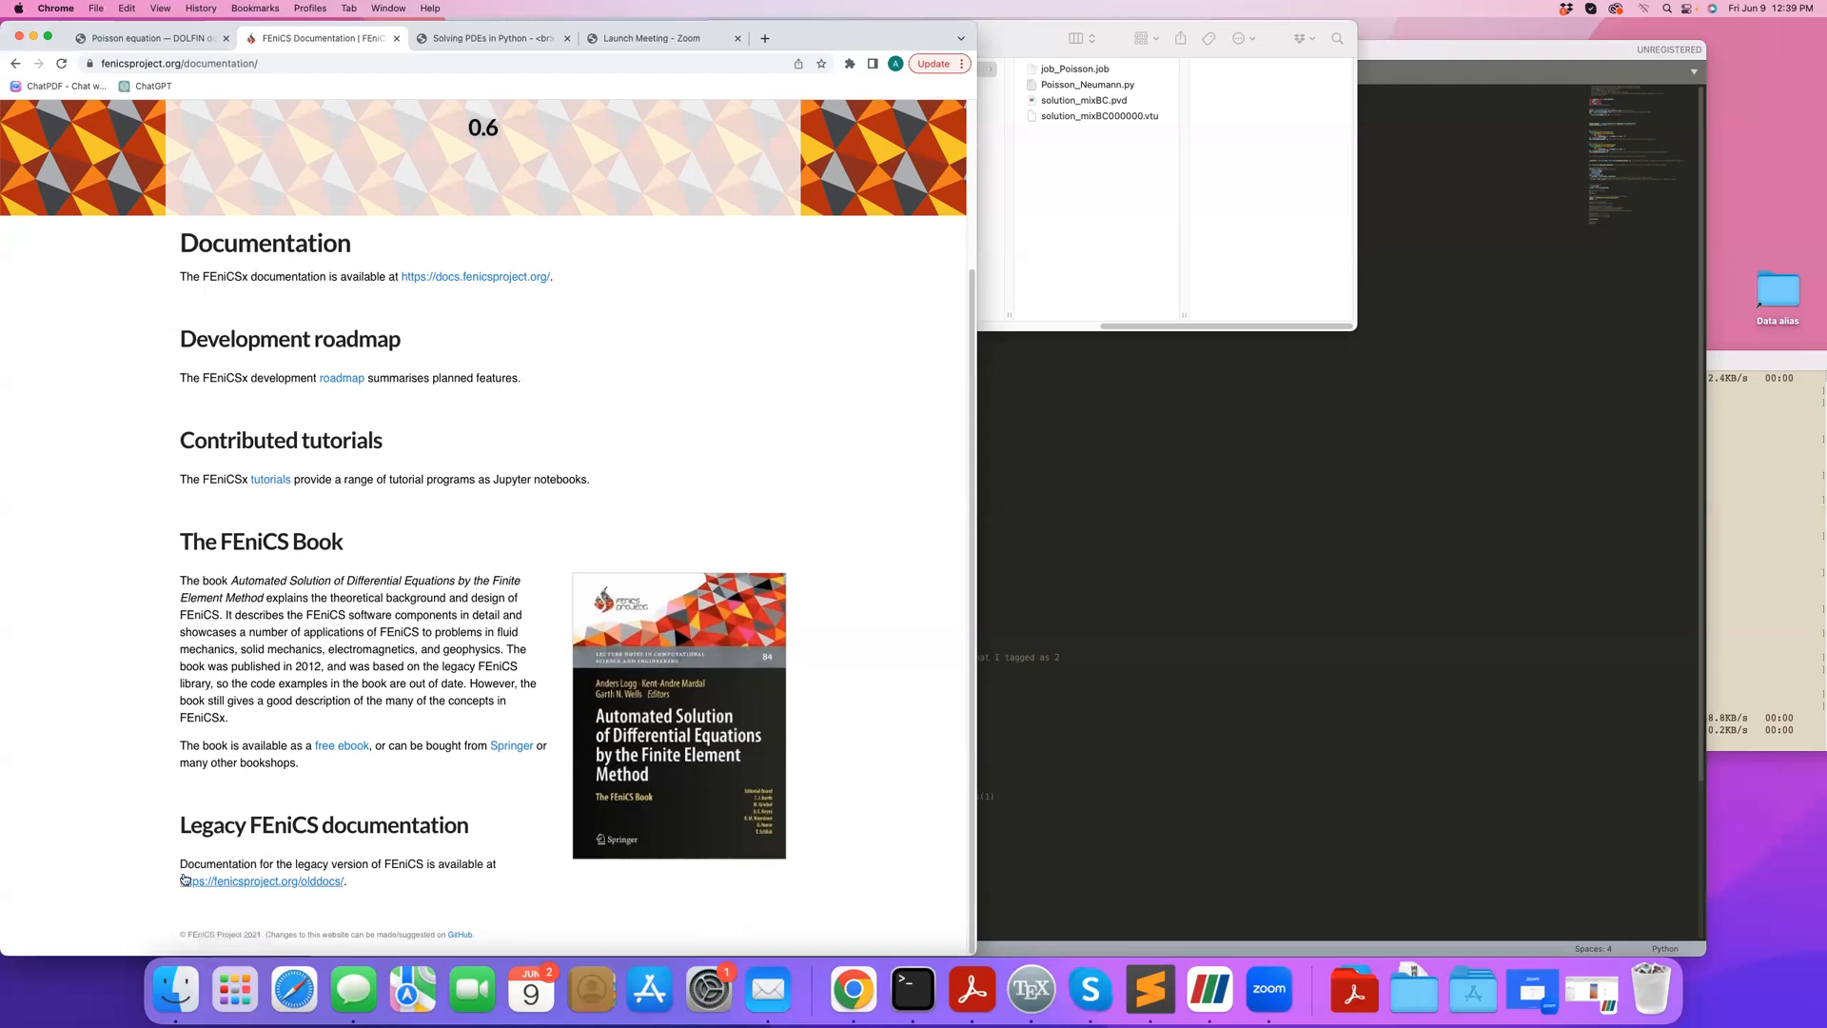
{"action": "mouse_move", "coordinate": [165, 876]}
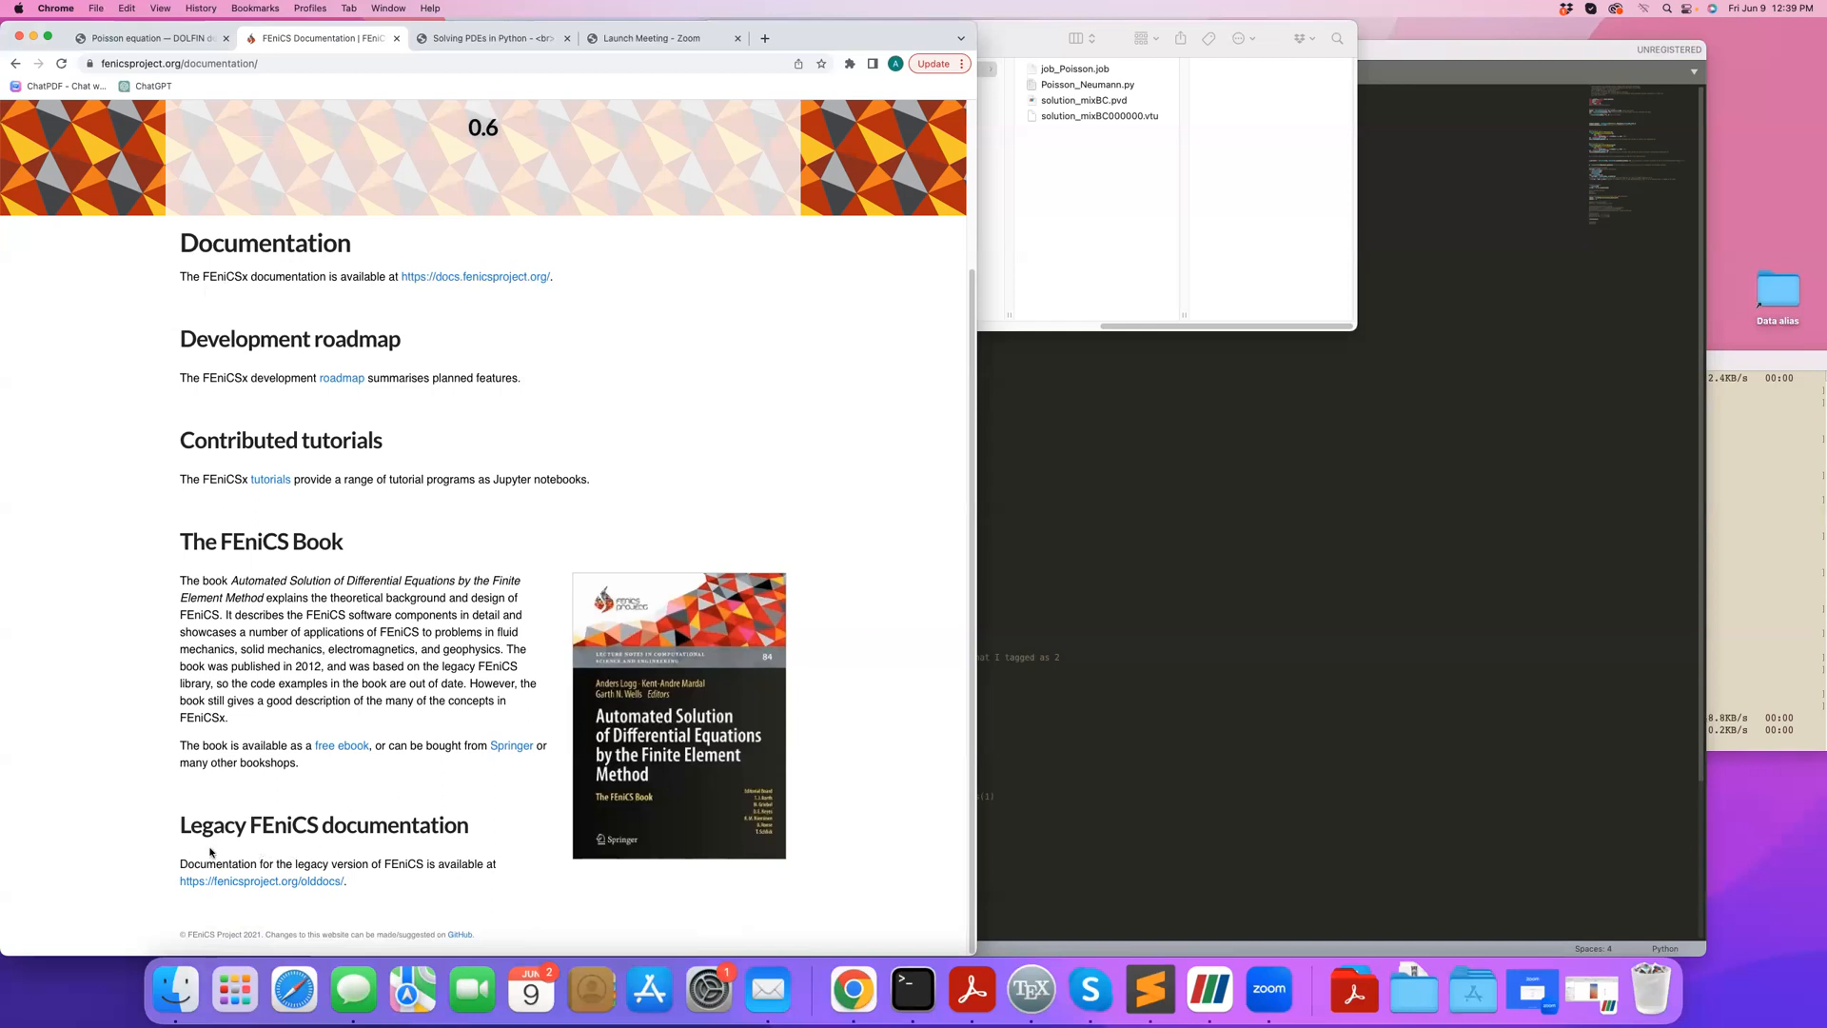
Navigate legacy docs through dolfin / 2019.1.0 / python to the DOLFIN Demos page.
{"action": "left_click", "coordinate": [261, 879]}
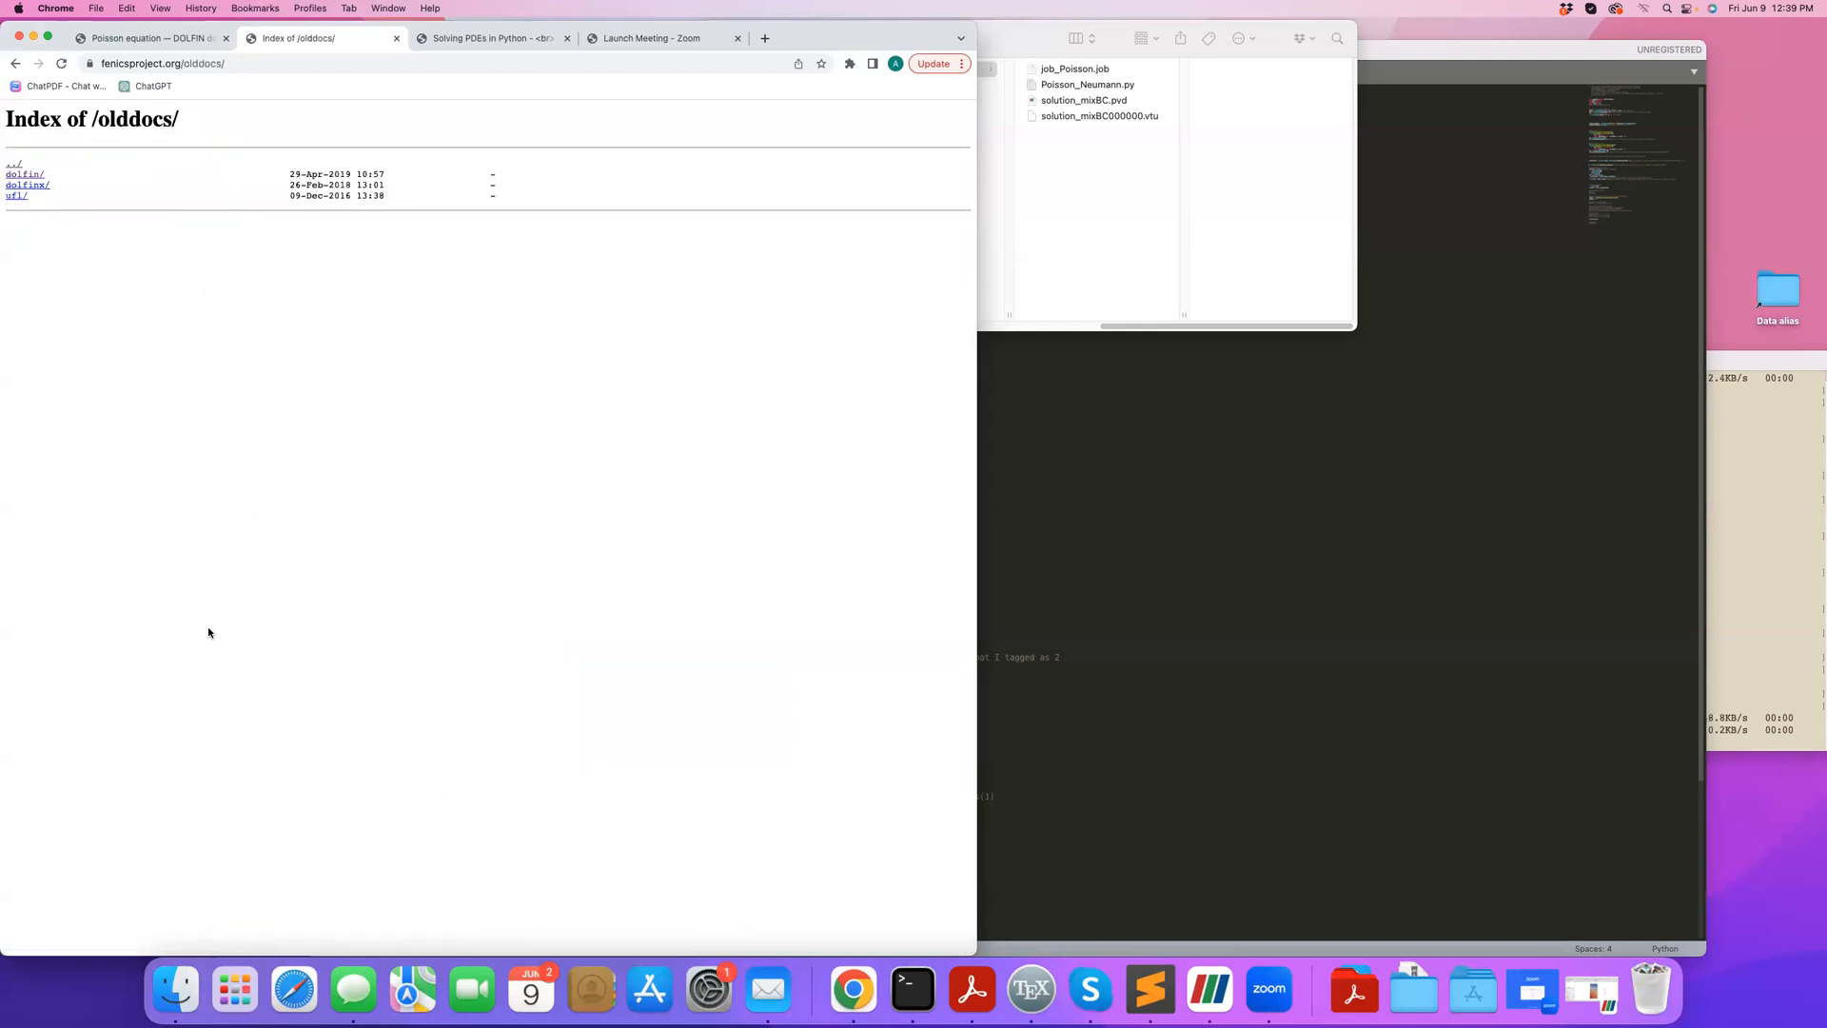
{"action": "left_click", "coordinate": [23, 173]}
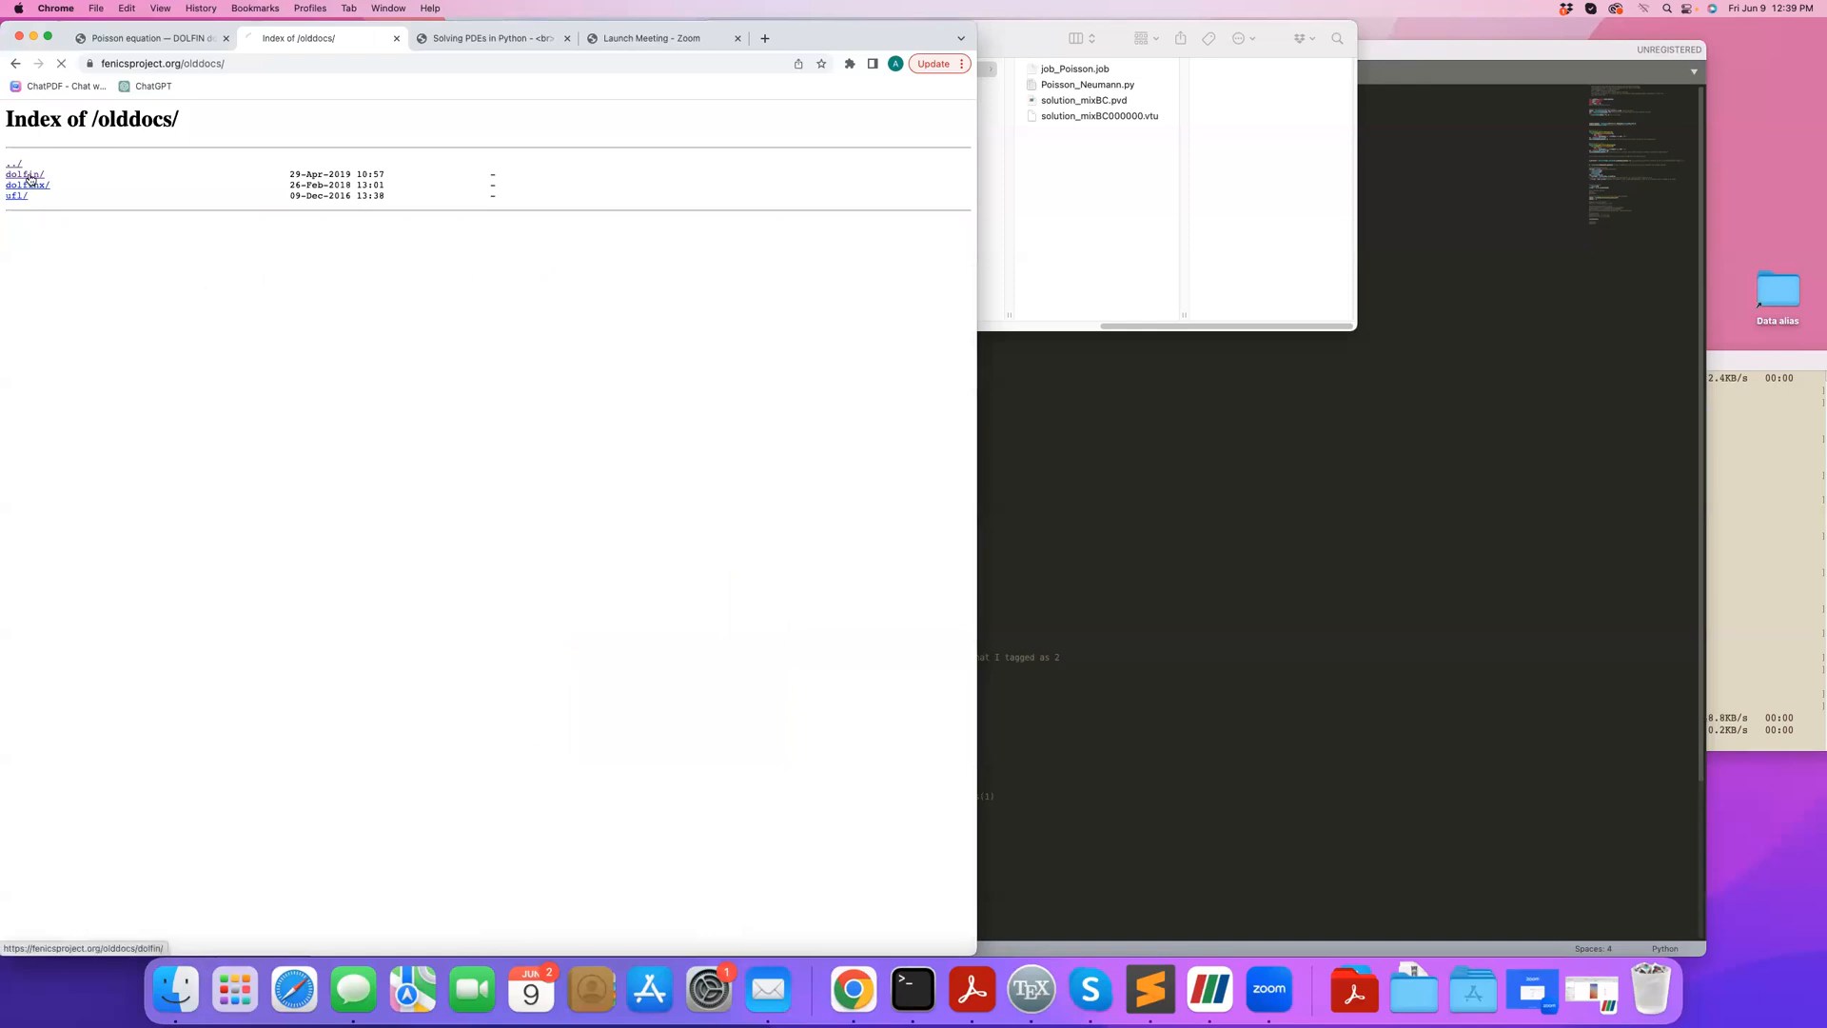
{"action": "left_click", "coordinate": [22, 175]}
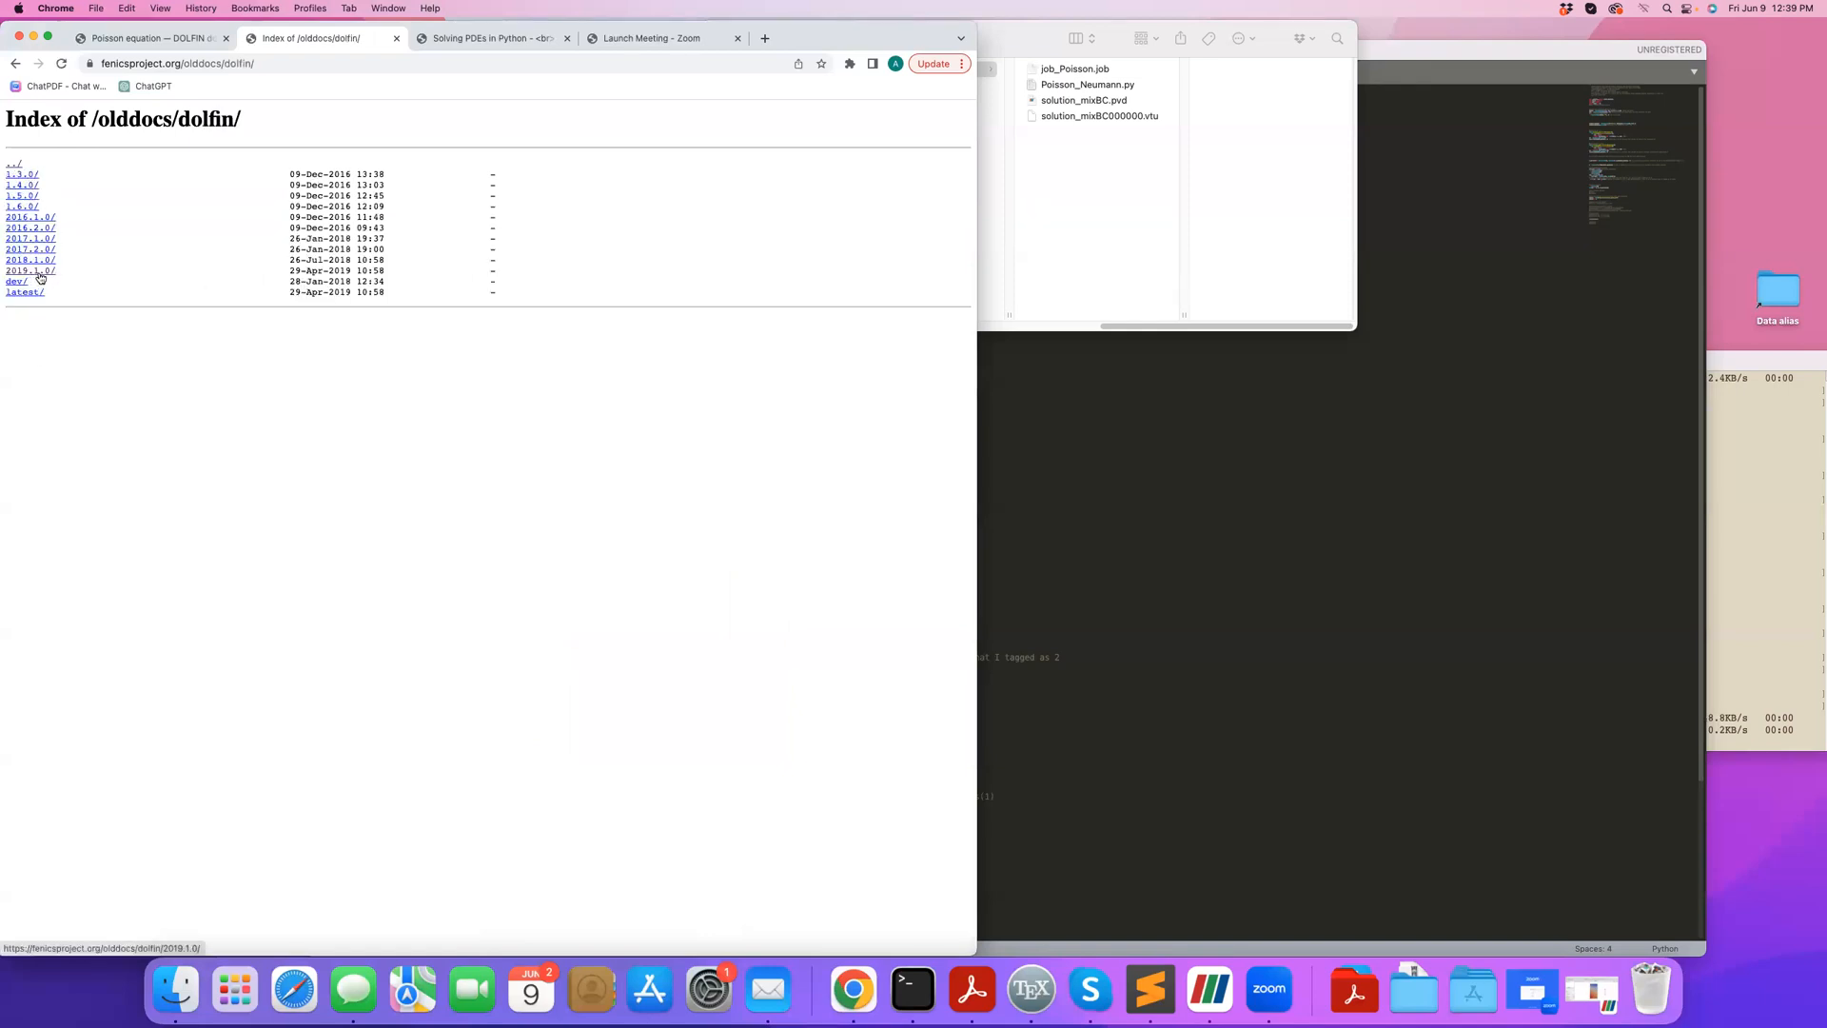
{"action": "mouse_move", "coordinate": [61, 260]}
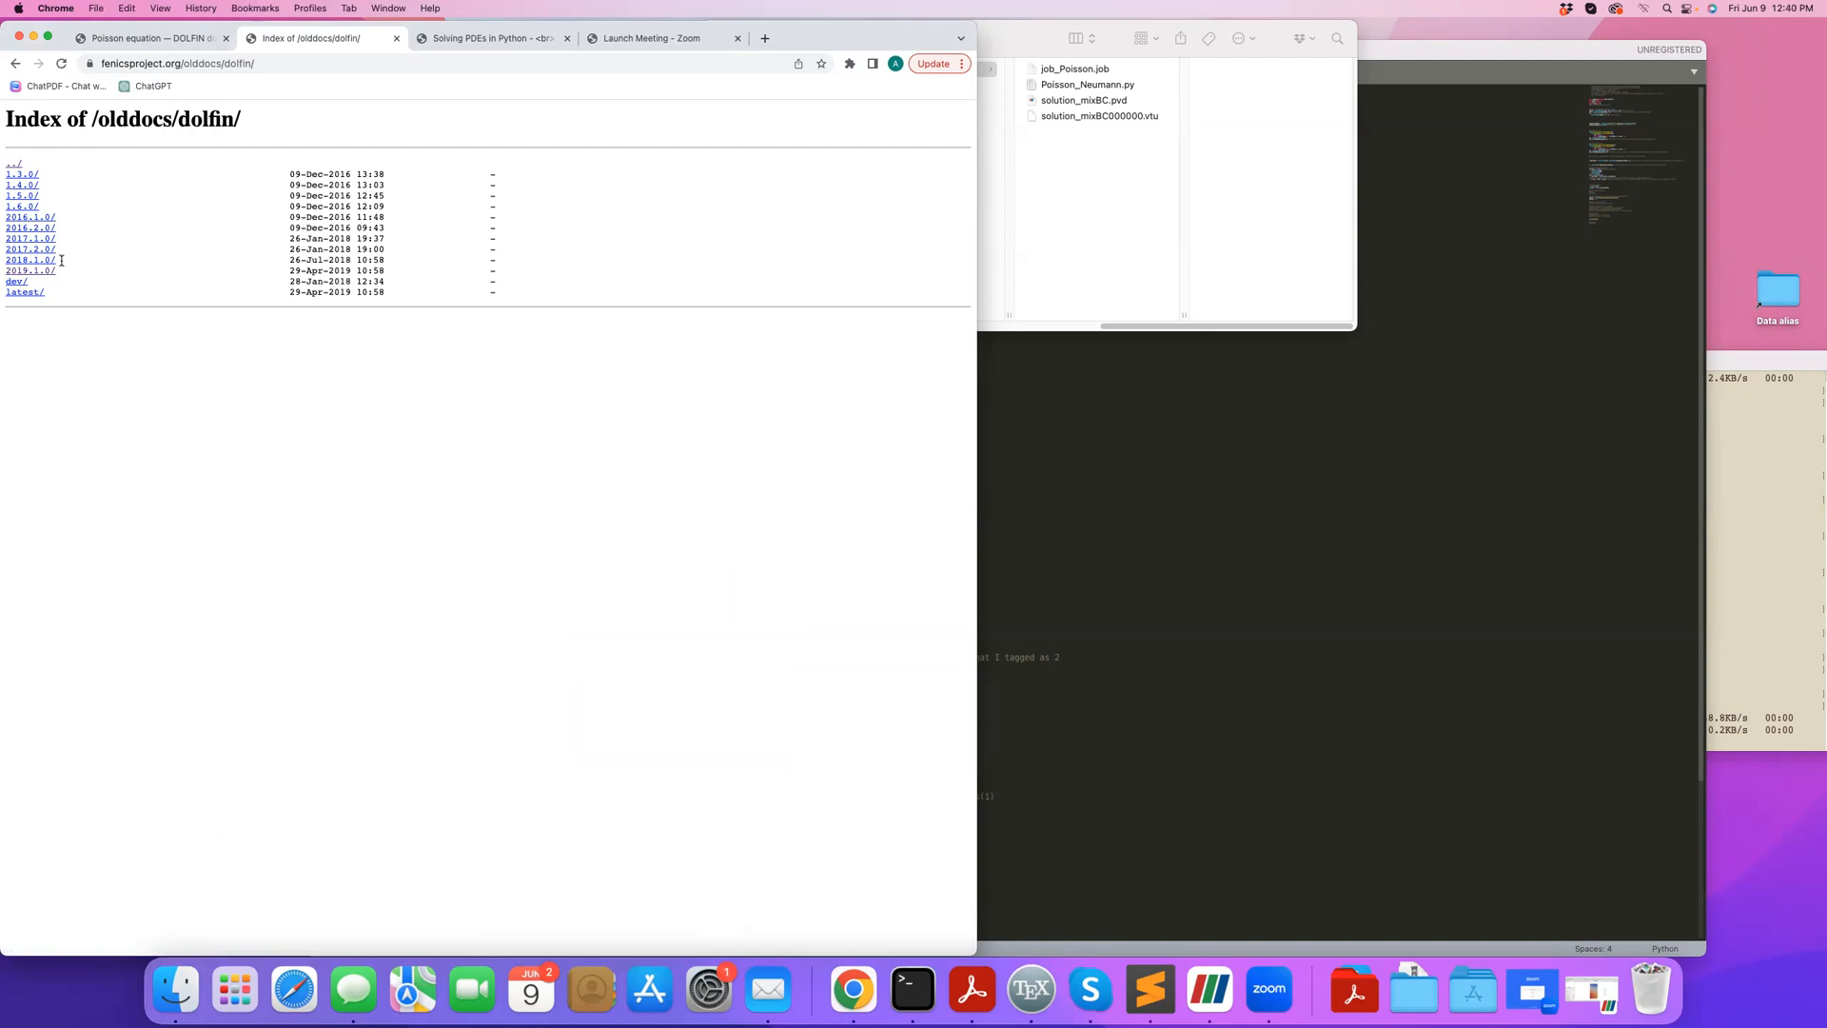
{"action": "mouse_move", "coordinate": [11, 264]}
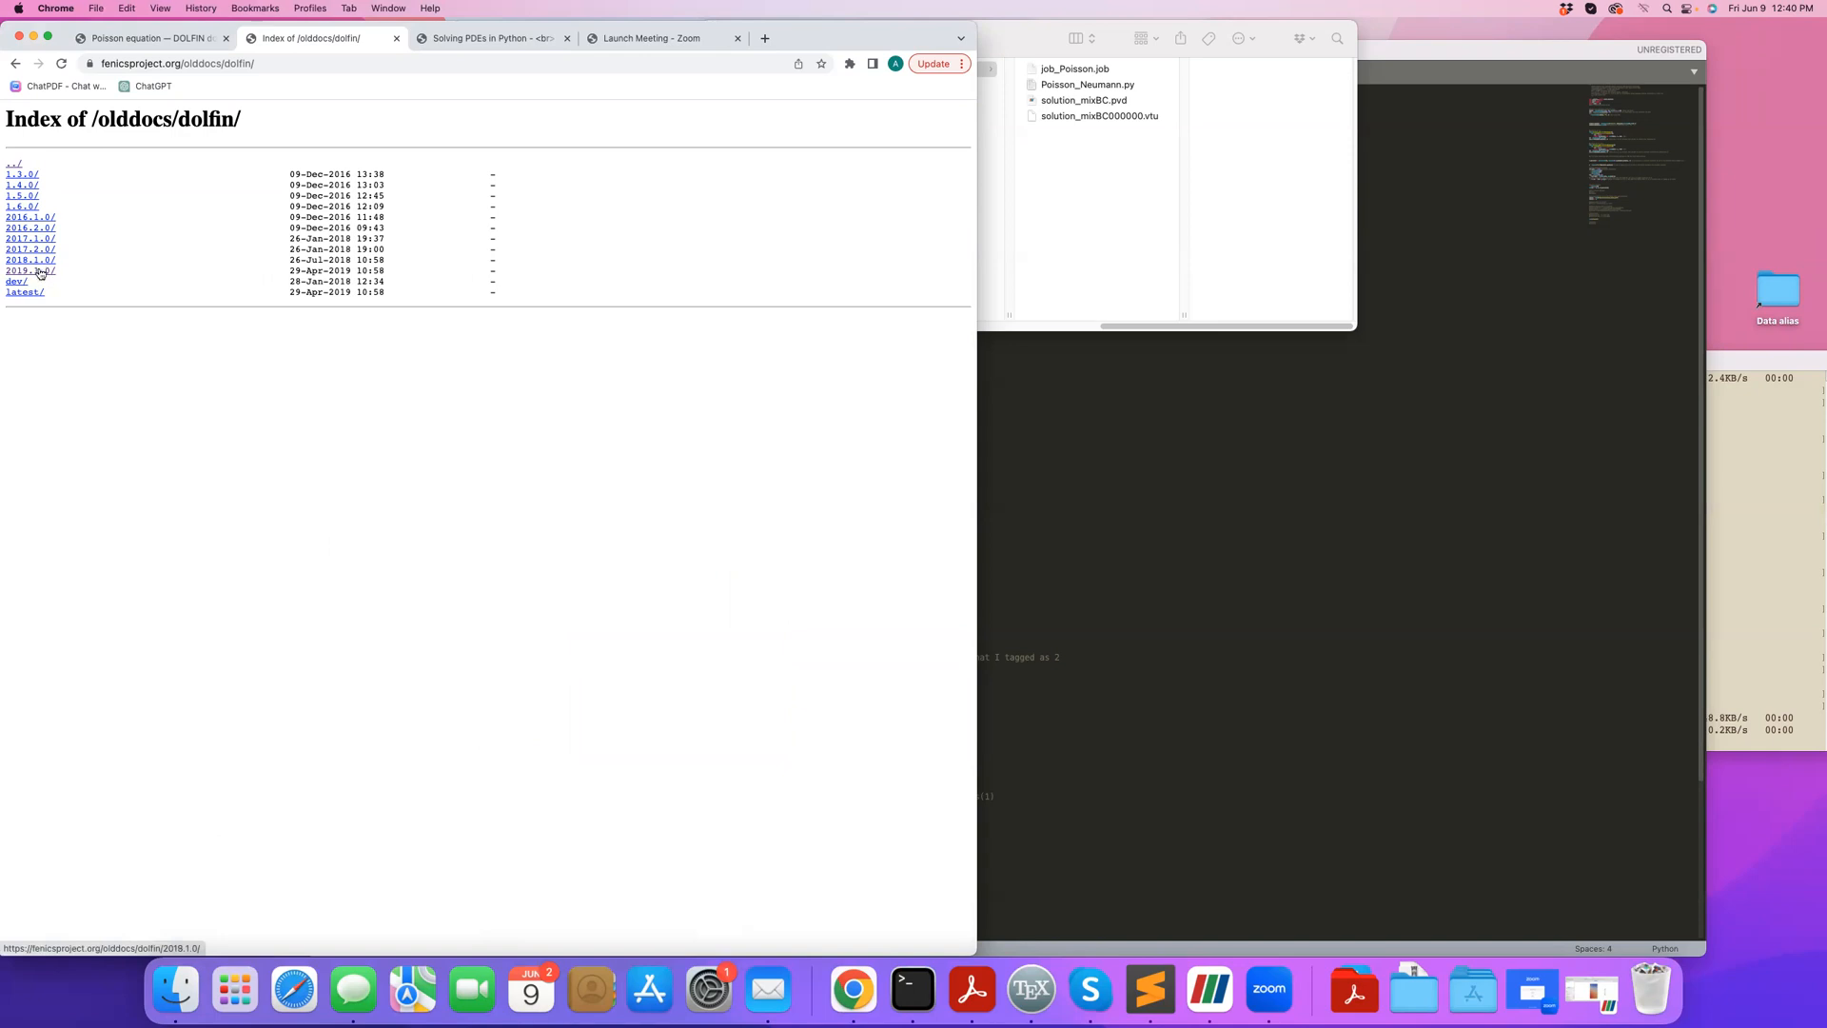
{"action": "left_click", "coordinate": [28, 270]}
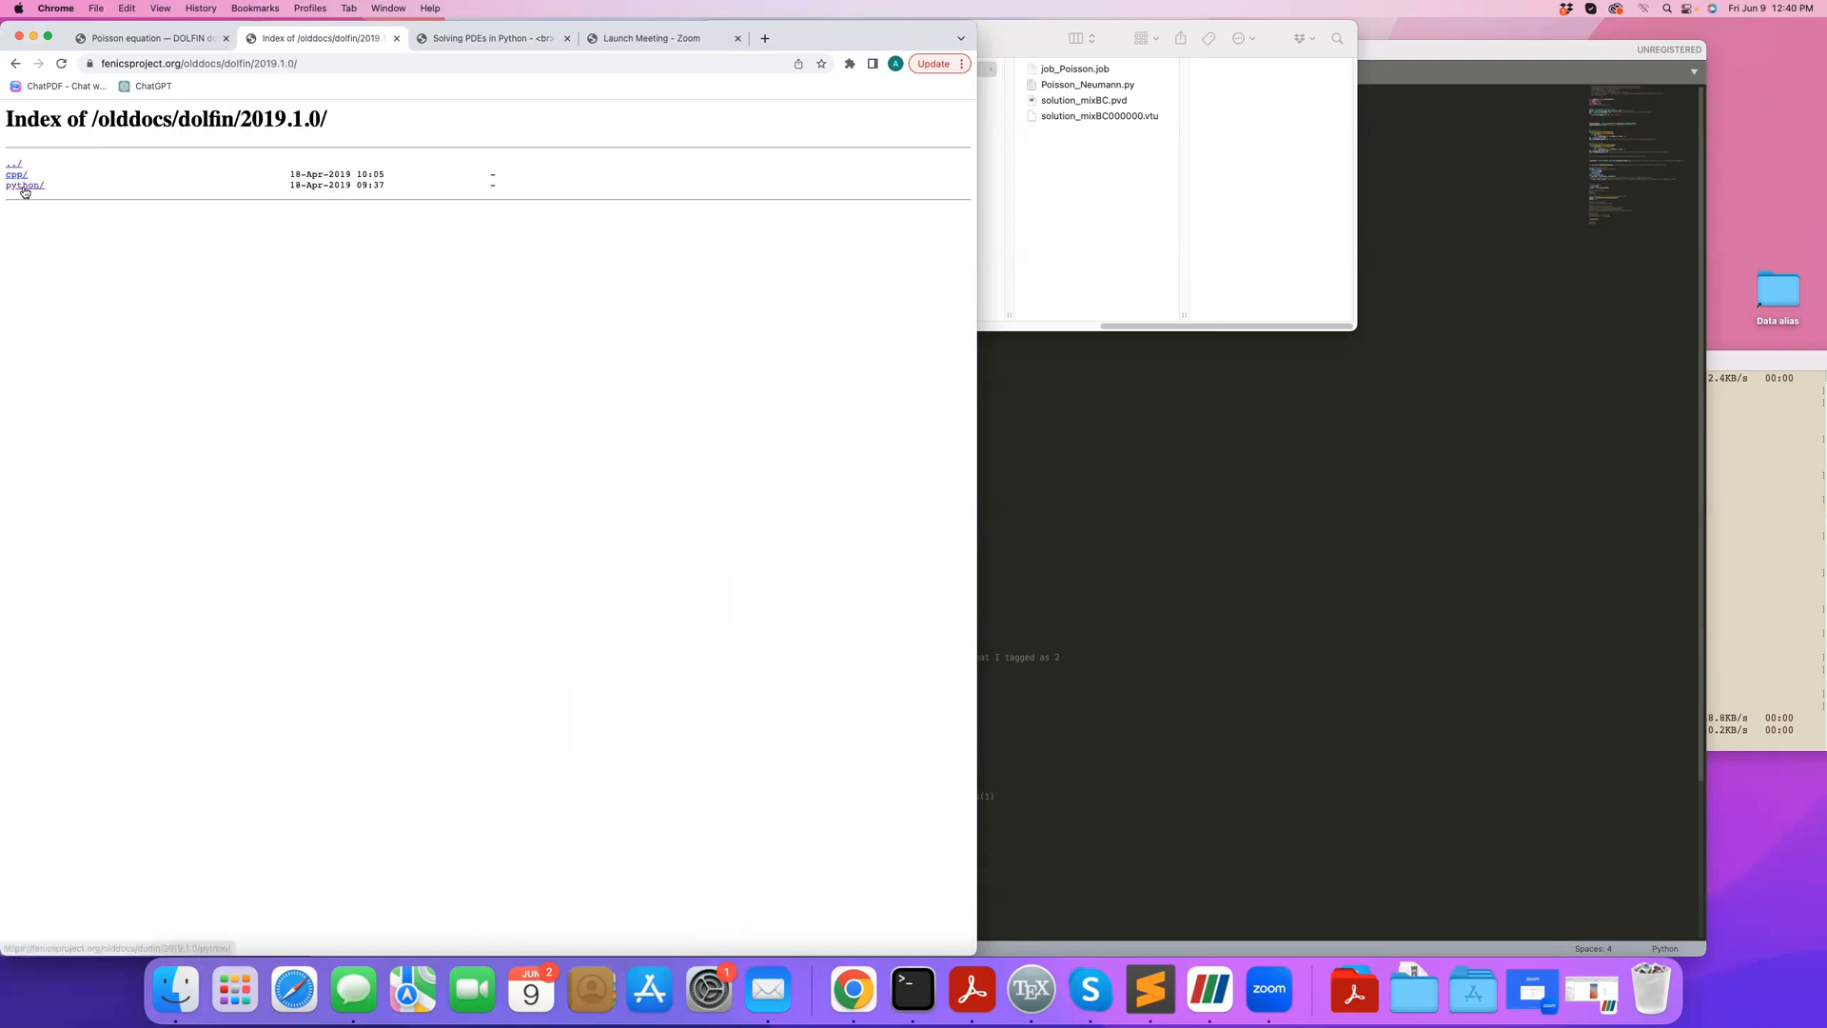
{"action": "left_click", "coordinate": [25, 185]}
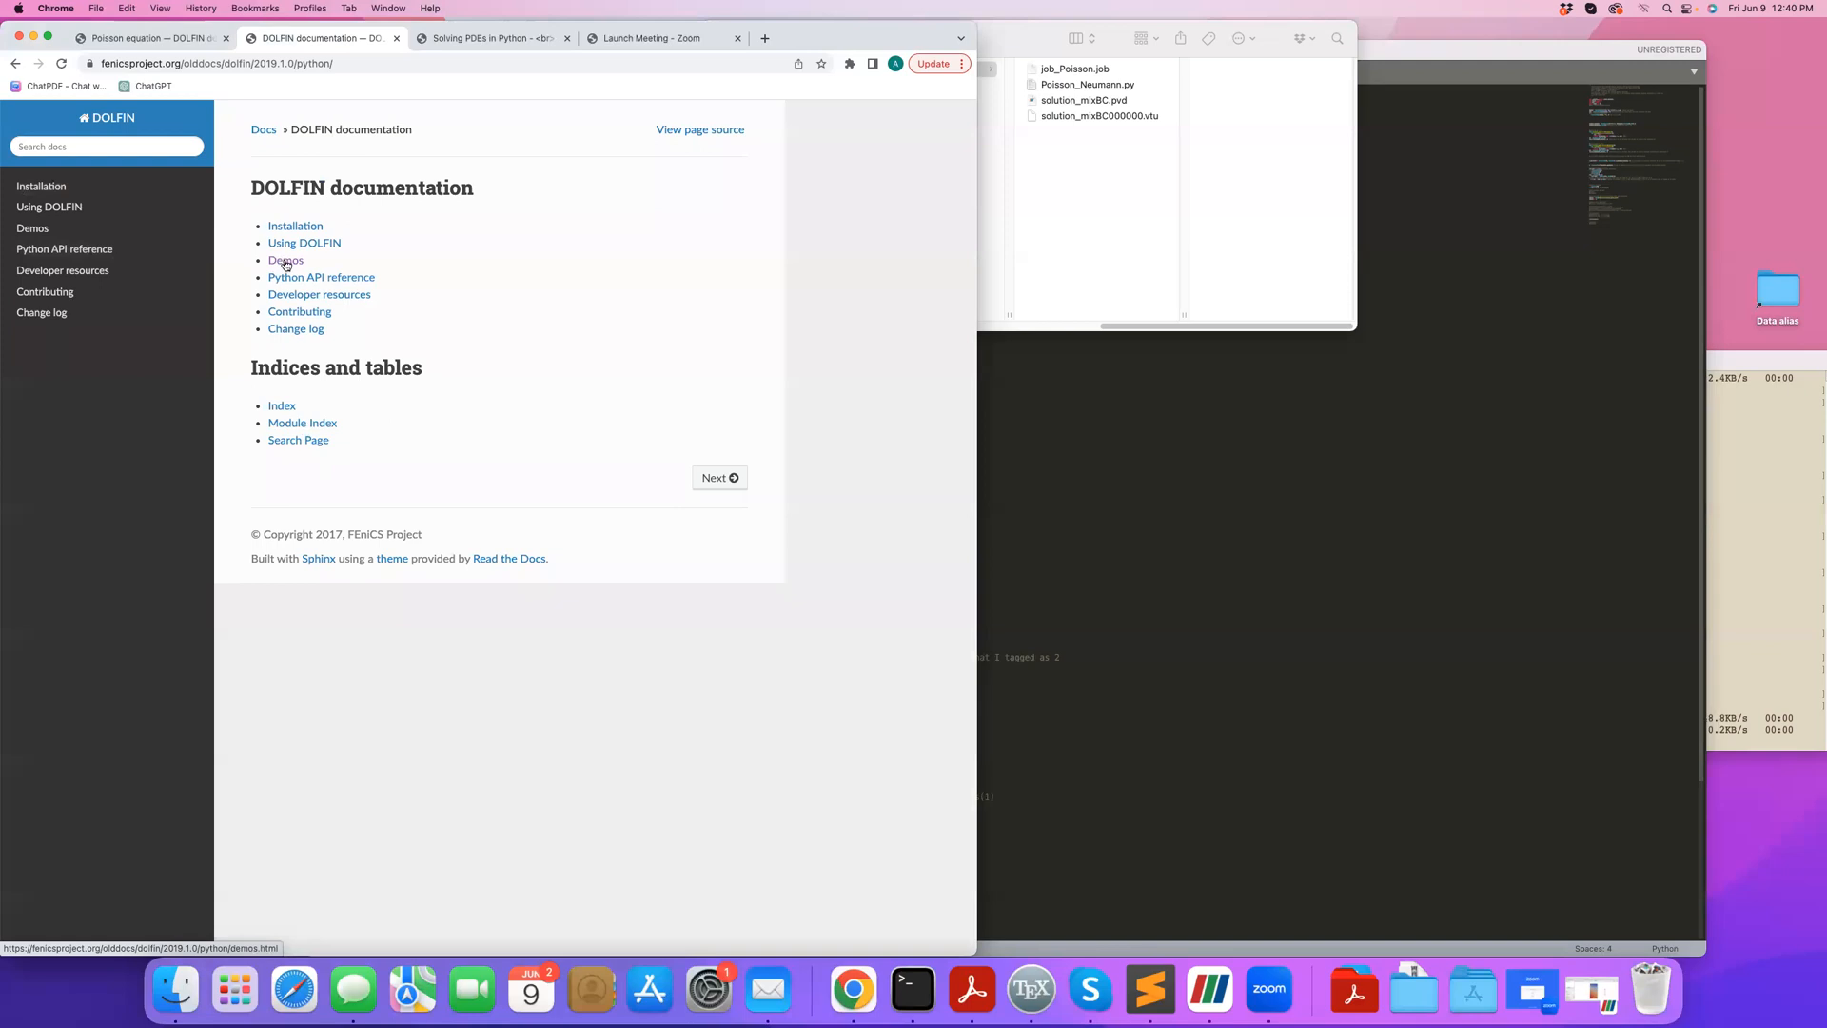
{"action": "left_click", "coordinate": [285, 261]}
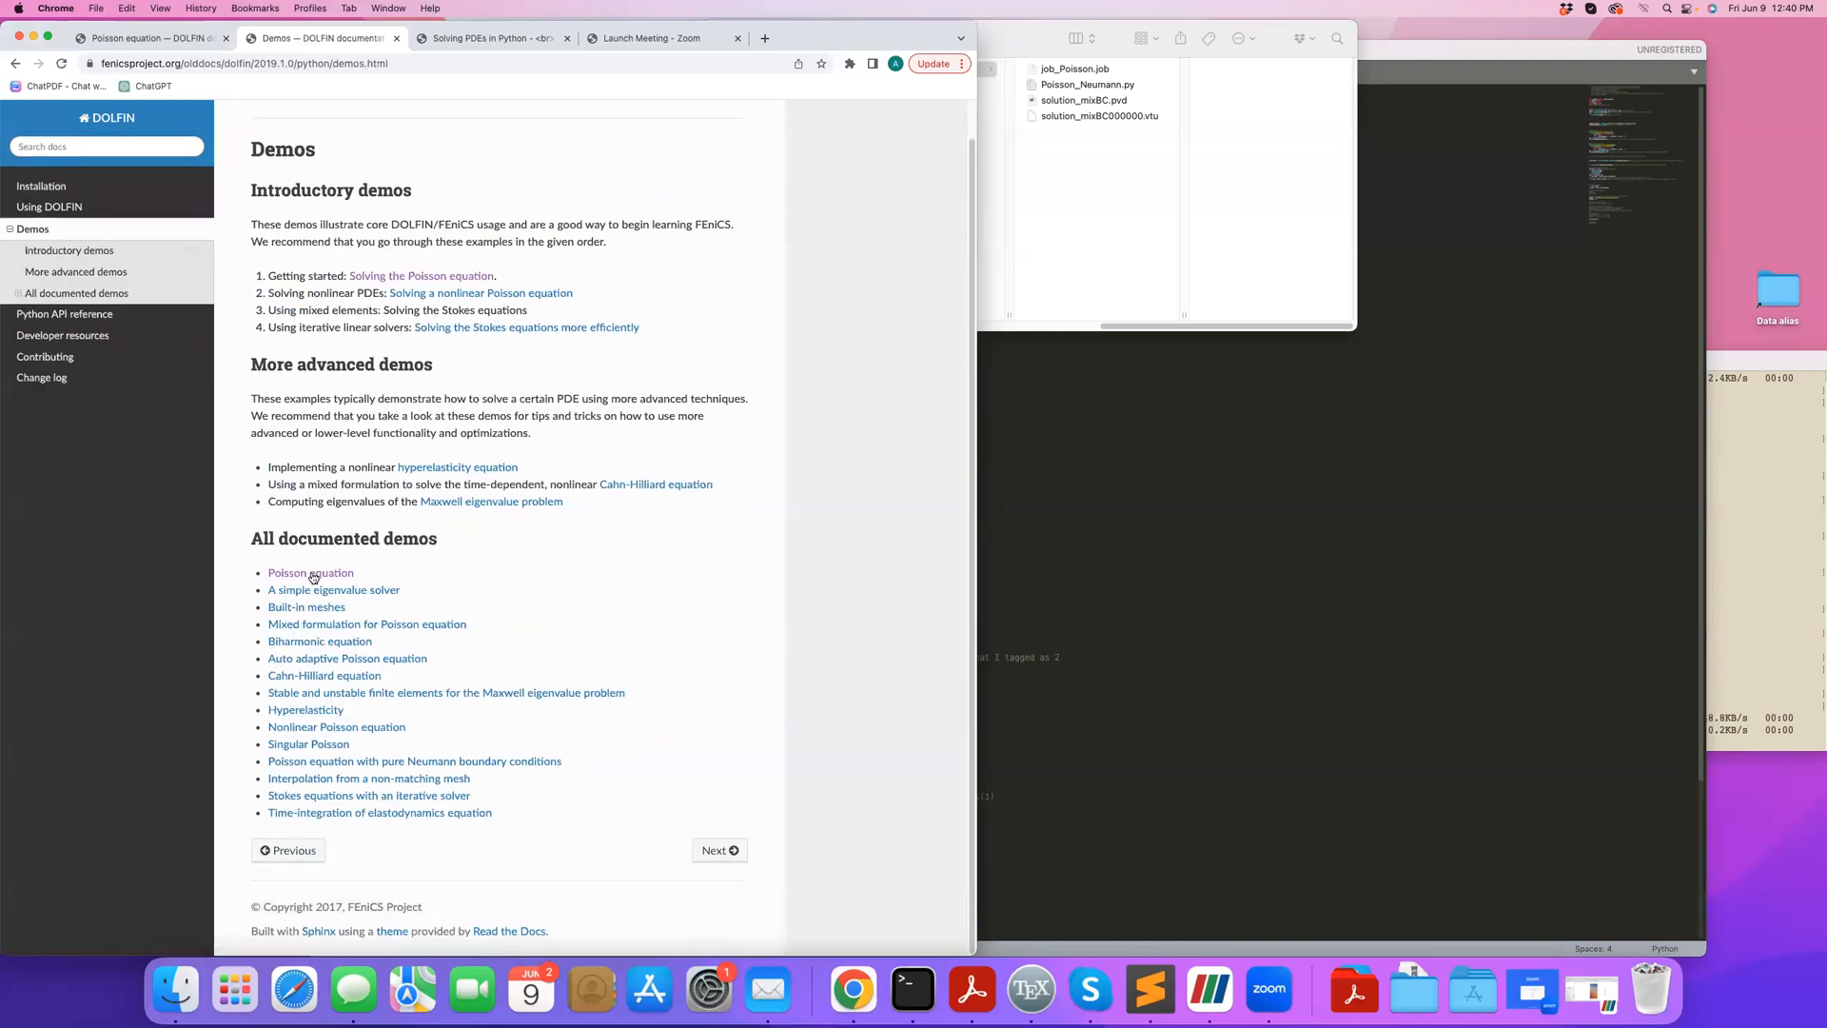
{"action": "left_click", "coordinate": [311, 573]}
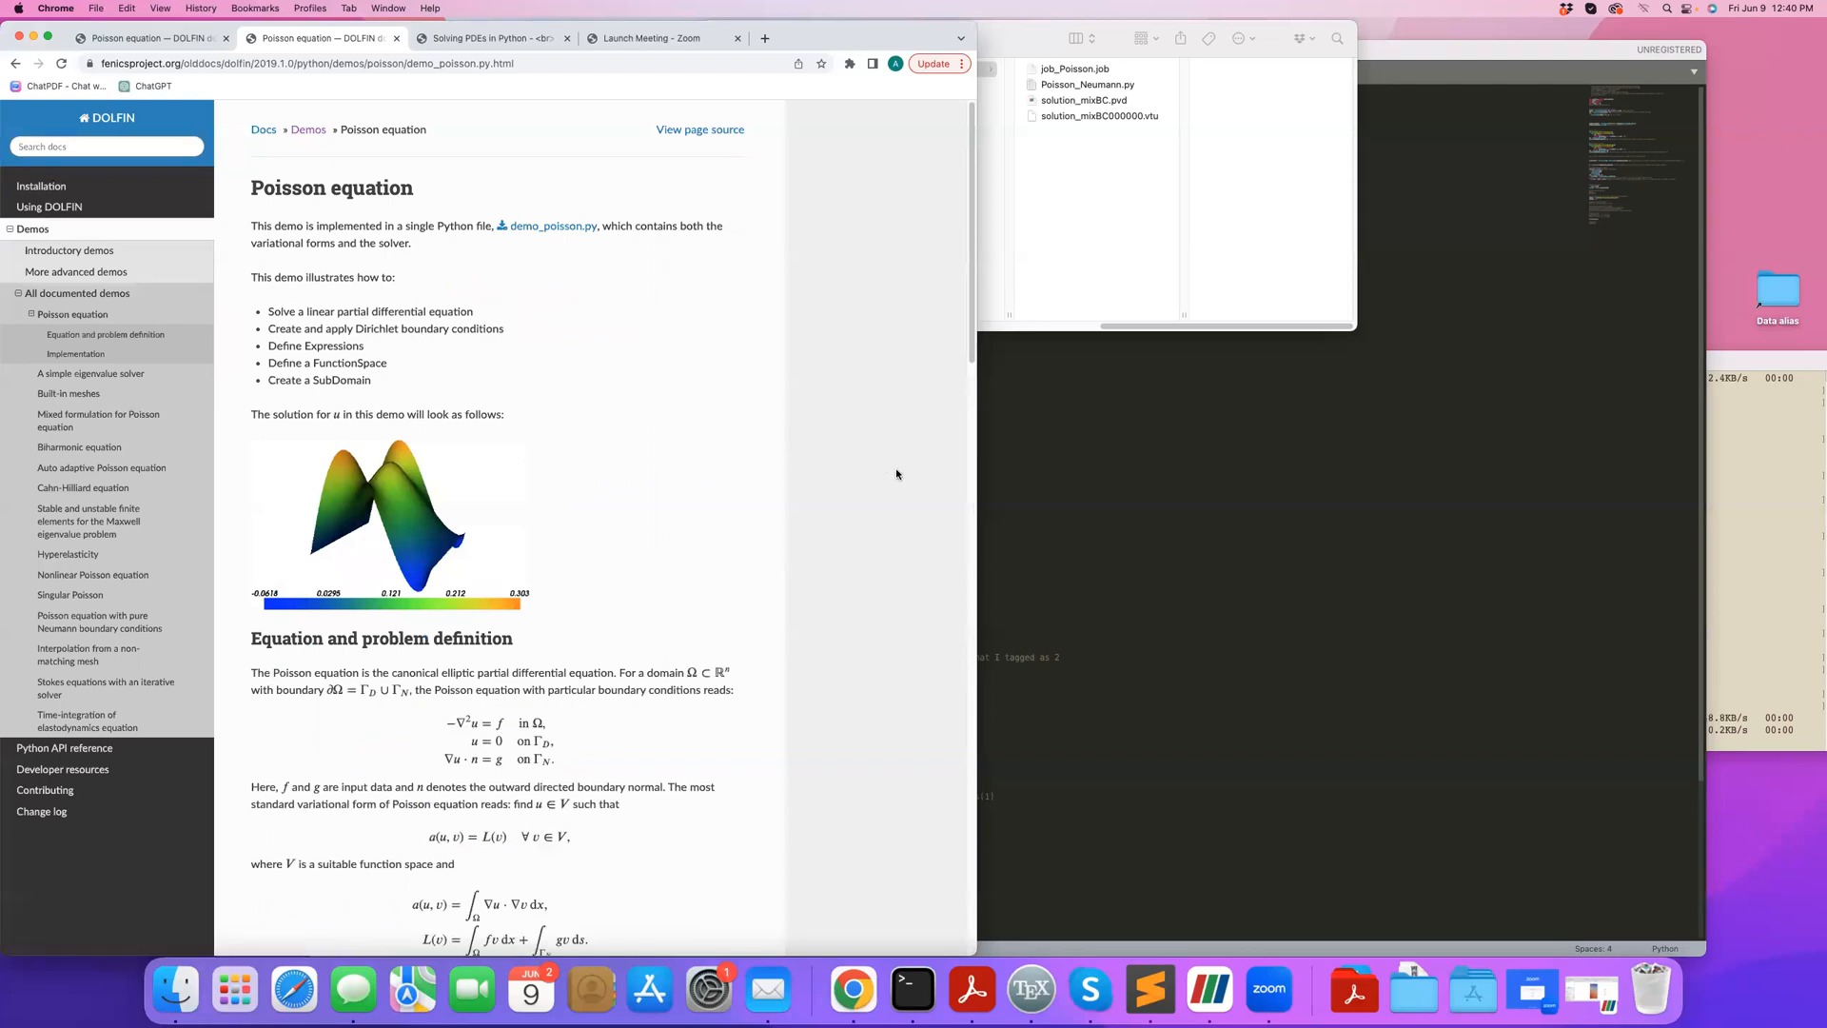
{"action": "scroll", "scroll_direction": "down", "scroll_amount": 3}
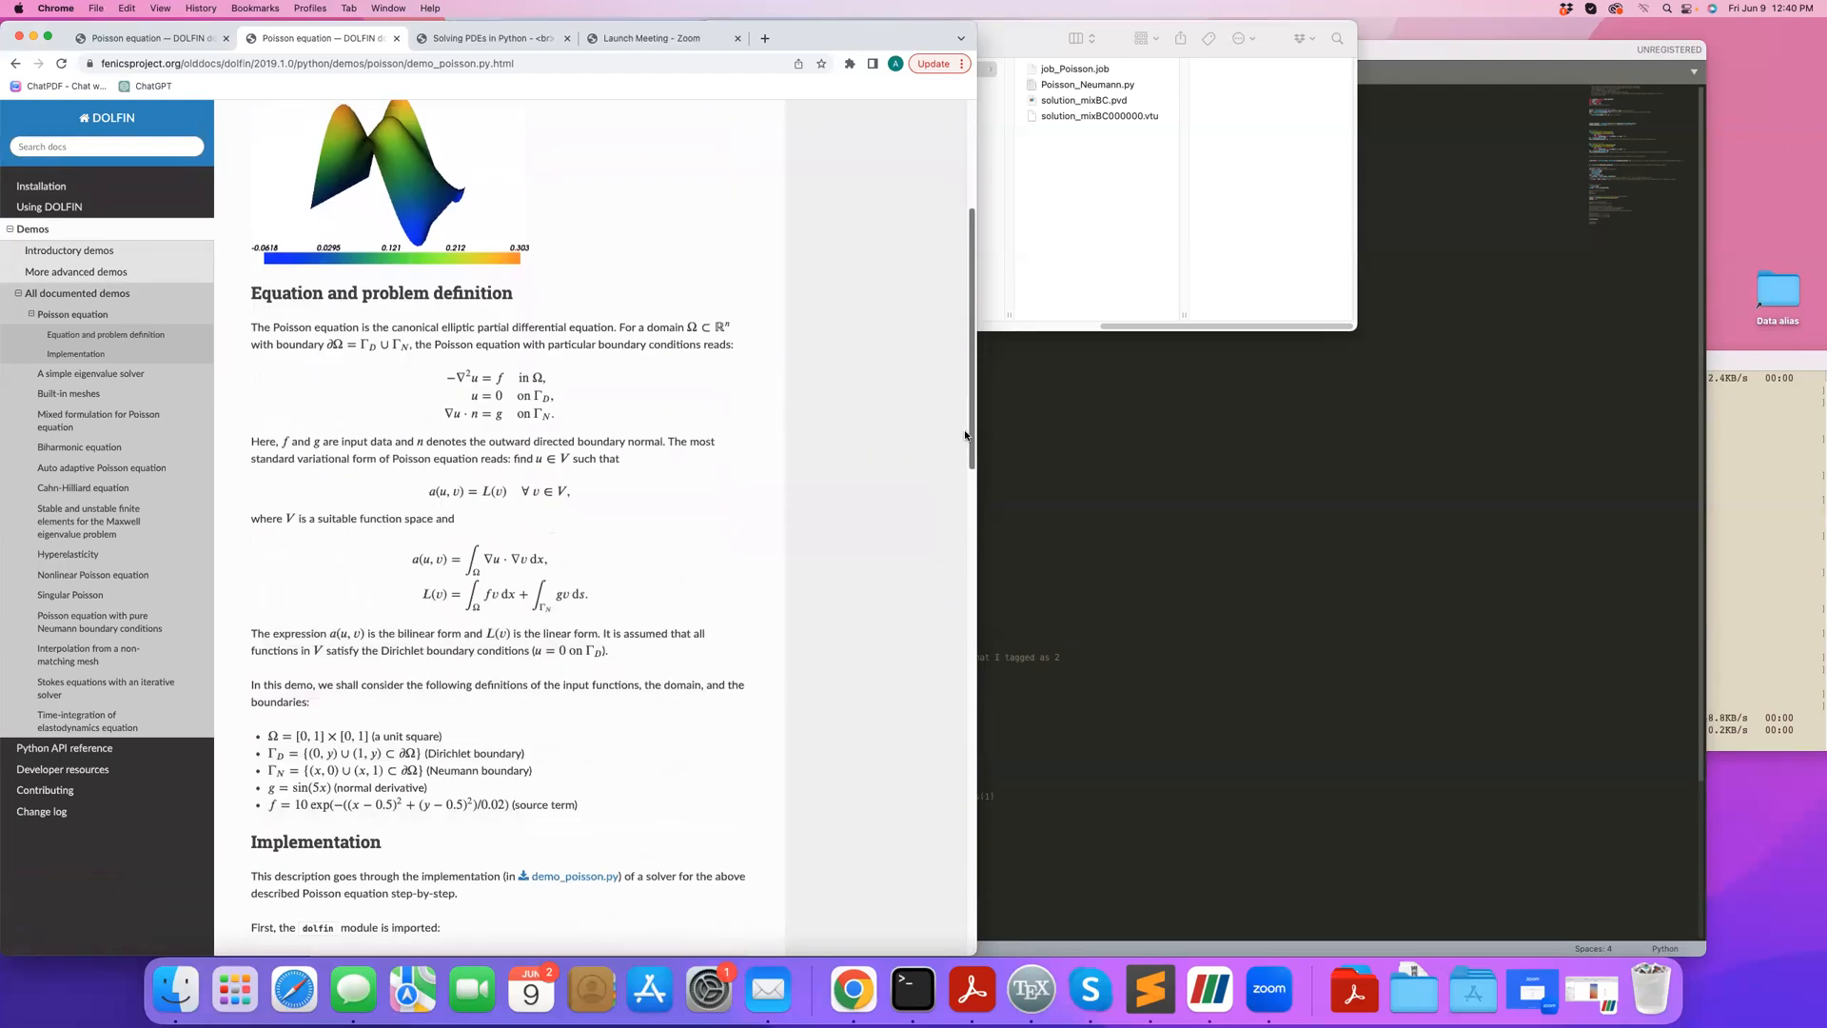
{"action": "scroll", "scroll_direction": "down", "scroll_amount": 3}
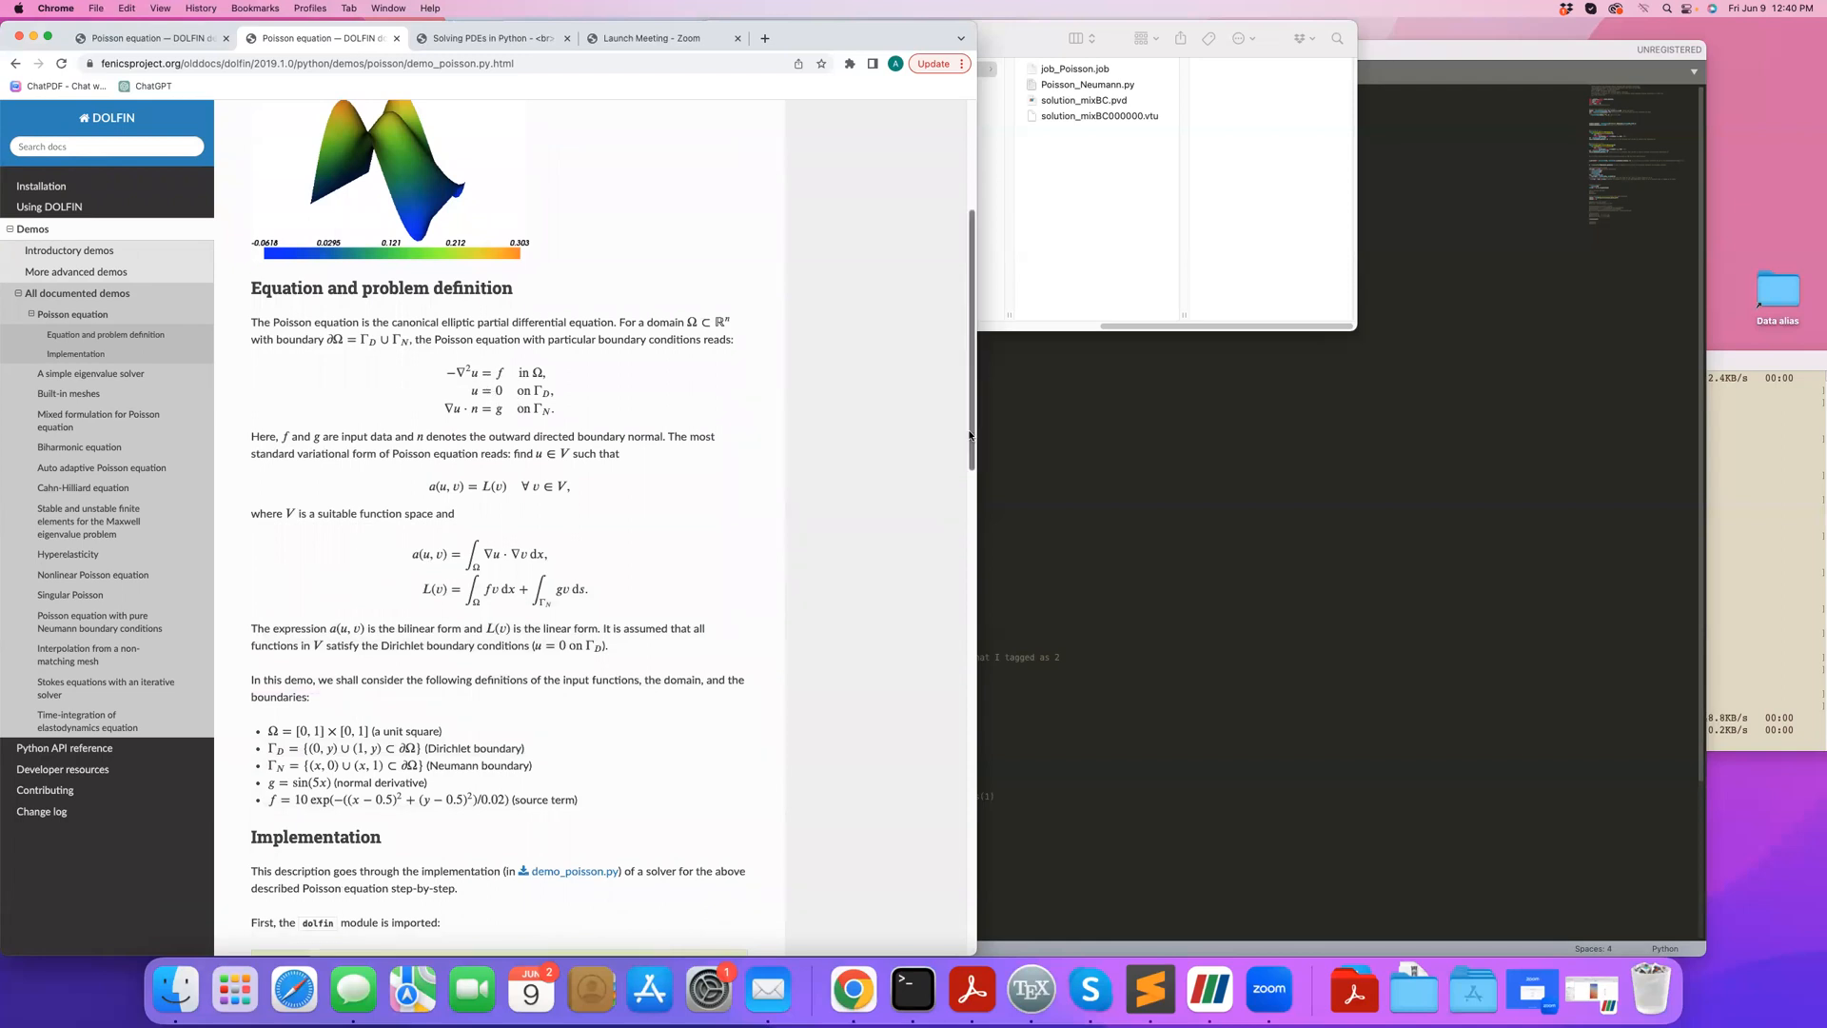
{"action": "scroll", "scroll_direction": "down", "scroll_amount": 3}
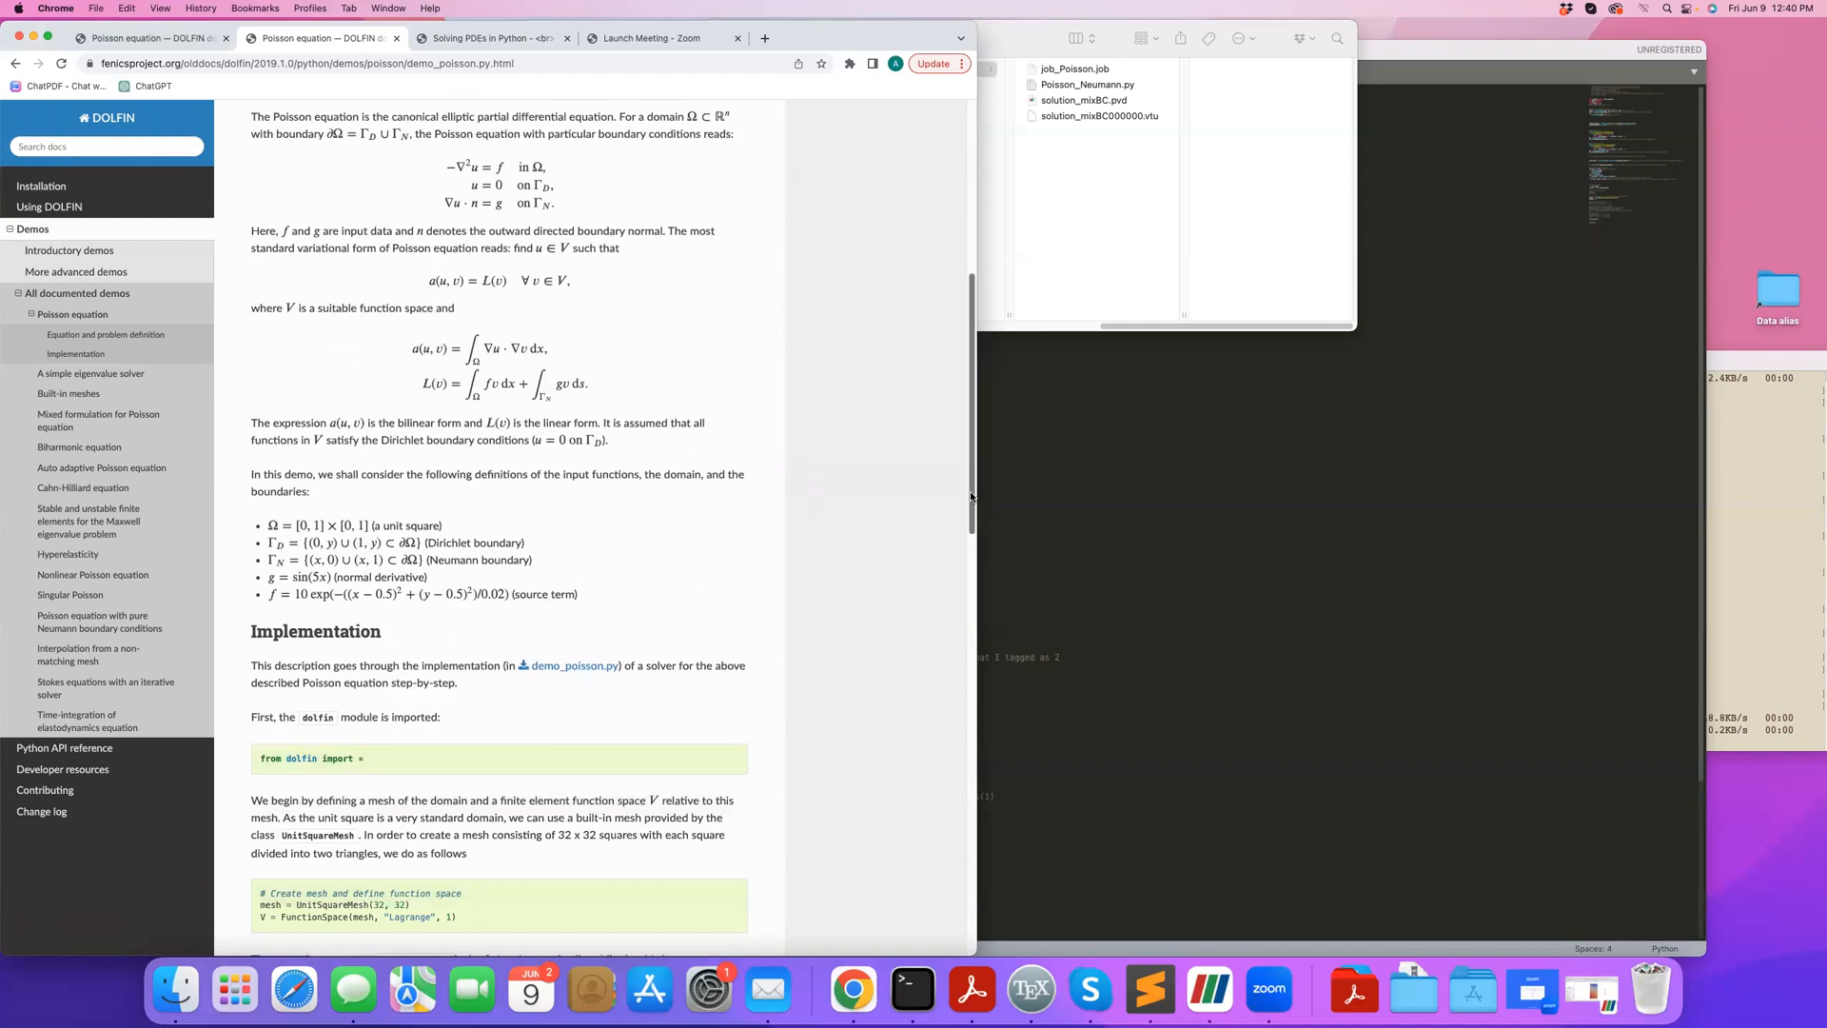
{"action": "scroll", "scroll_direction": "down", "scroll_amount": 3}
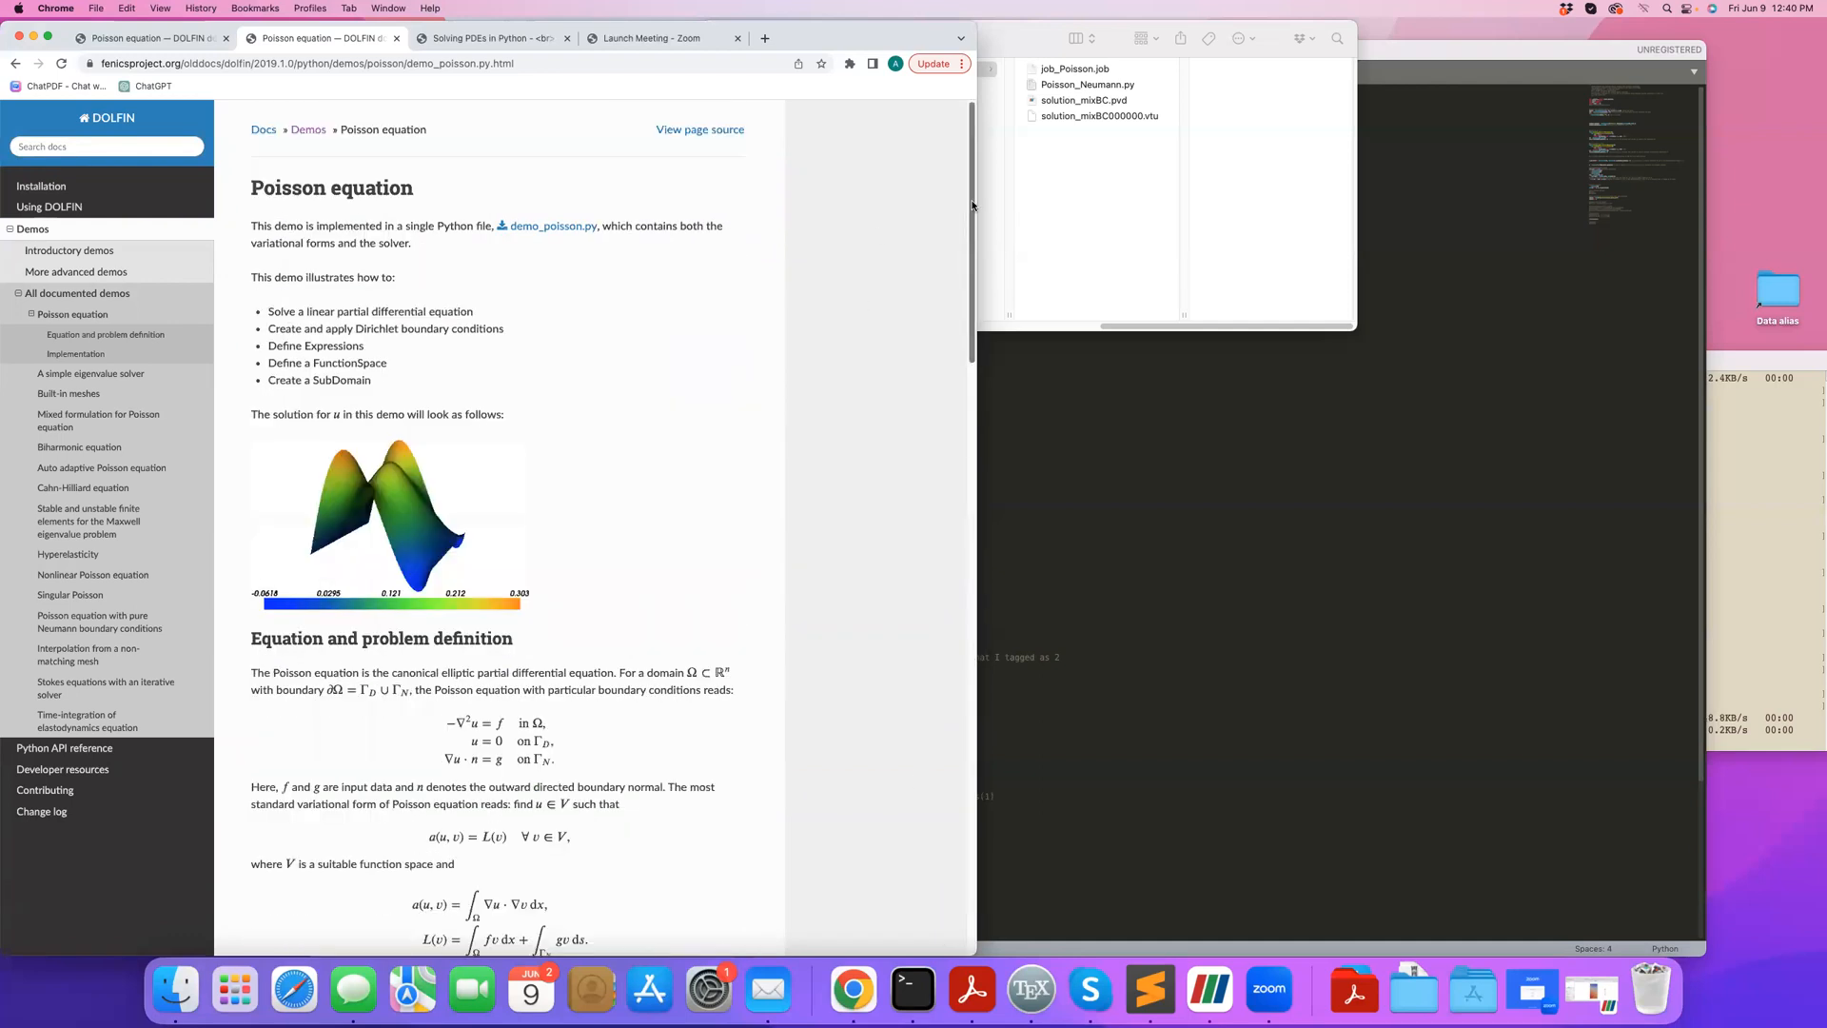
{"action": "scroll", "scroll_direction": "down", "scroll_amount": 3}
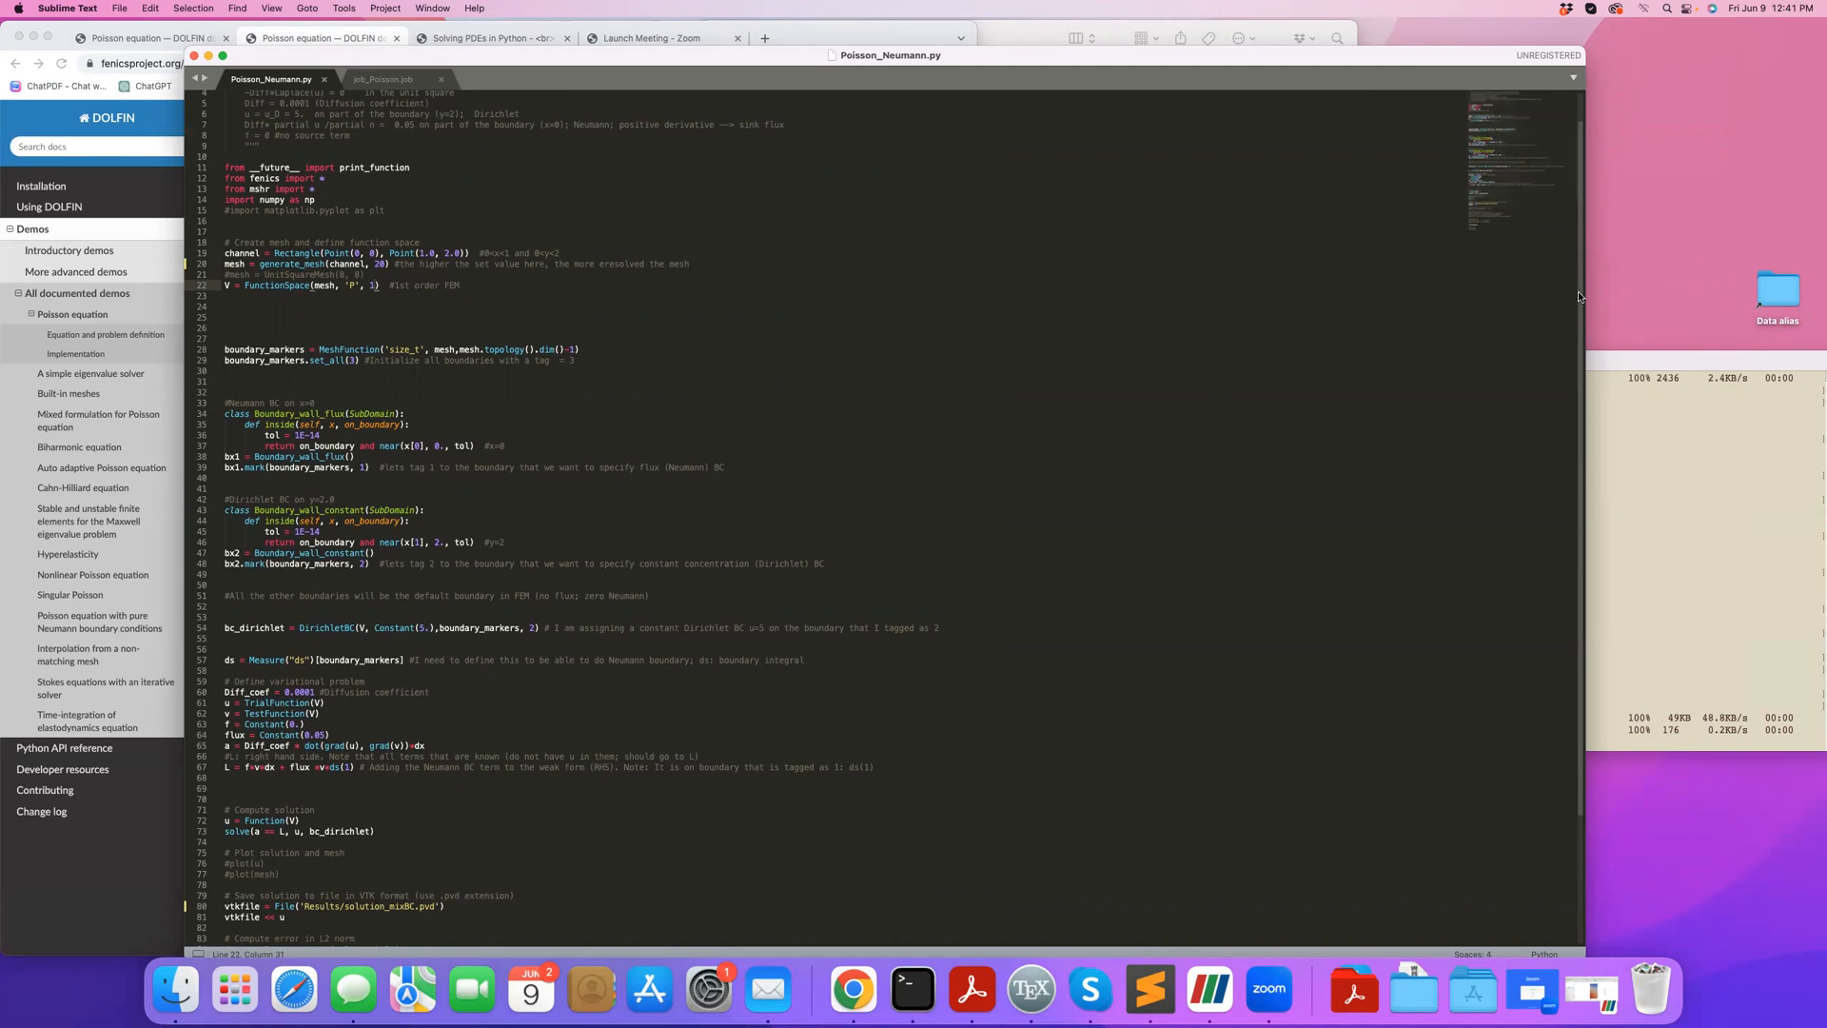
Scroll through Poisson_Neumann.py past the Dirichlet and Neumann boundary definitions.
{"action": "scroll", "scroll_direction": "down", "scroll_amount": 3}
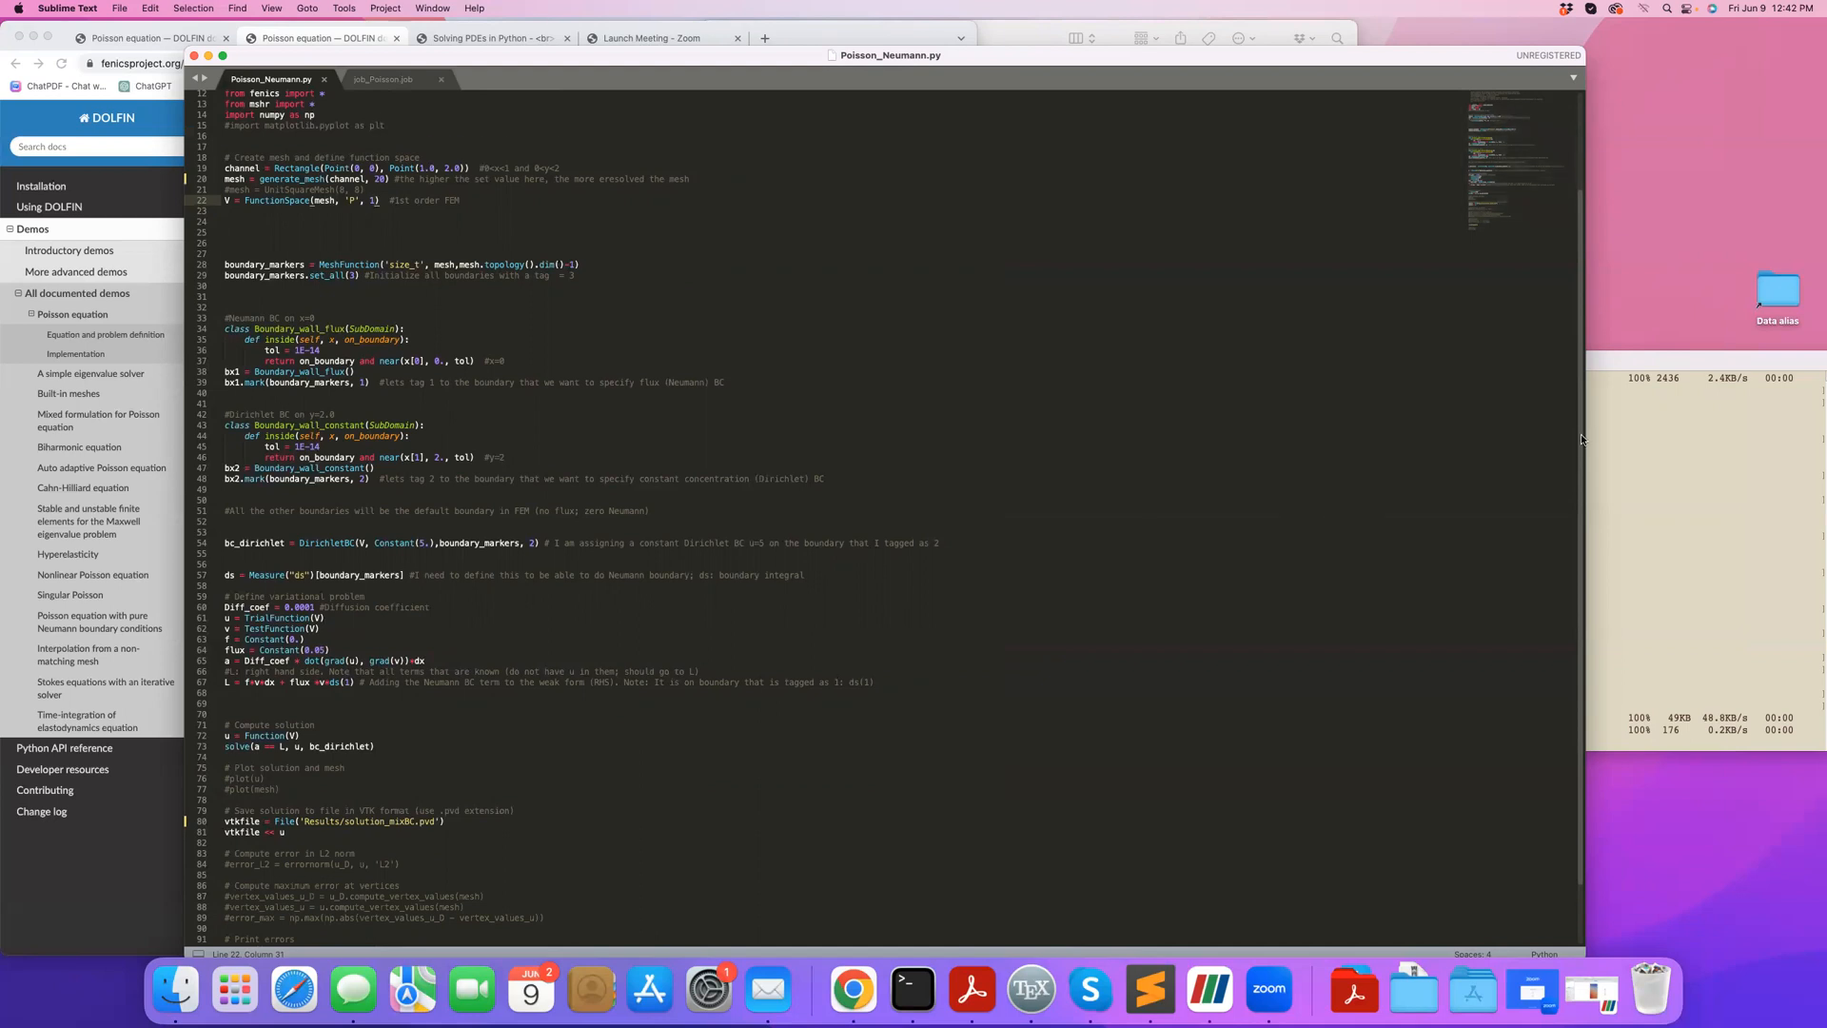
{"action": "scroll", "scroll_direction": "down", "scroll_amount": 3}
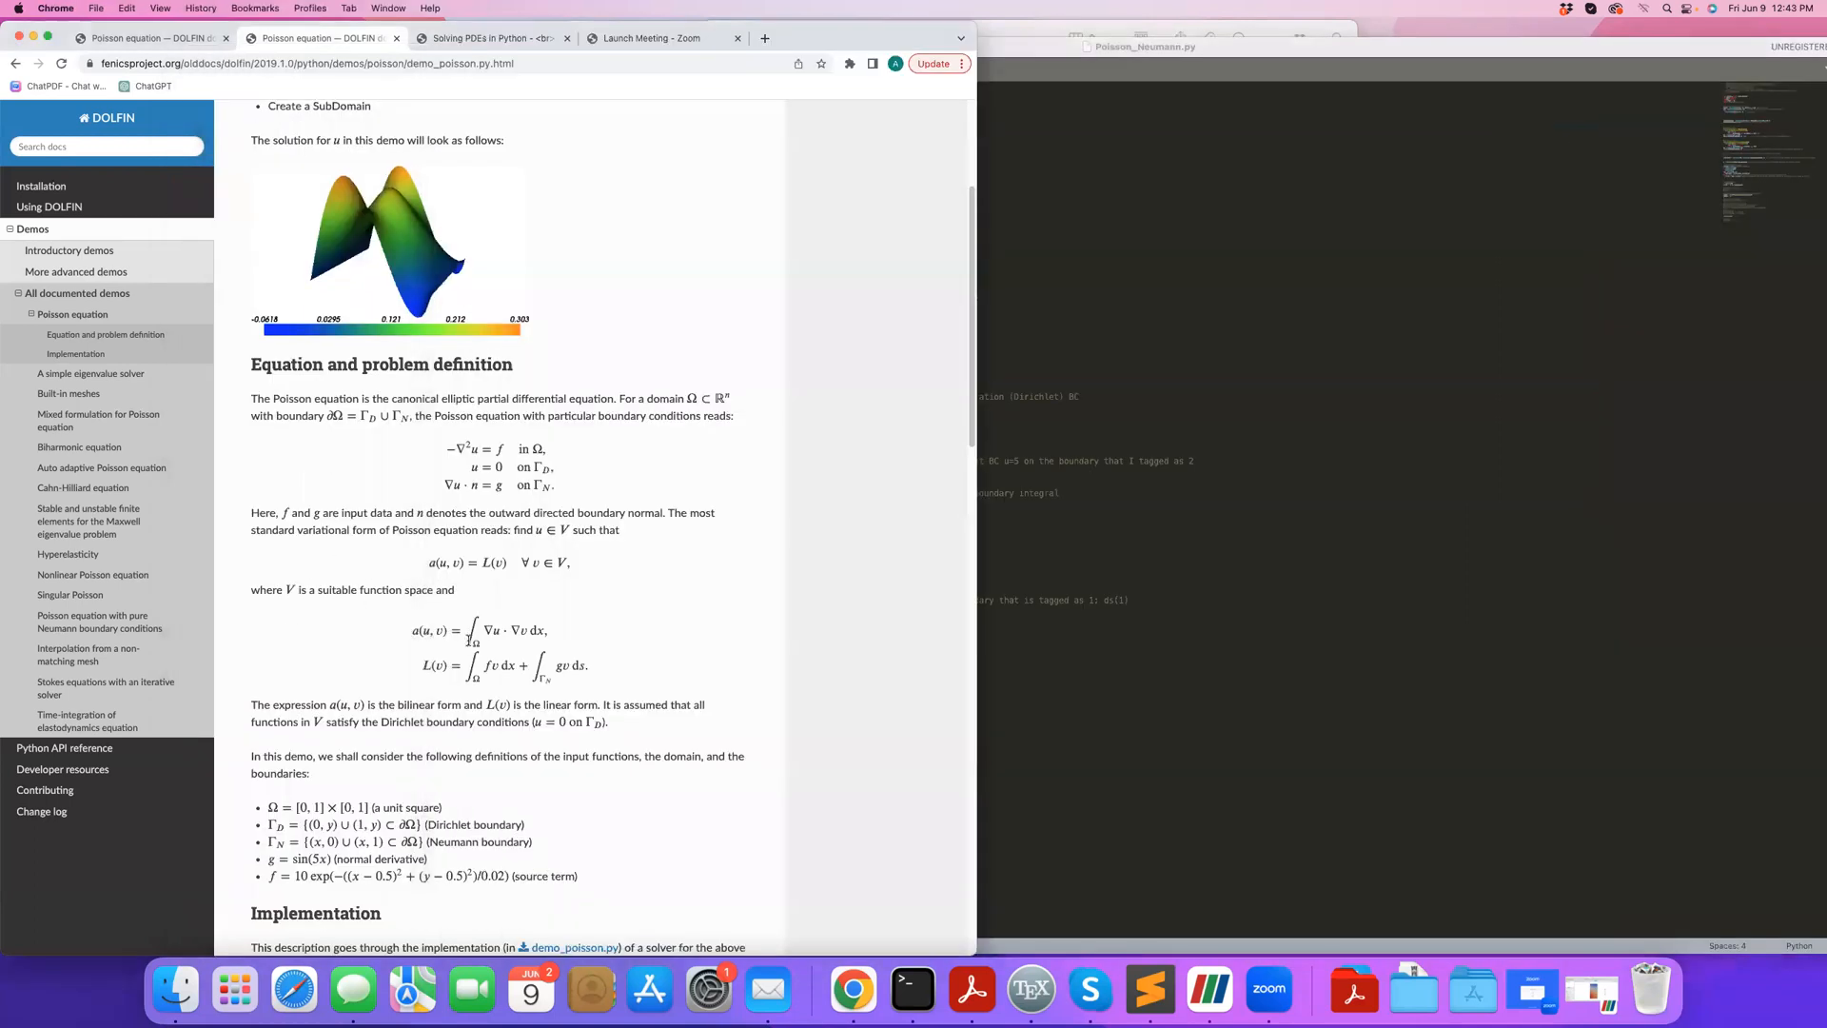
Scroll the Poisson demo page to its equation and problem definition section.
{"action": "scroll", "scroll_direction": "down", "scroll_amount": 3}
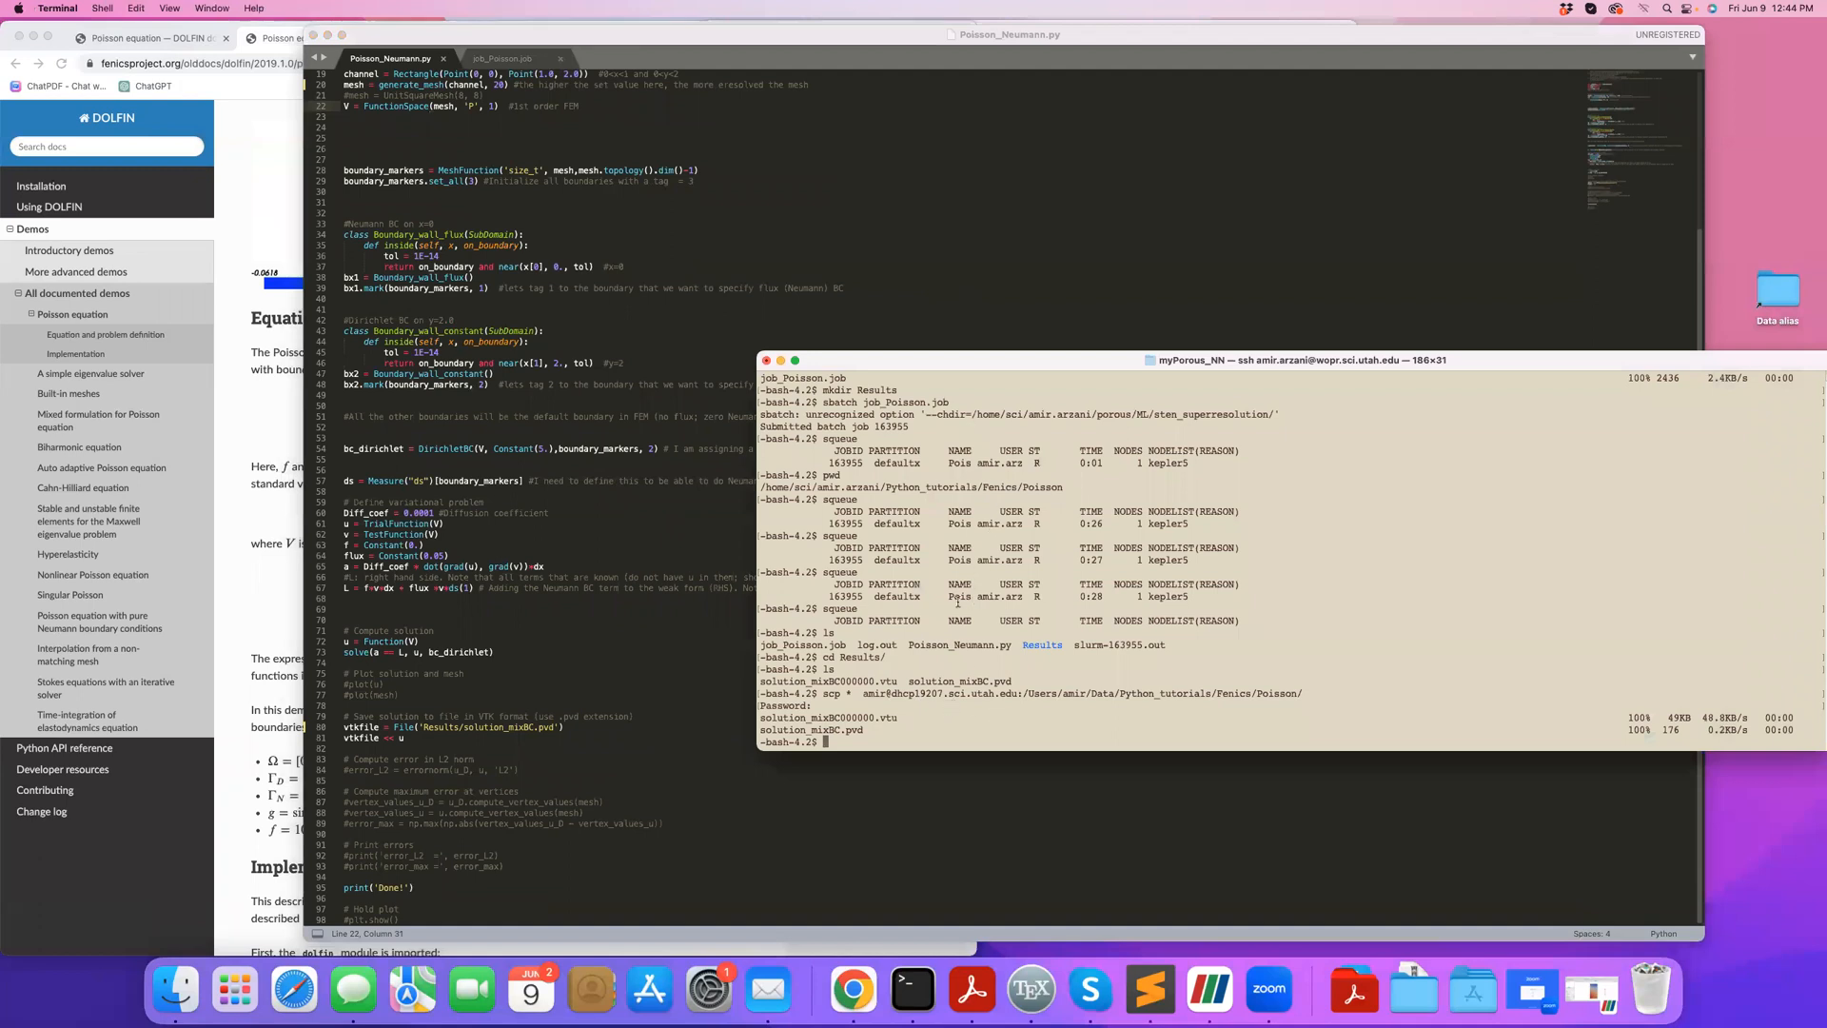
Check the Terminal session for the job run, then return to Poisson_Neumann.py.
{"action": "left_click", "coordinate": [502, 59]}
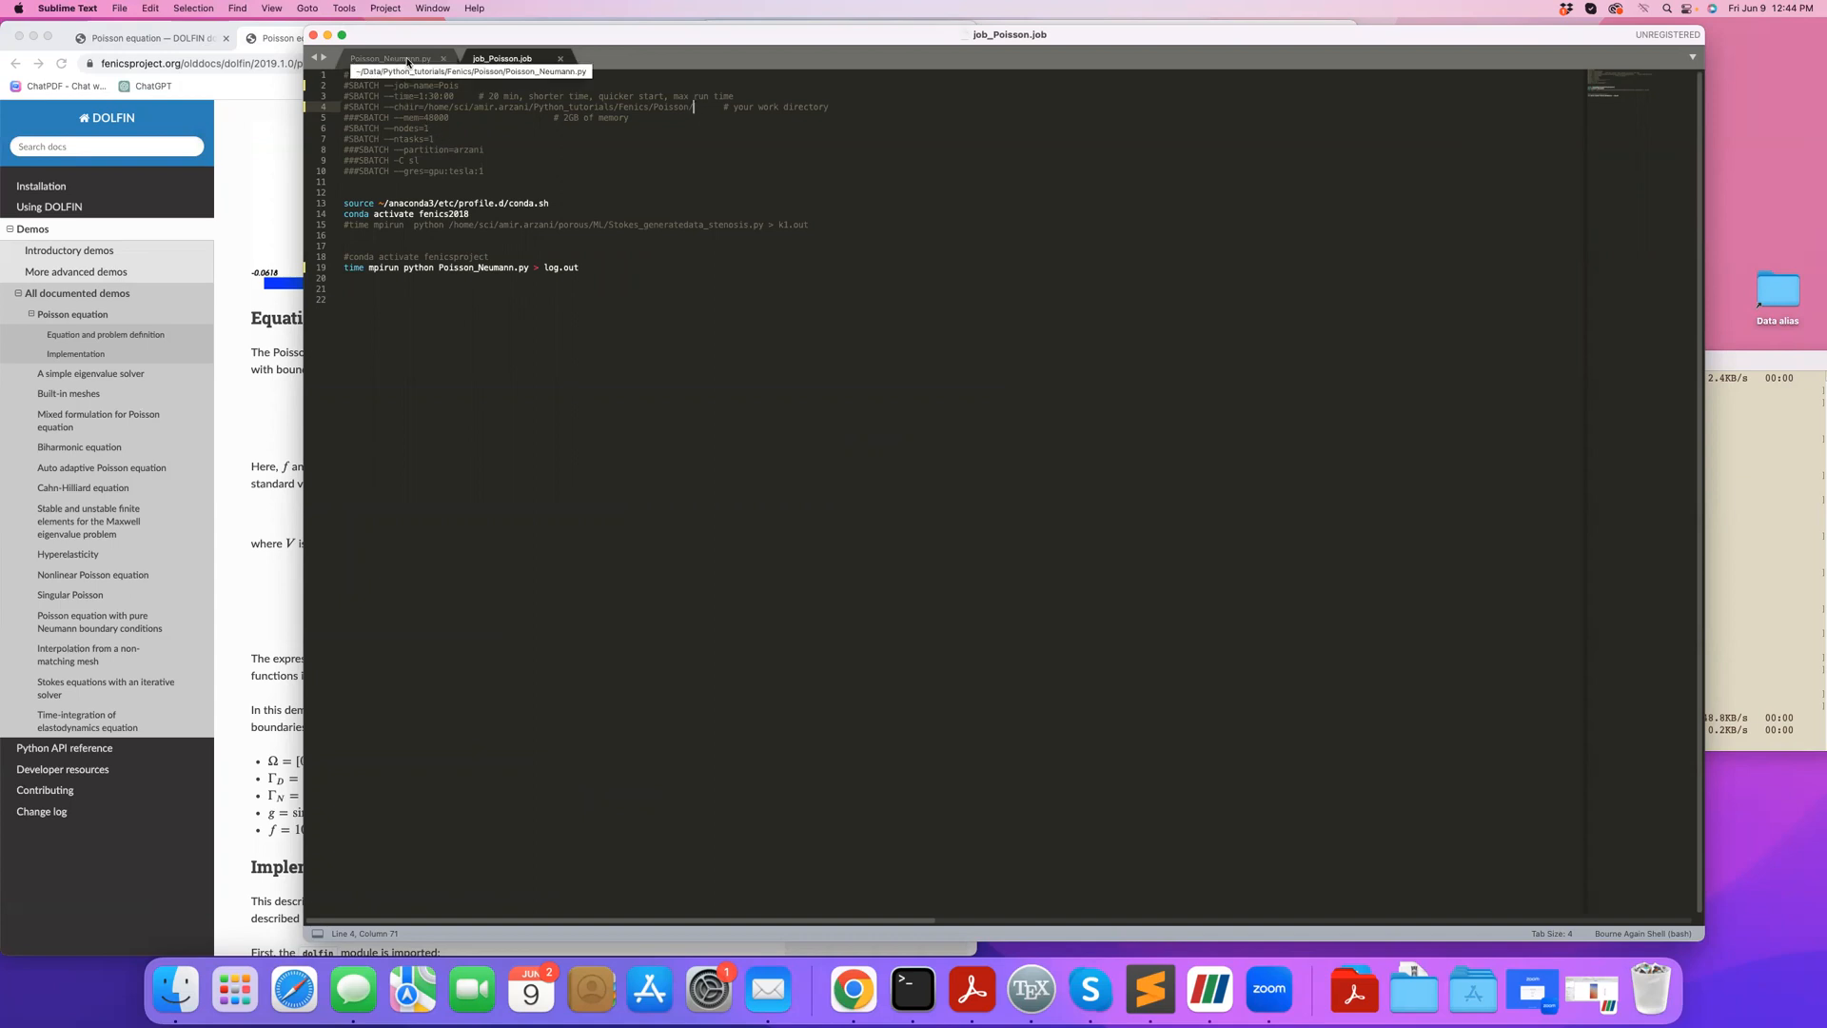
{"action": "left_click", "coordinate": [377, 60]}
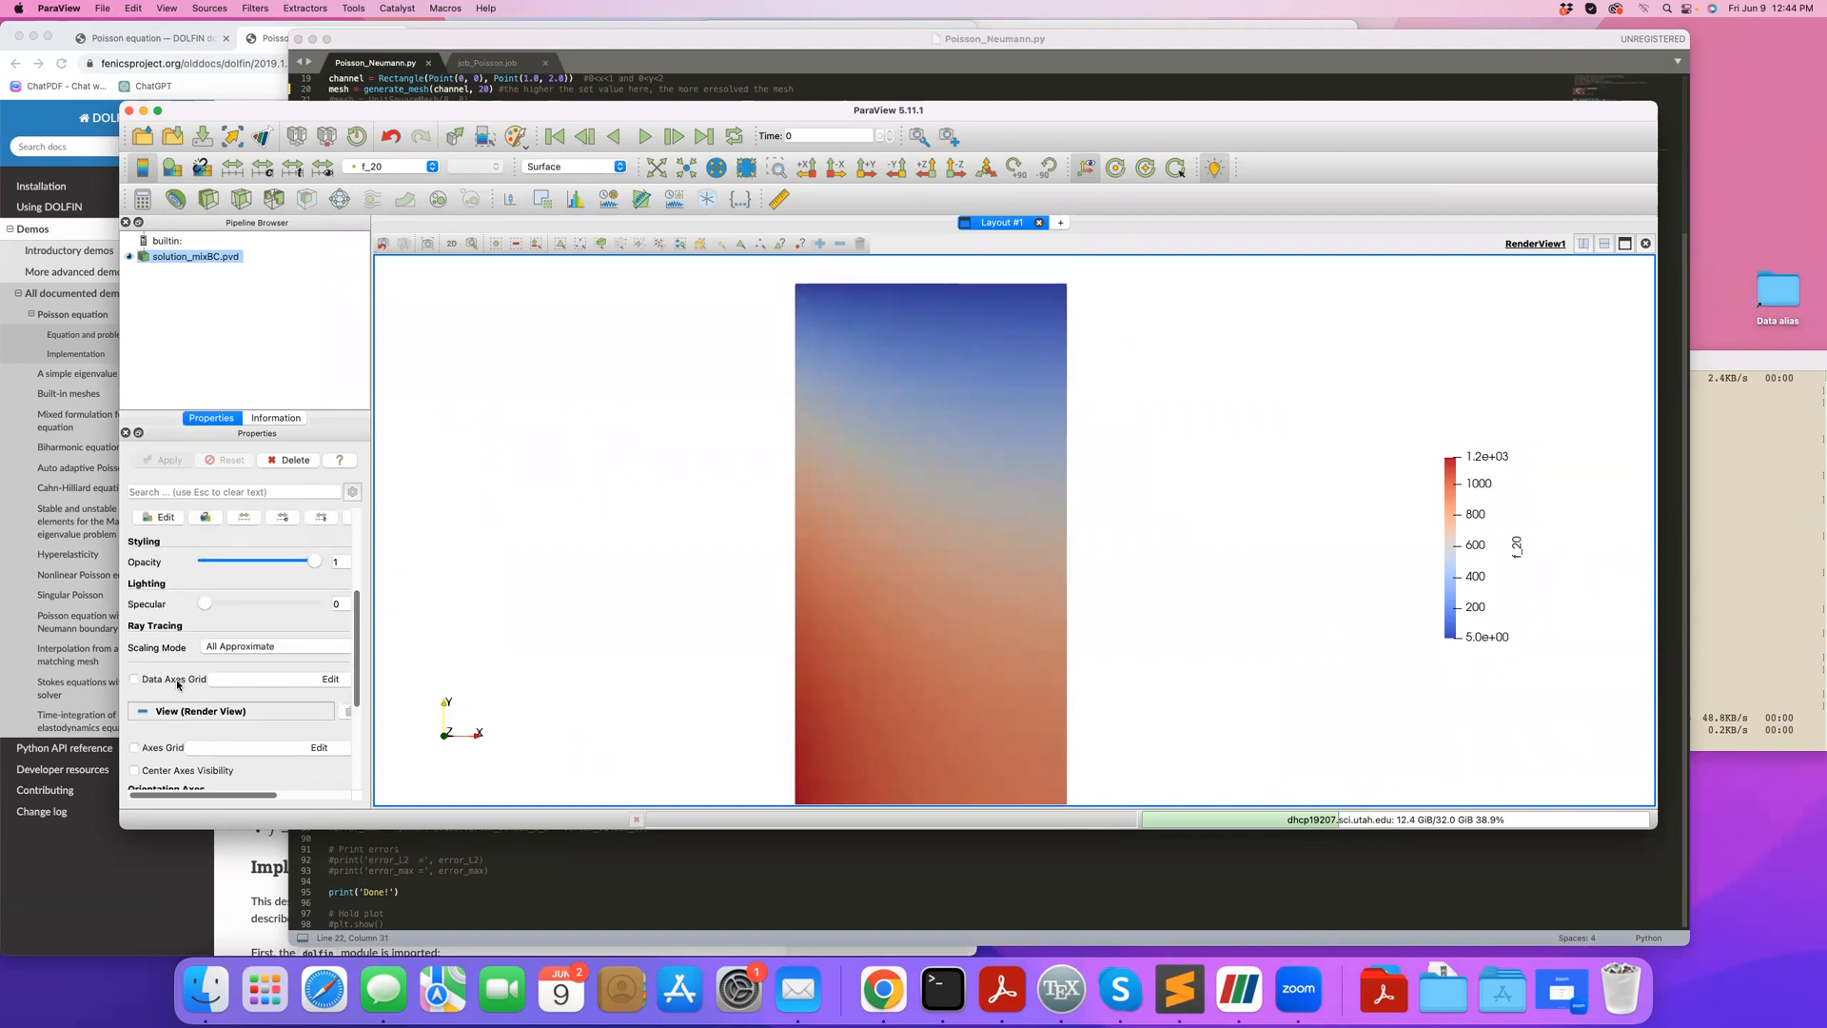
Enable the Data Axes Grid on solution_mixBC and view its Information statistics.
{"action": "left_click", "coordinate": [137, 678]}
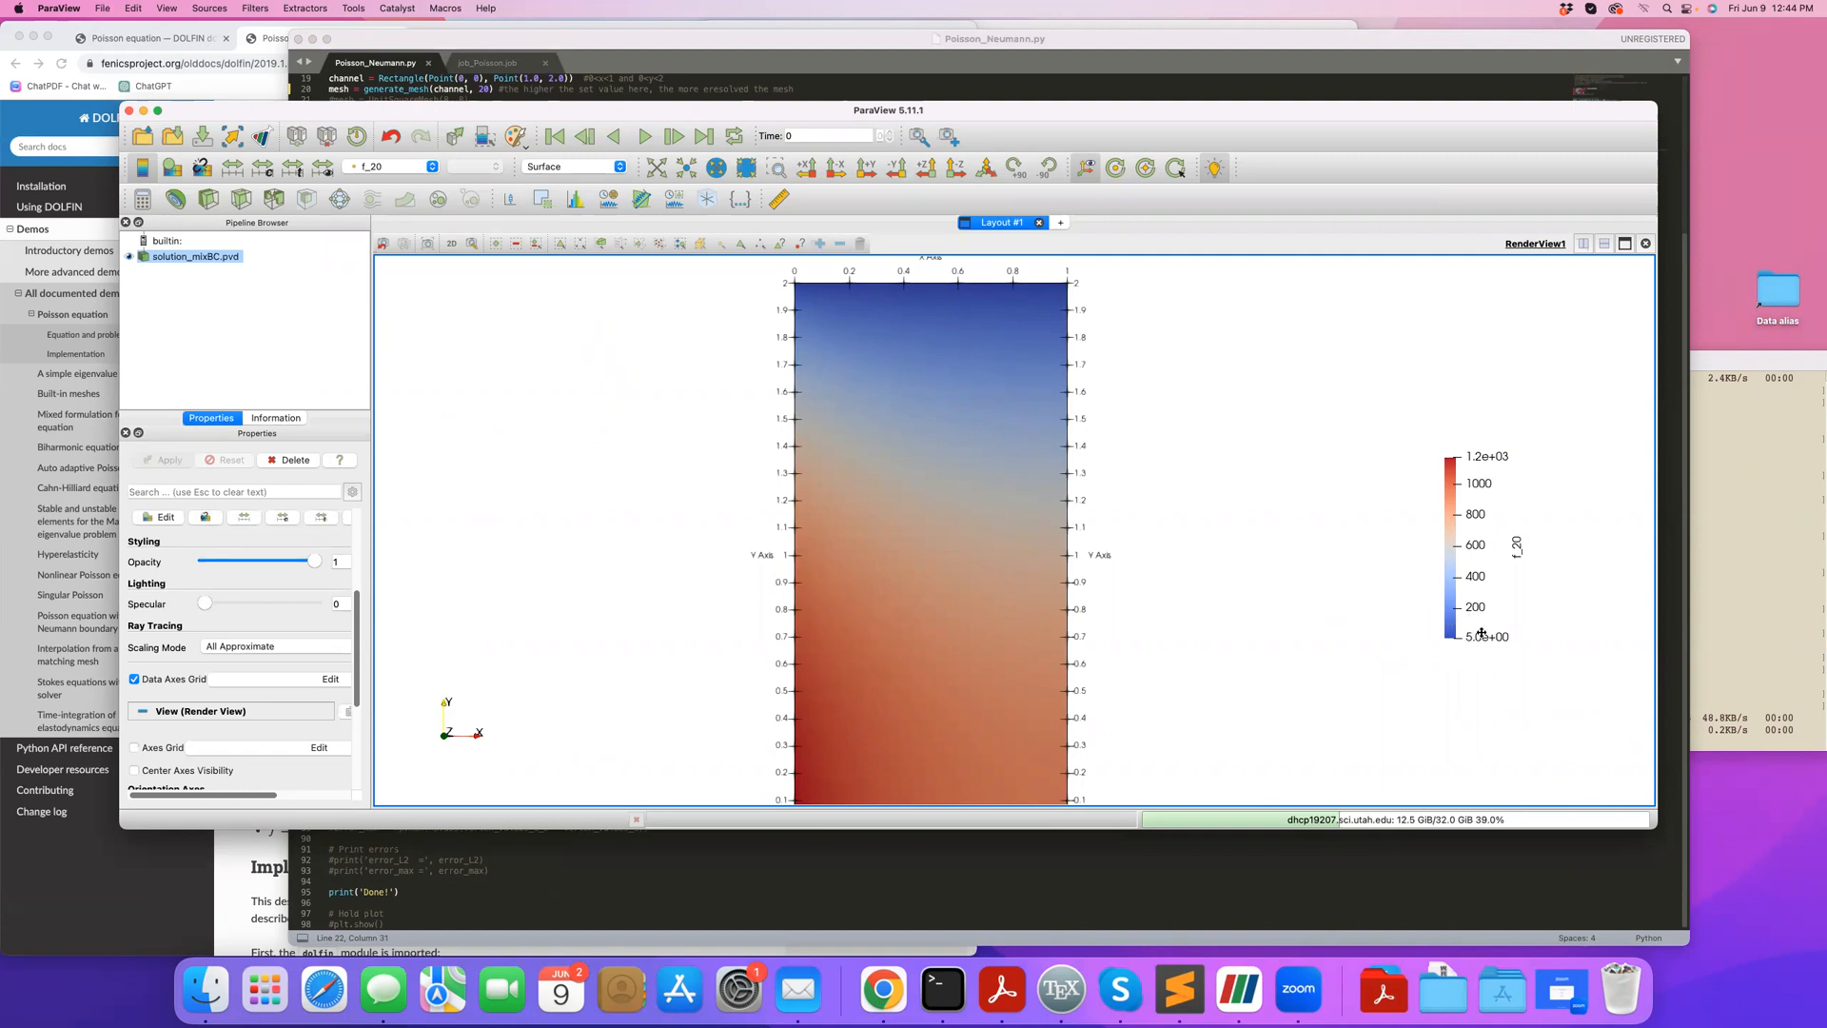
{"action": "mouse_move", "coordinate": [792, 751]}
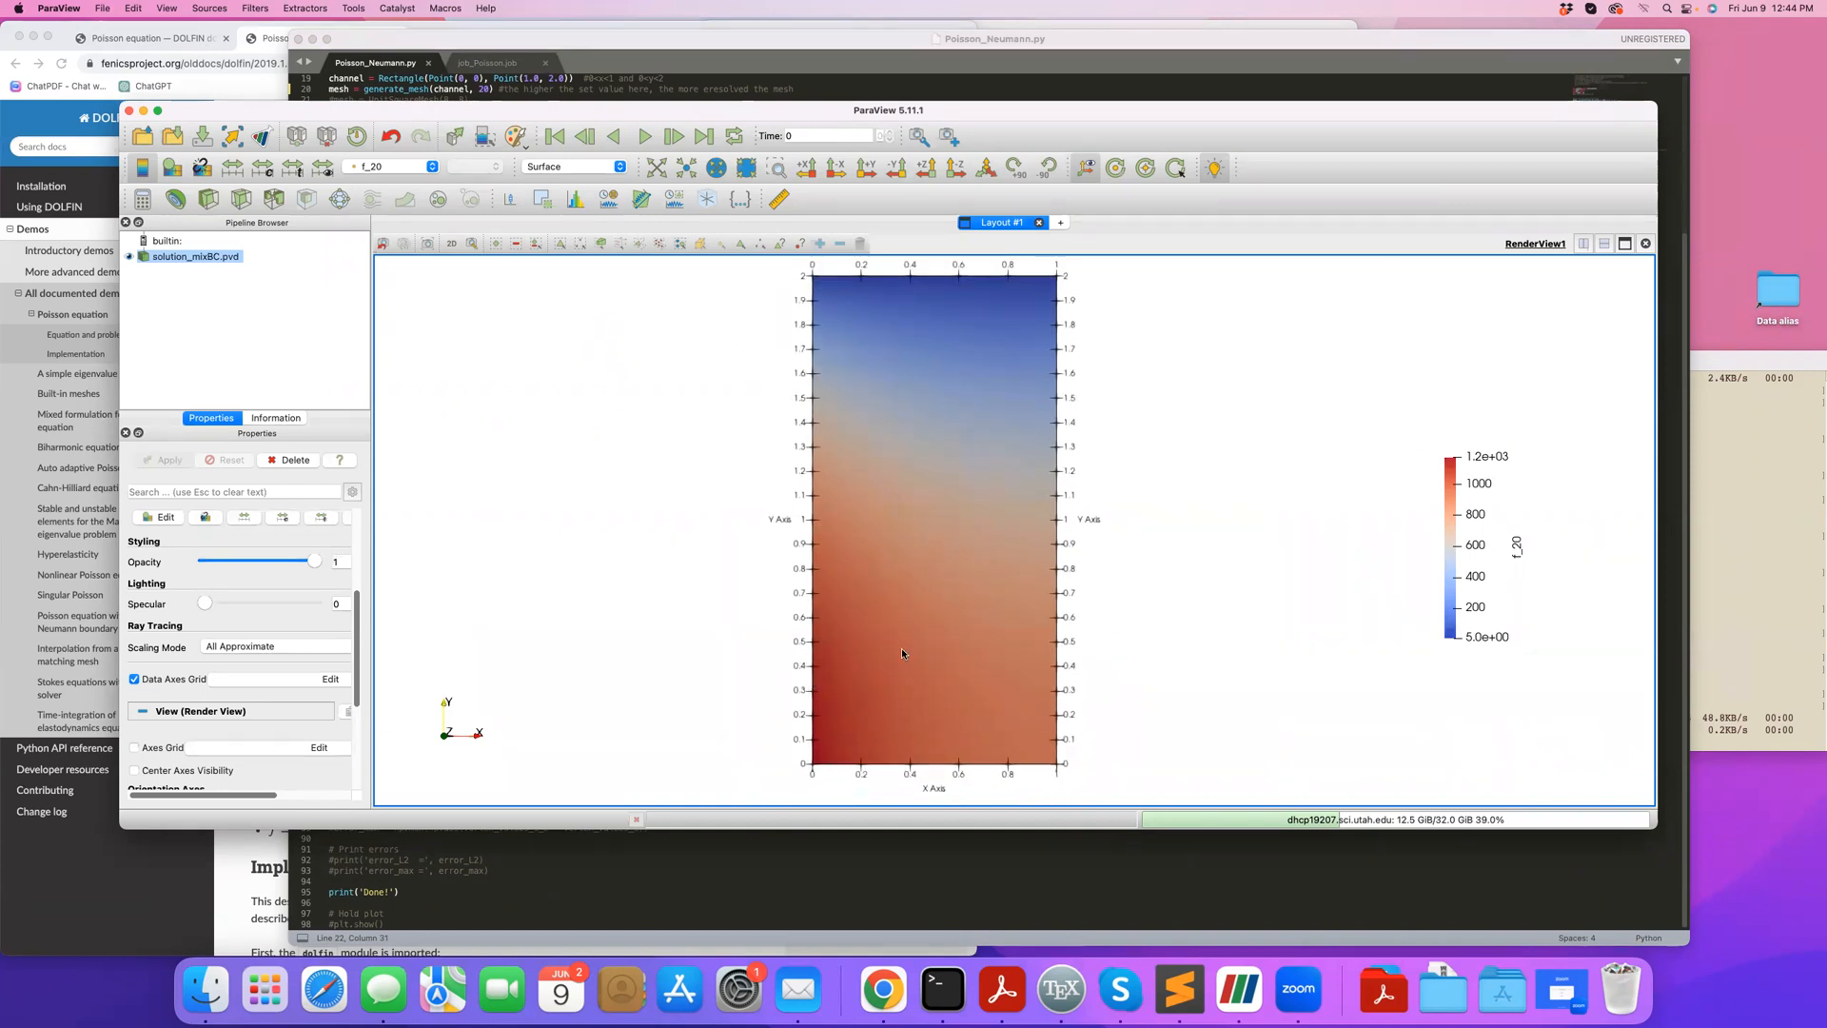
{"action": "mouse_move", "coordinate": [876, 280]}
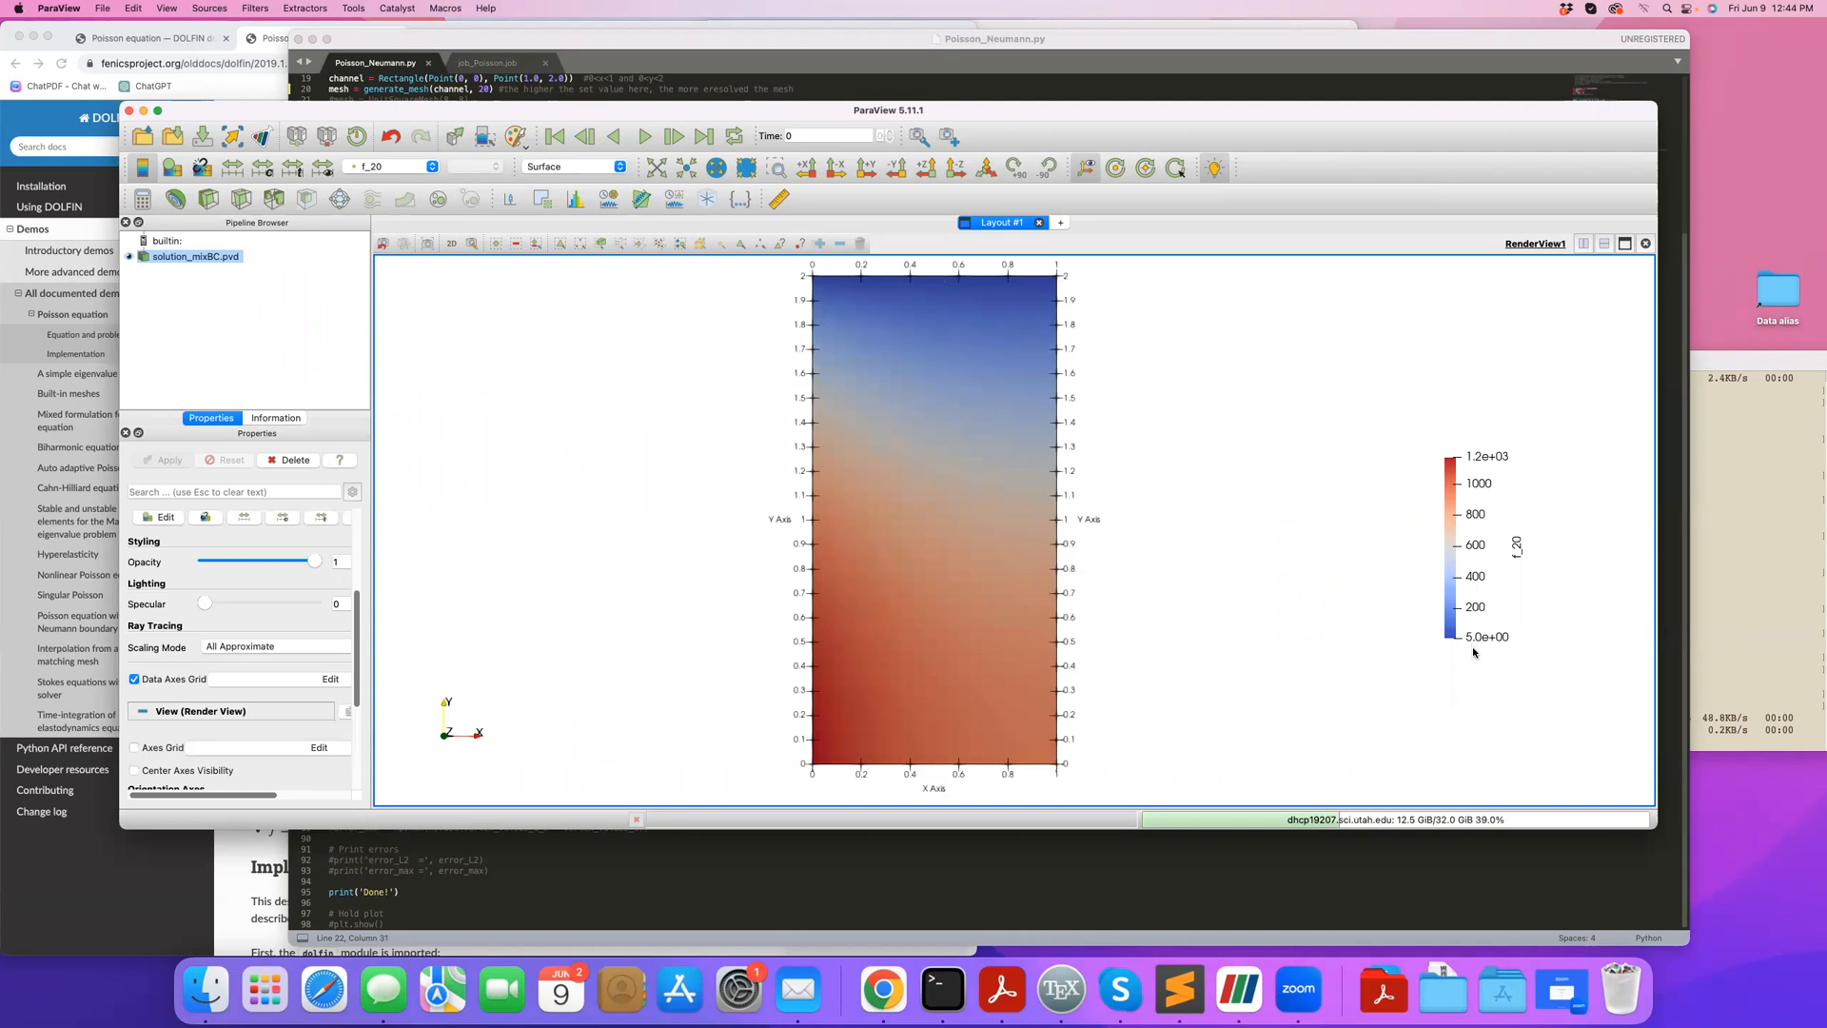
{"action": "mouse_move", "coordinate": [1357, 642]}
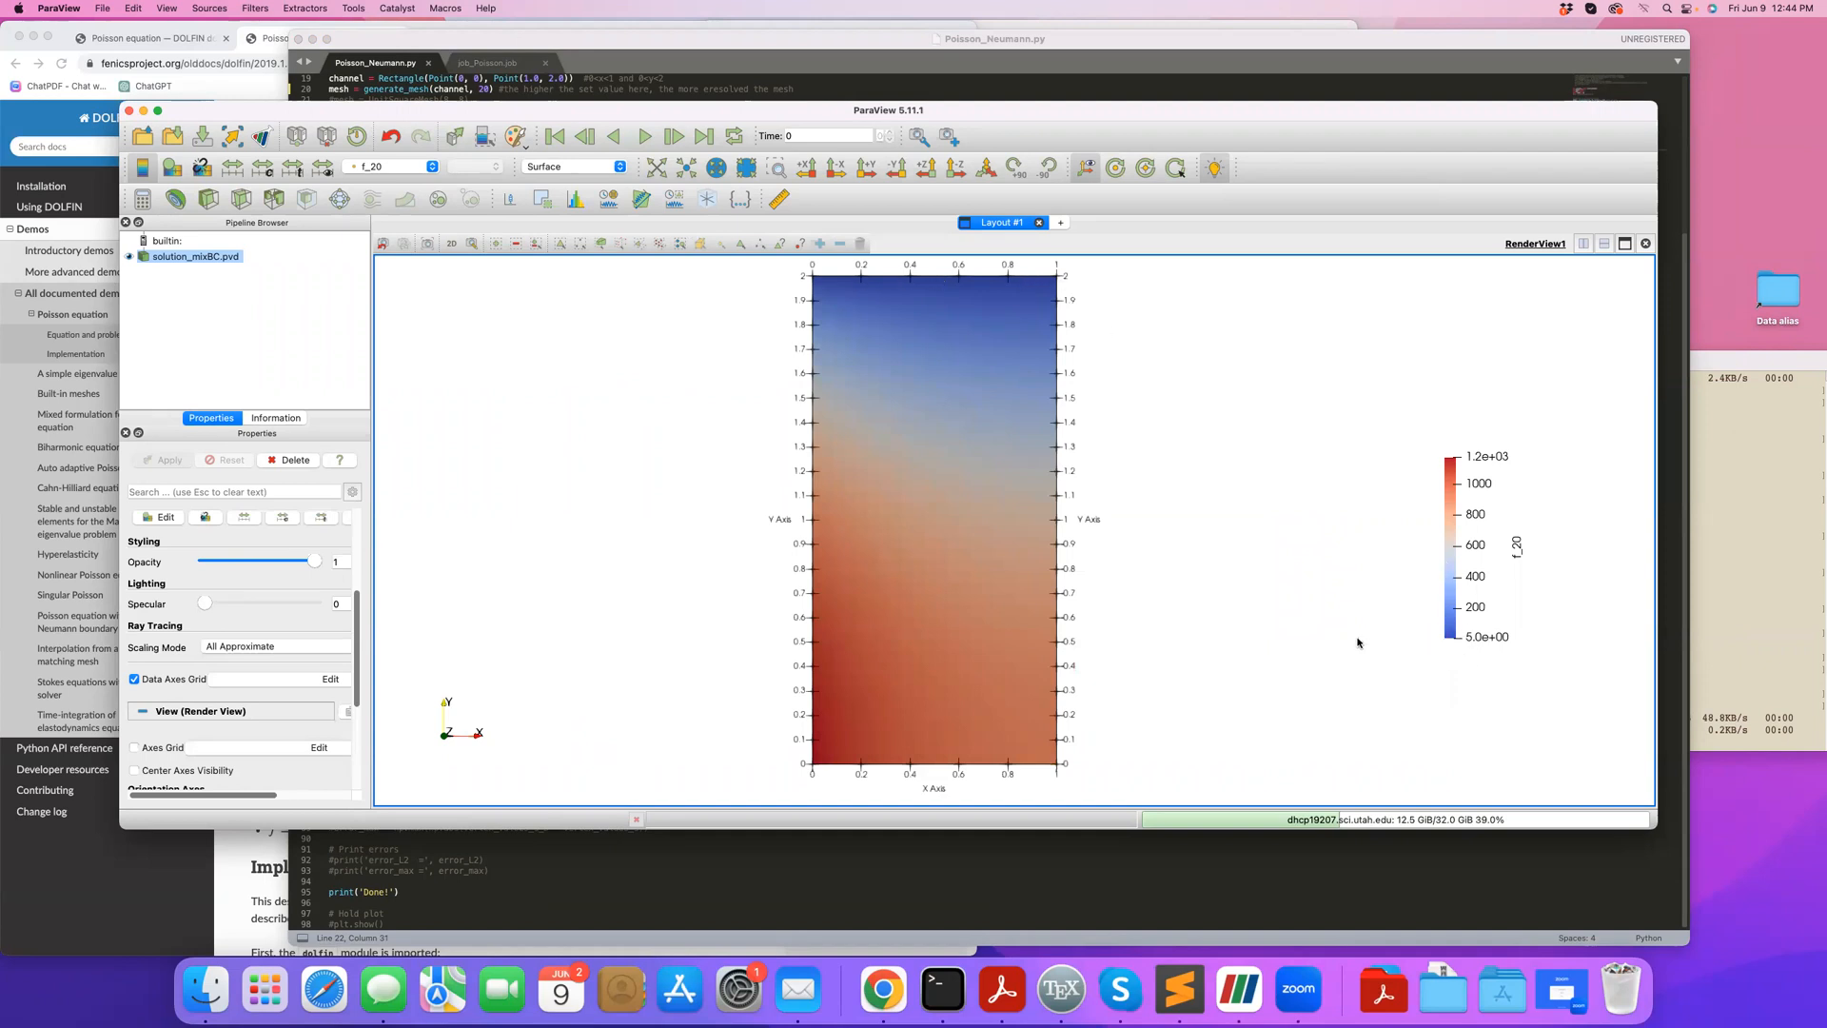
{"action": "mouse_move", "coordinate": [1321, 674]}
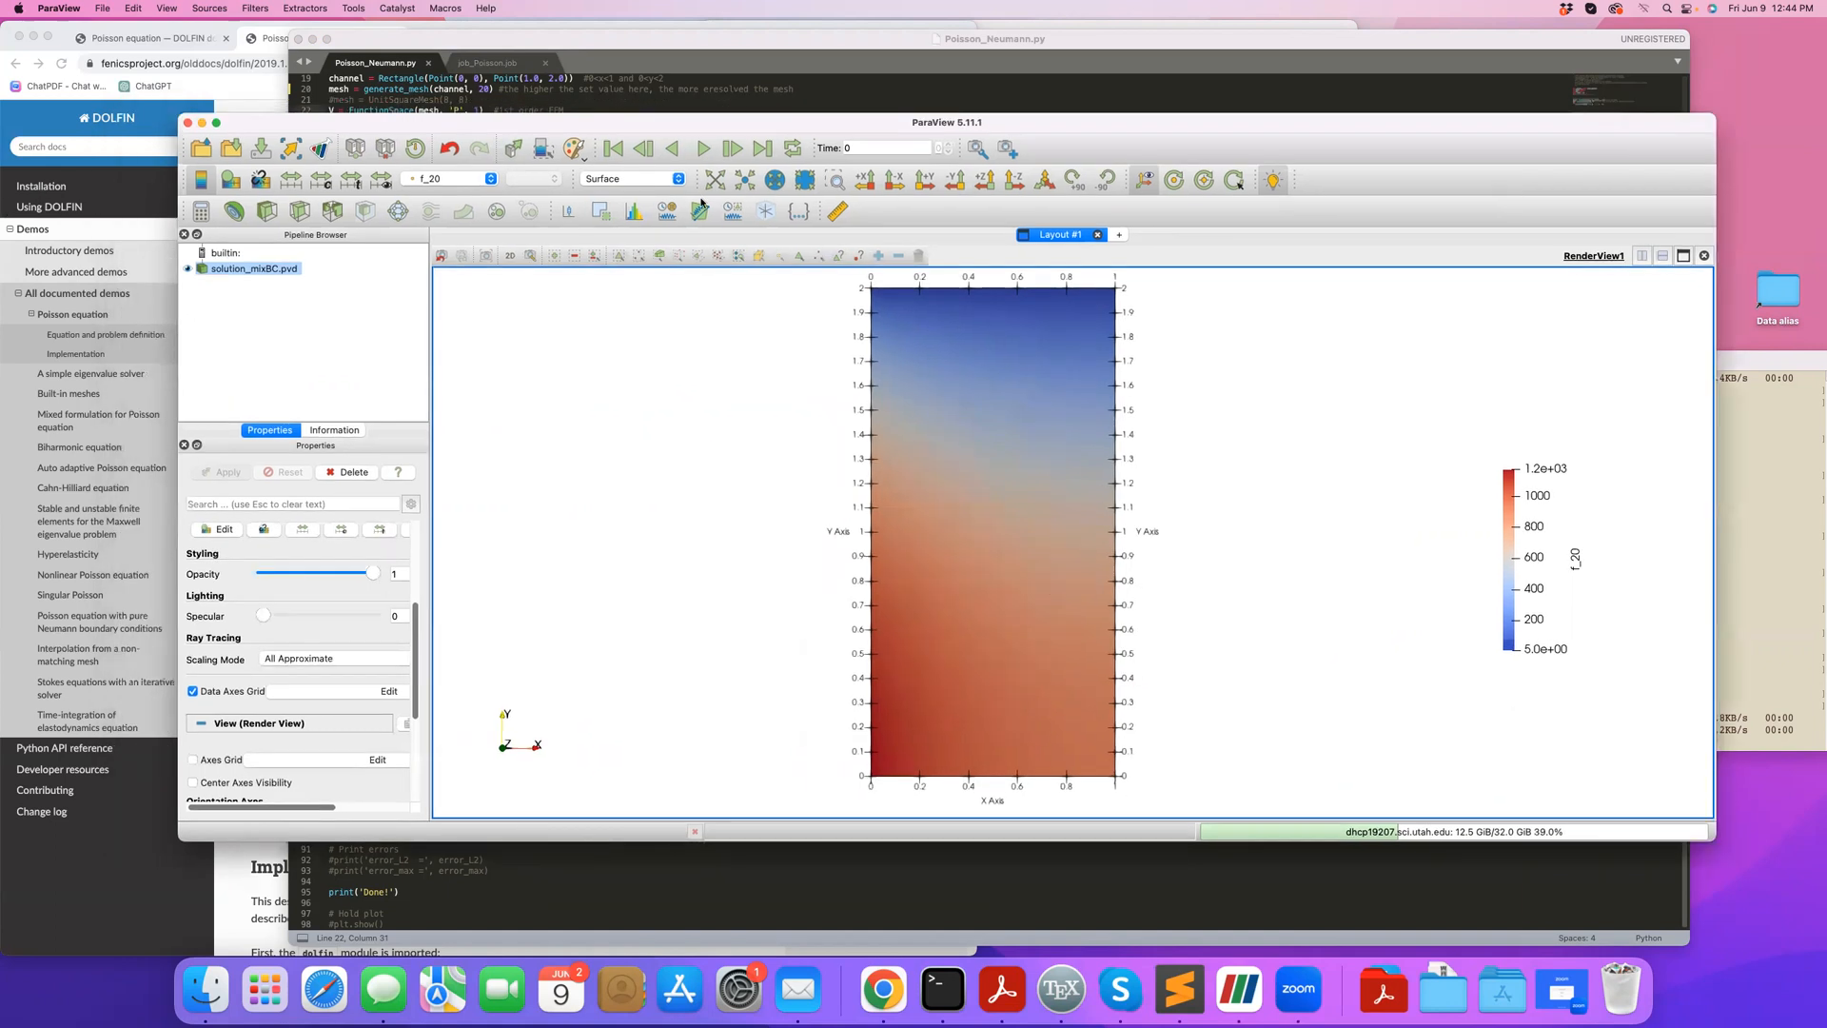
{"action": "left_click_drag", "start_coordinate": [946, 122], "coordinate": [1115, 141]}
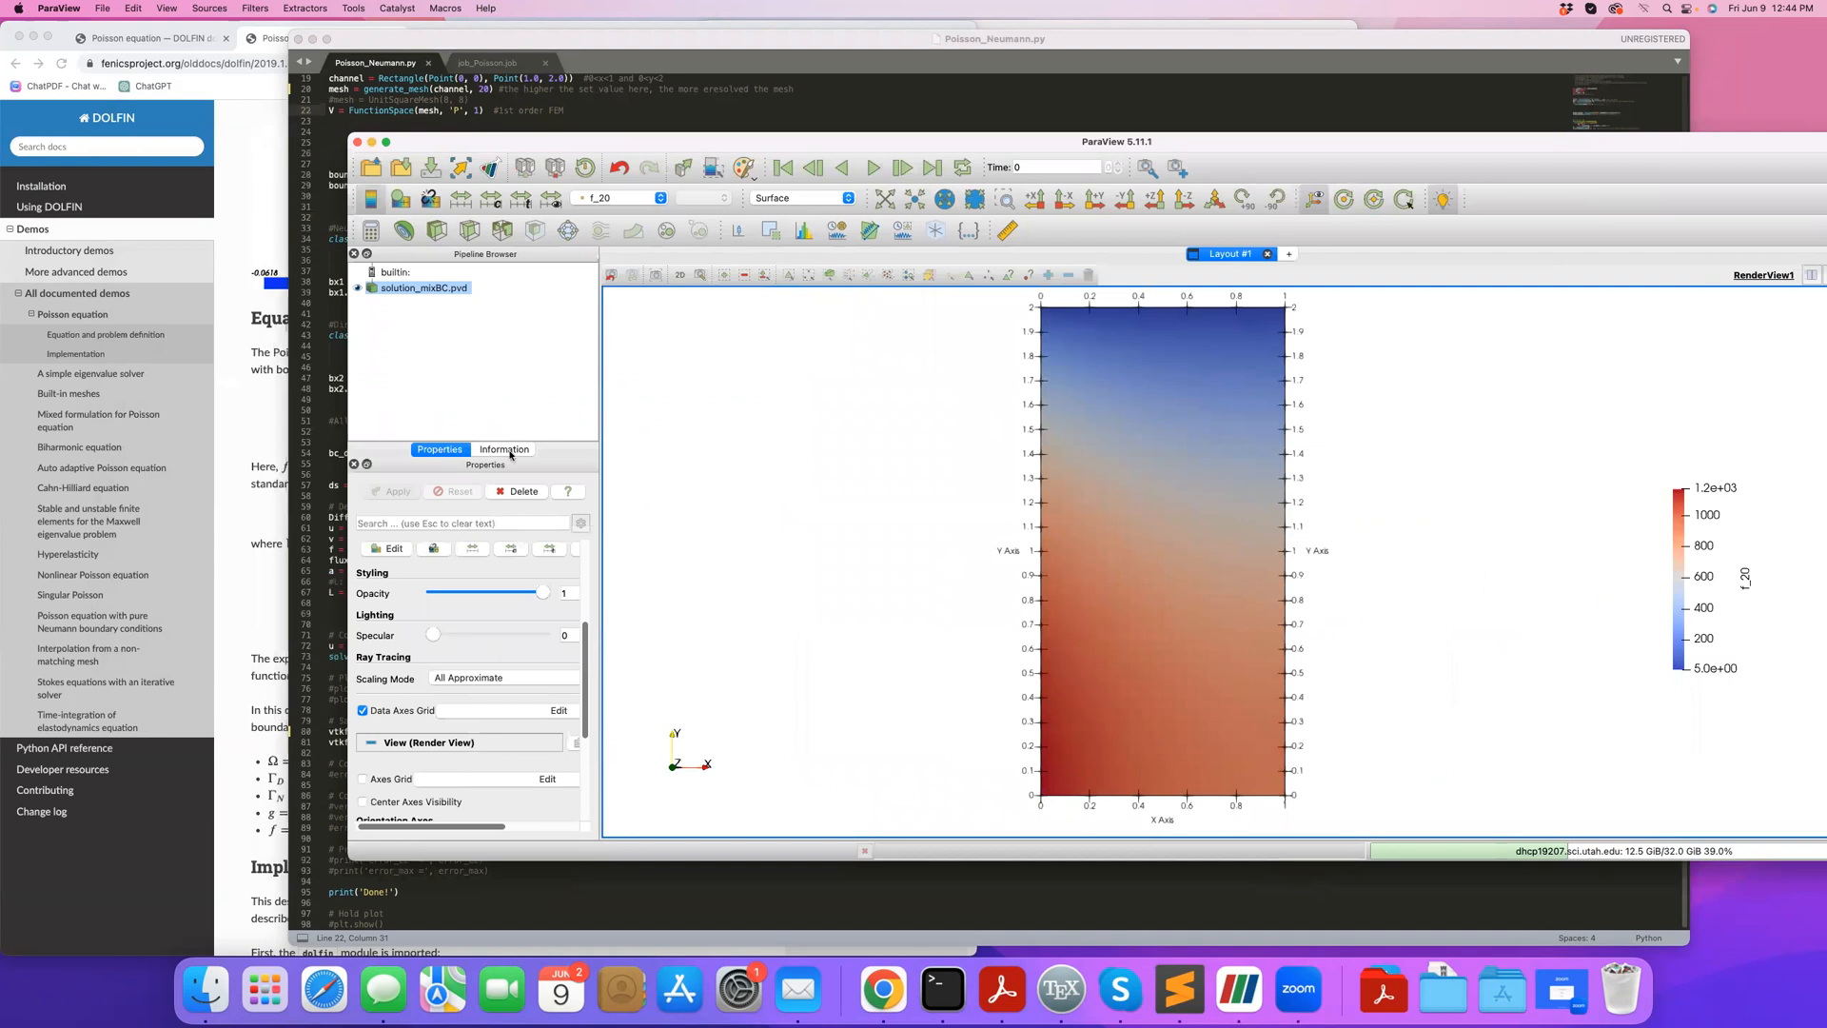
{"action": "left_click", "coordinate": [503, 449]}
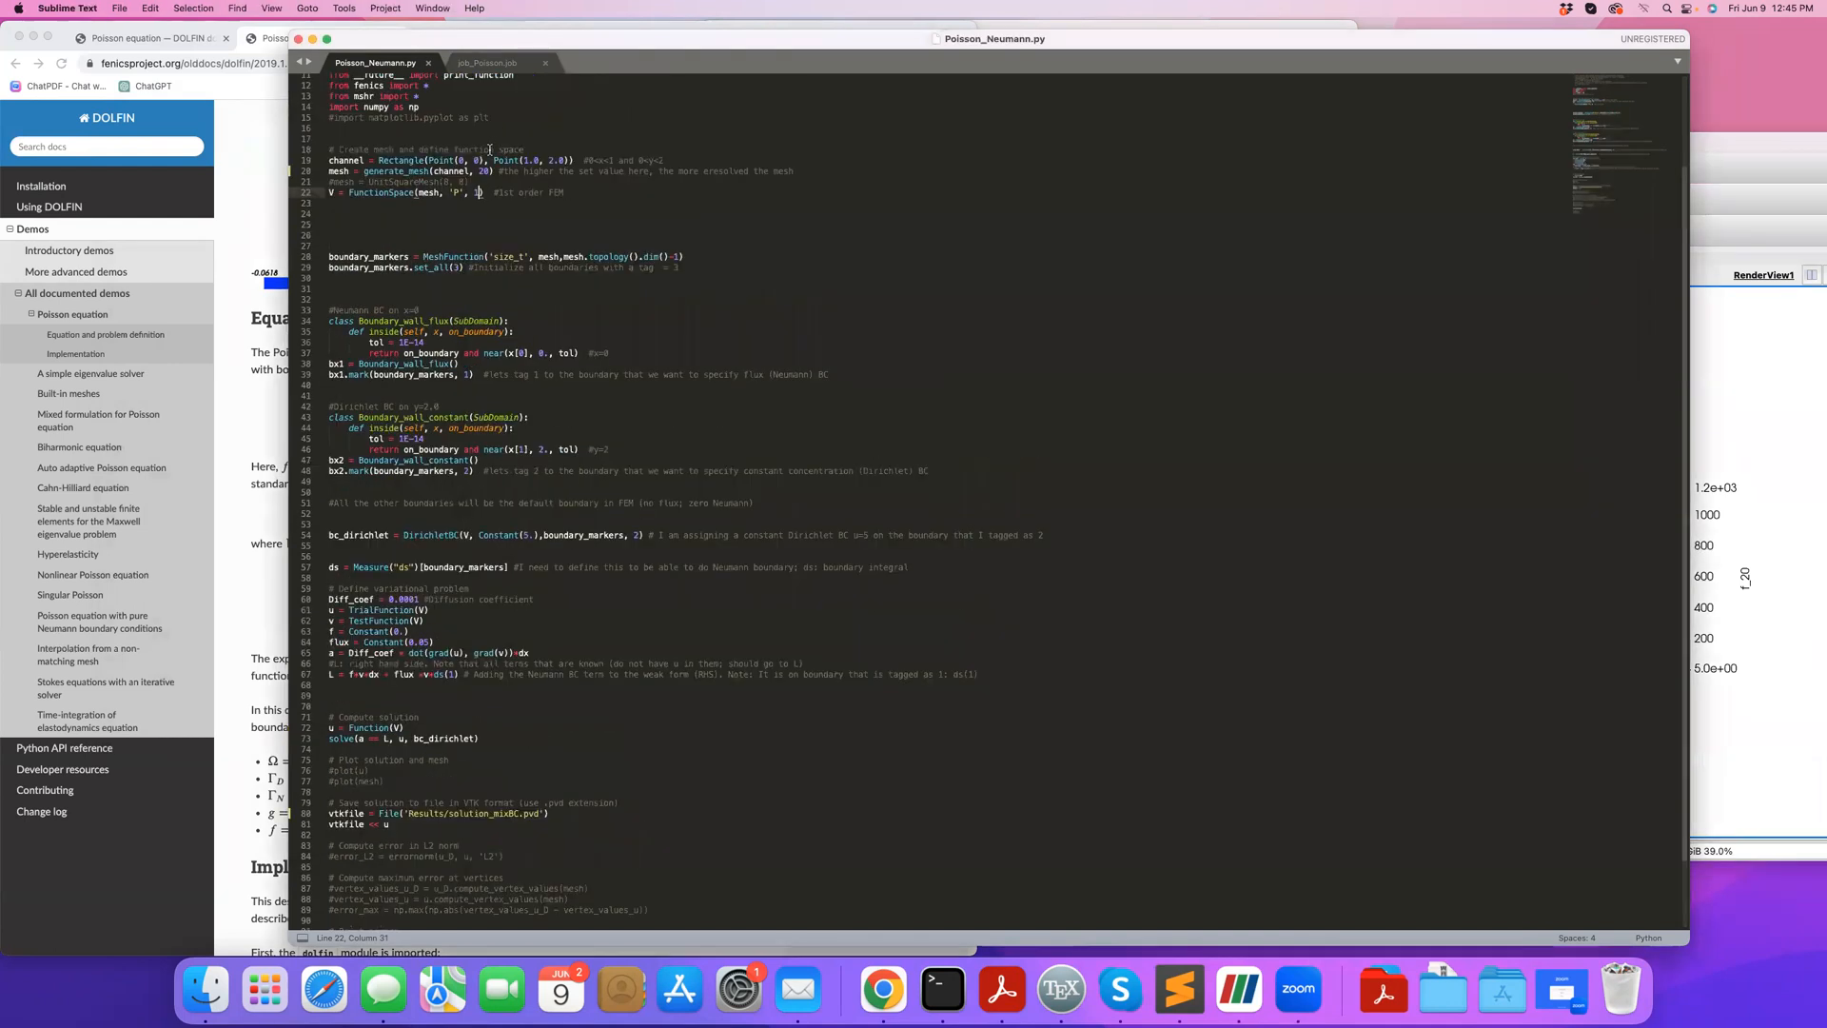
Scroll Poisson_Neumann.py up to its header and mesh definition.
{"action": "scroll", "scroll_direction": "up", "scroll_amount": 3}
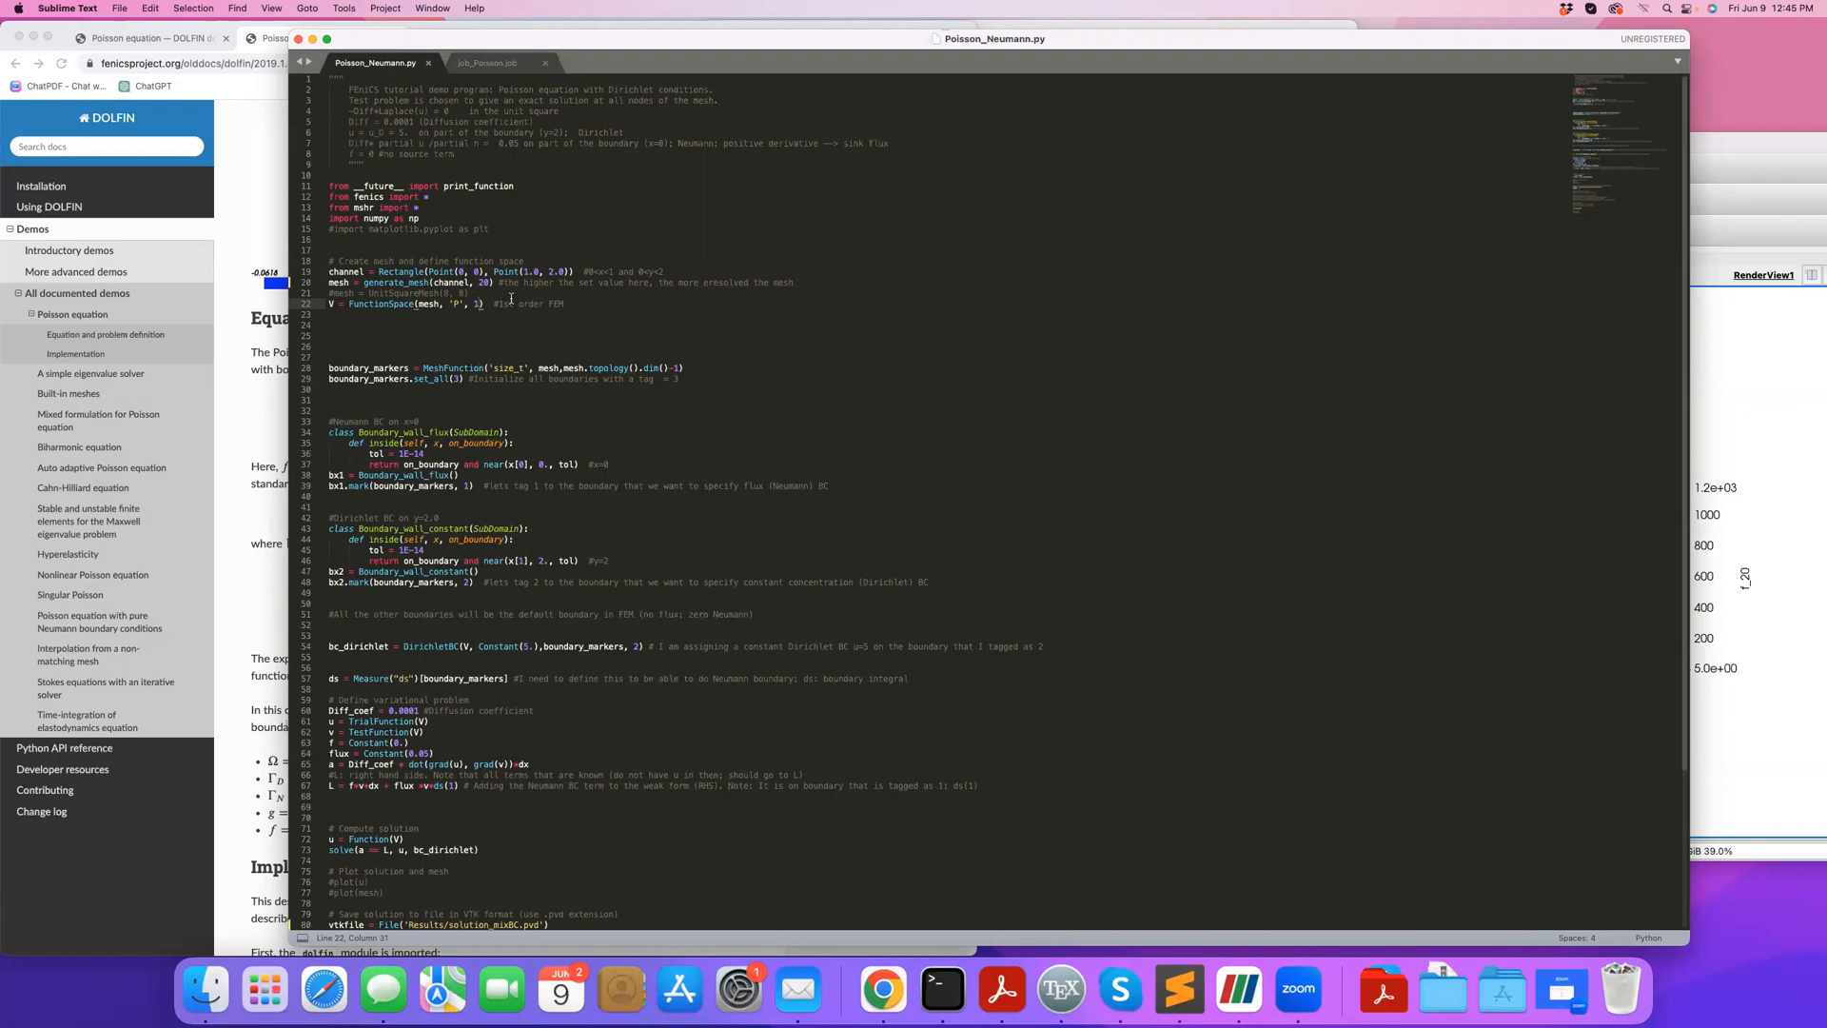
{"action": "mouse_move", "coordinate": [1818, 179]}
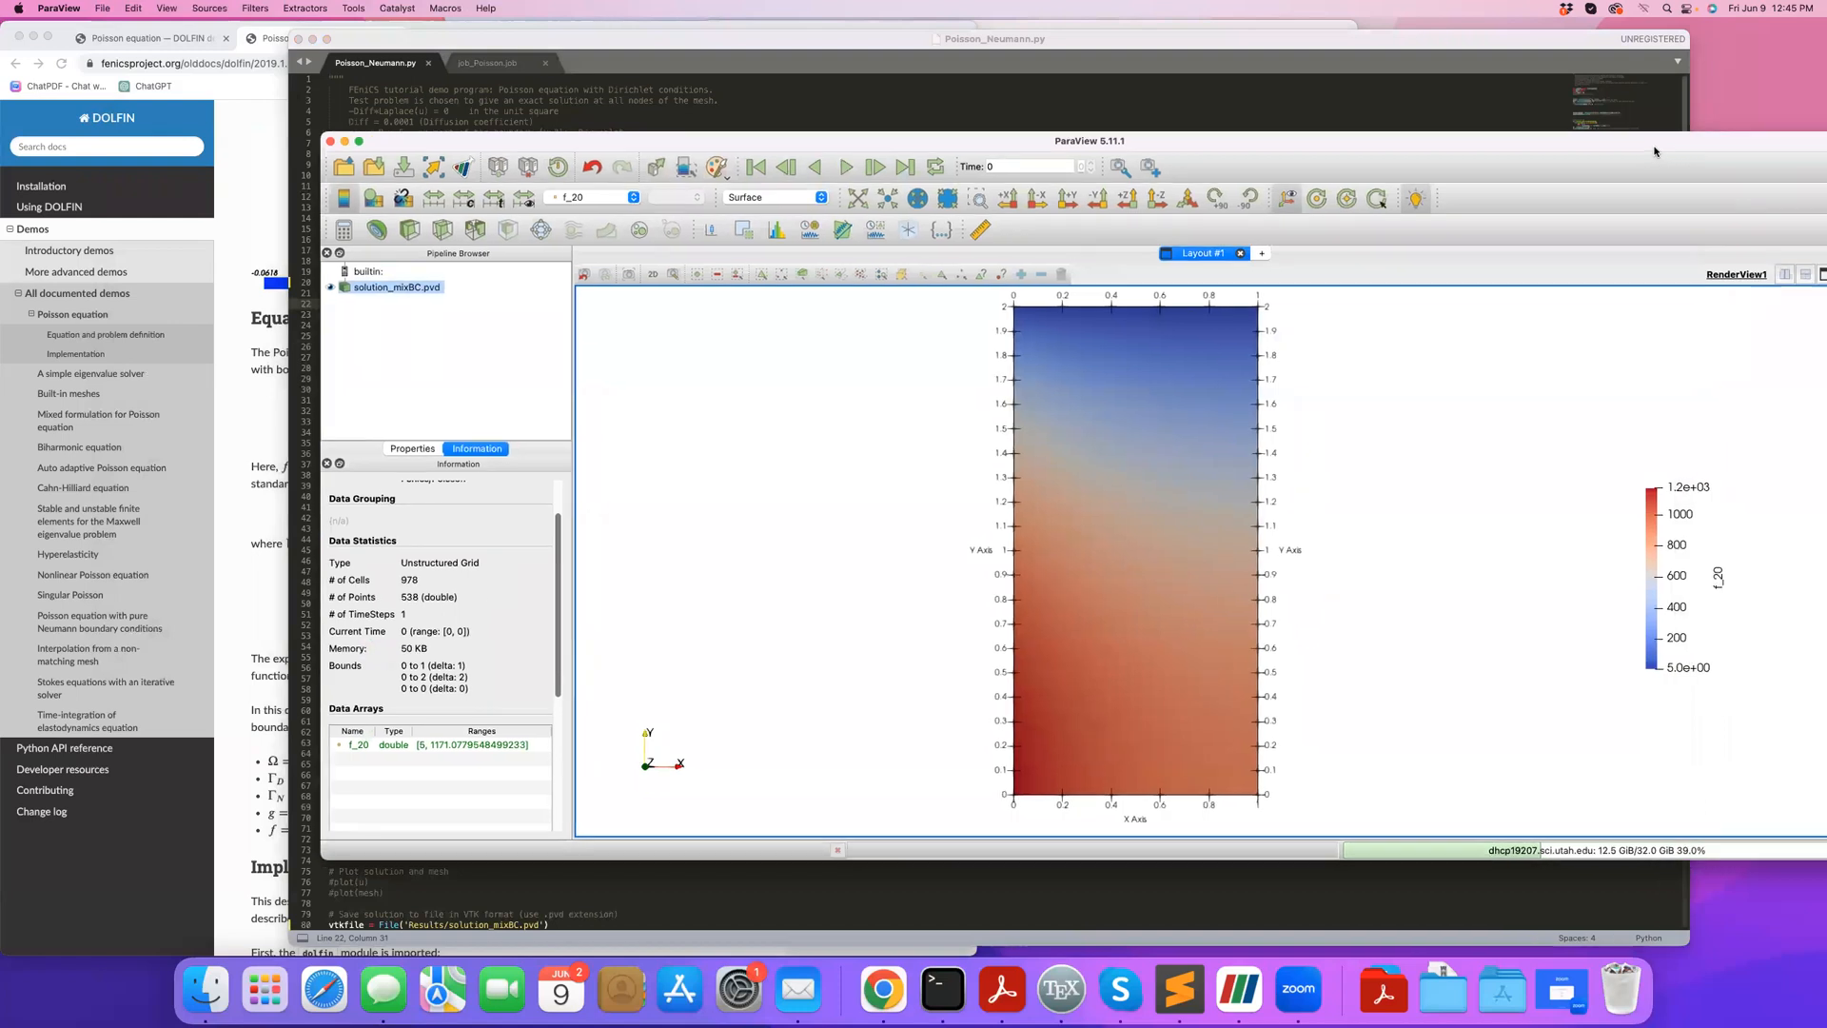
Set the solution_mixBC representation to Surface With Edges to show the triangular mesh.
{"action": "left_click", "coordinate": [774, 196]}
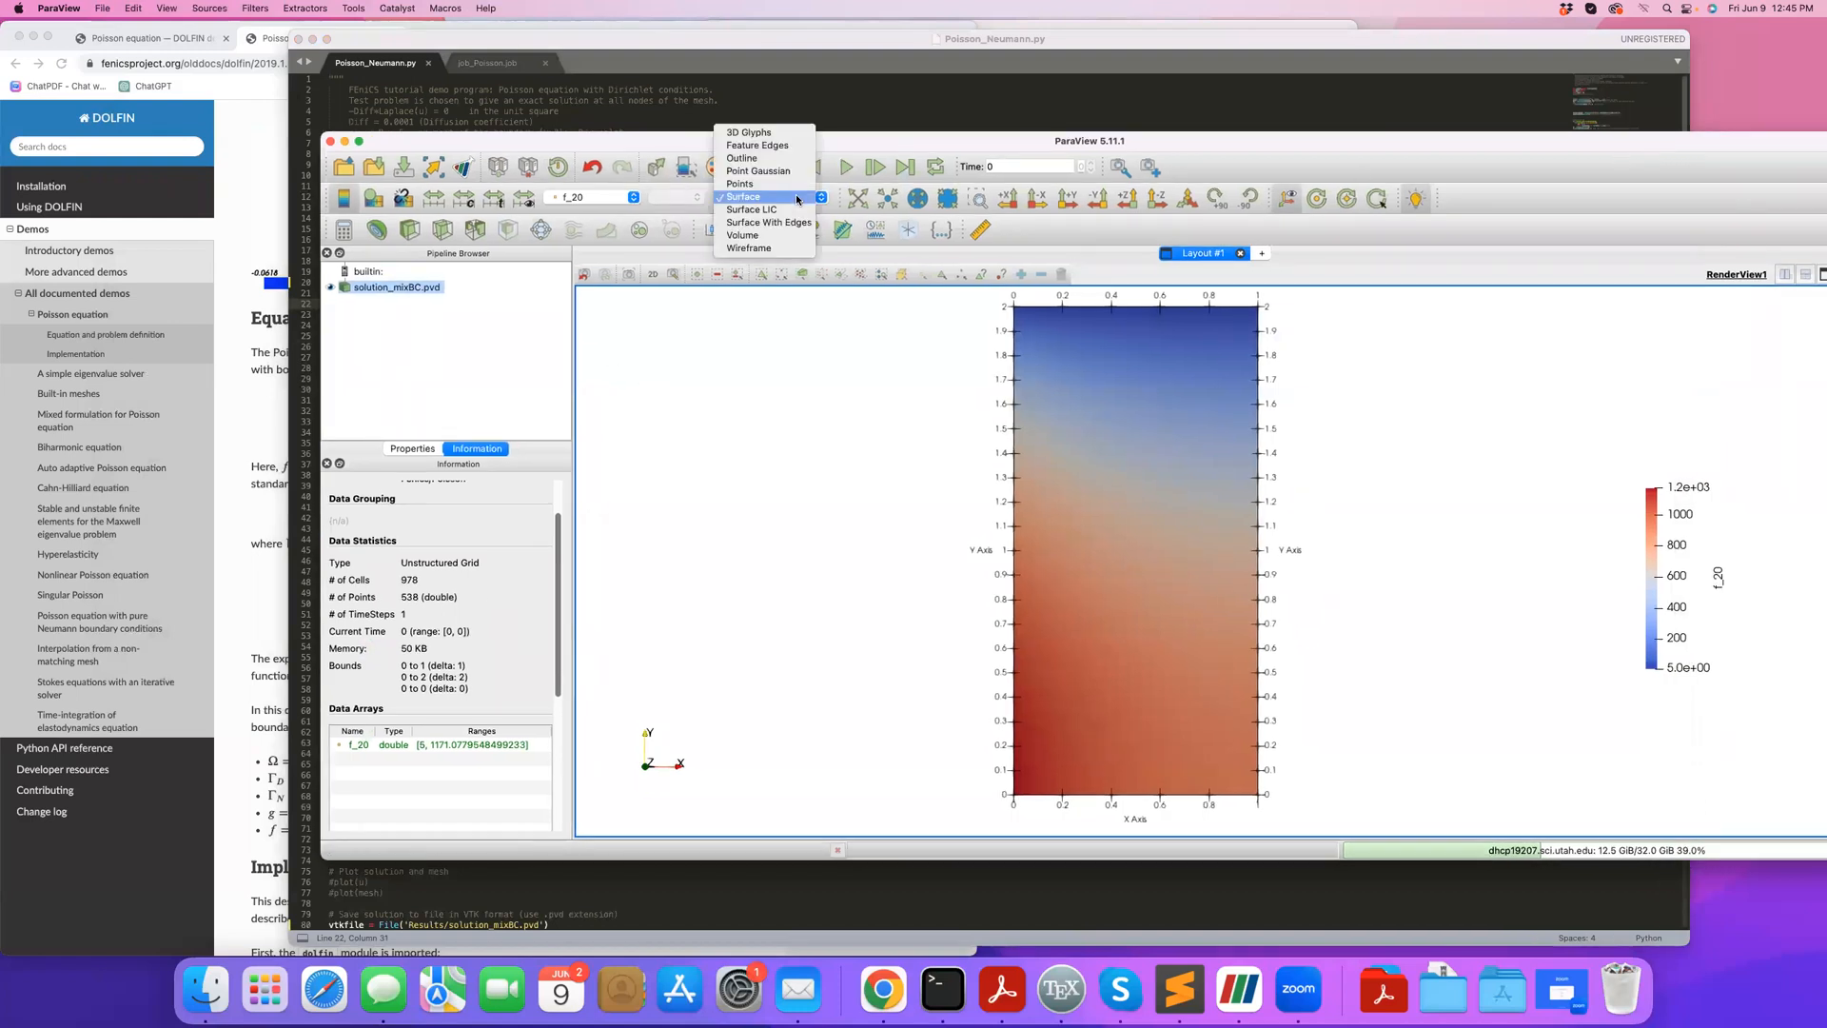
{"action": "left_click", "coordinate": [767, 223]}
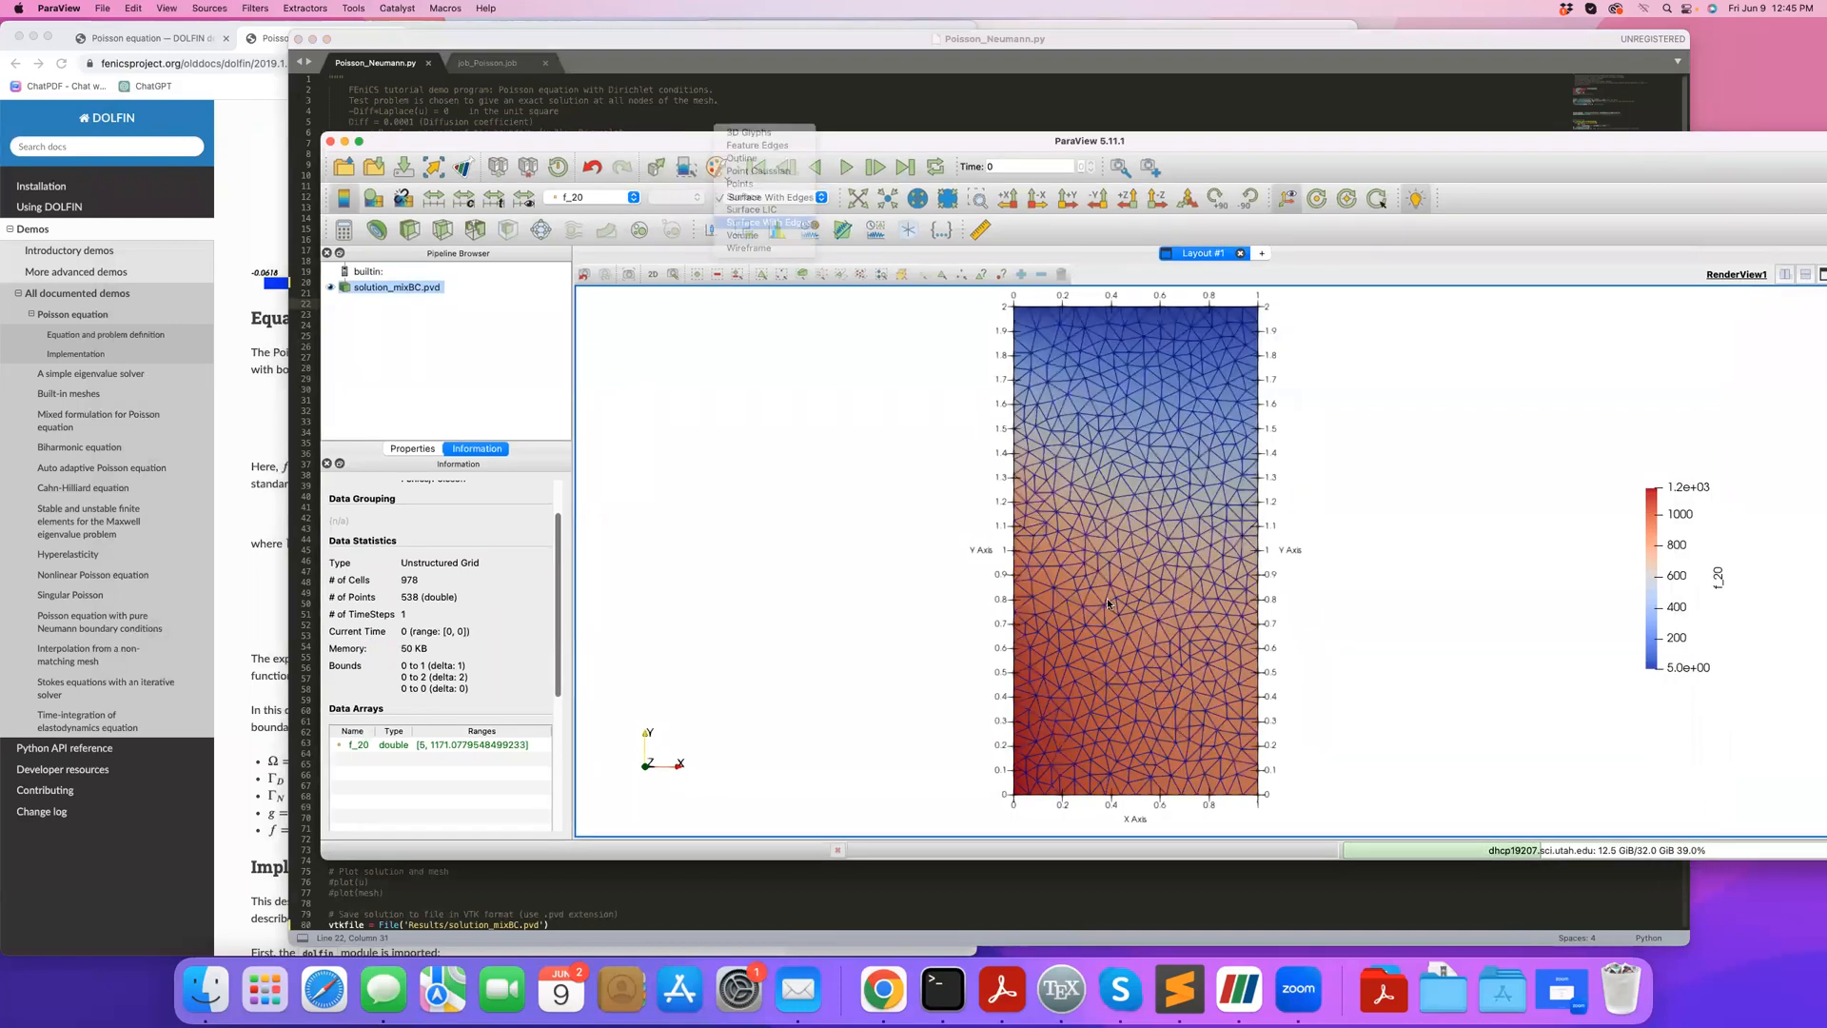
{"action": "left_click", "coordinate": [763, 223]}
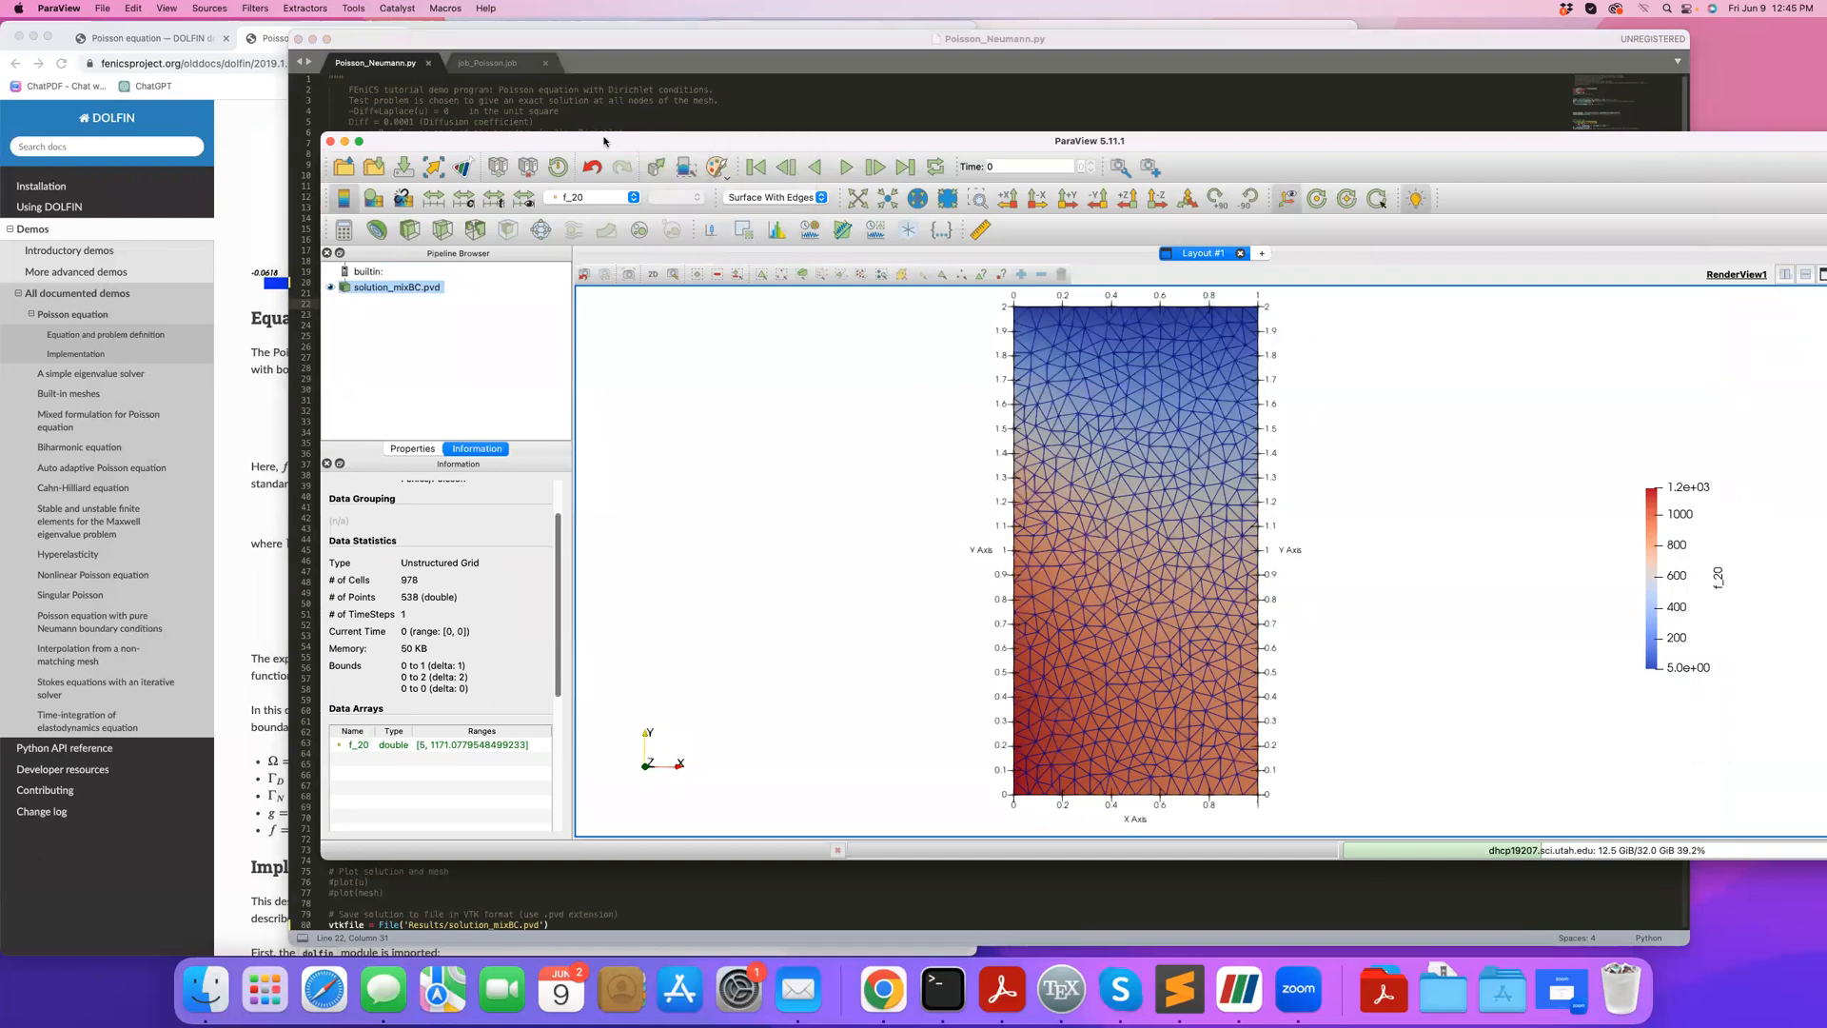